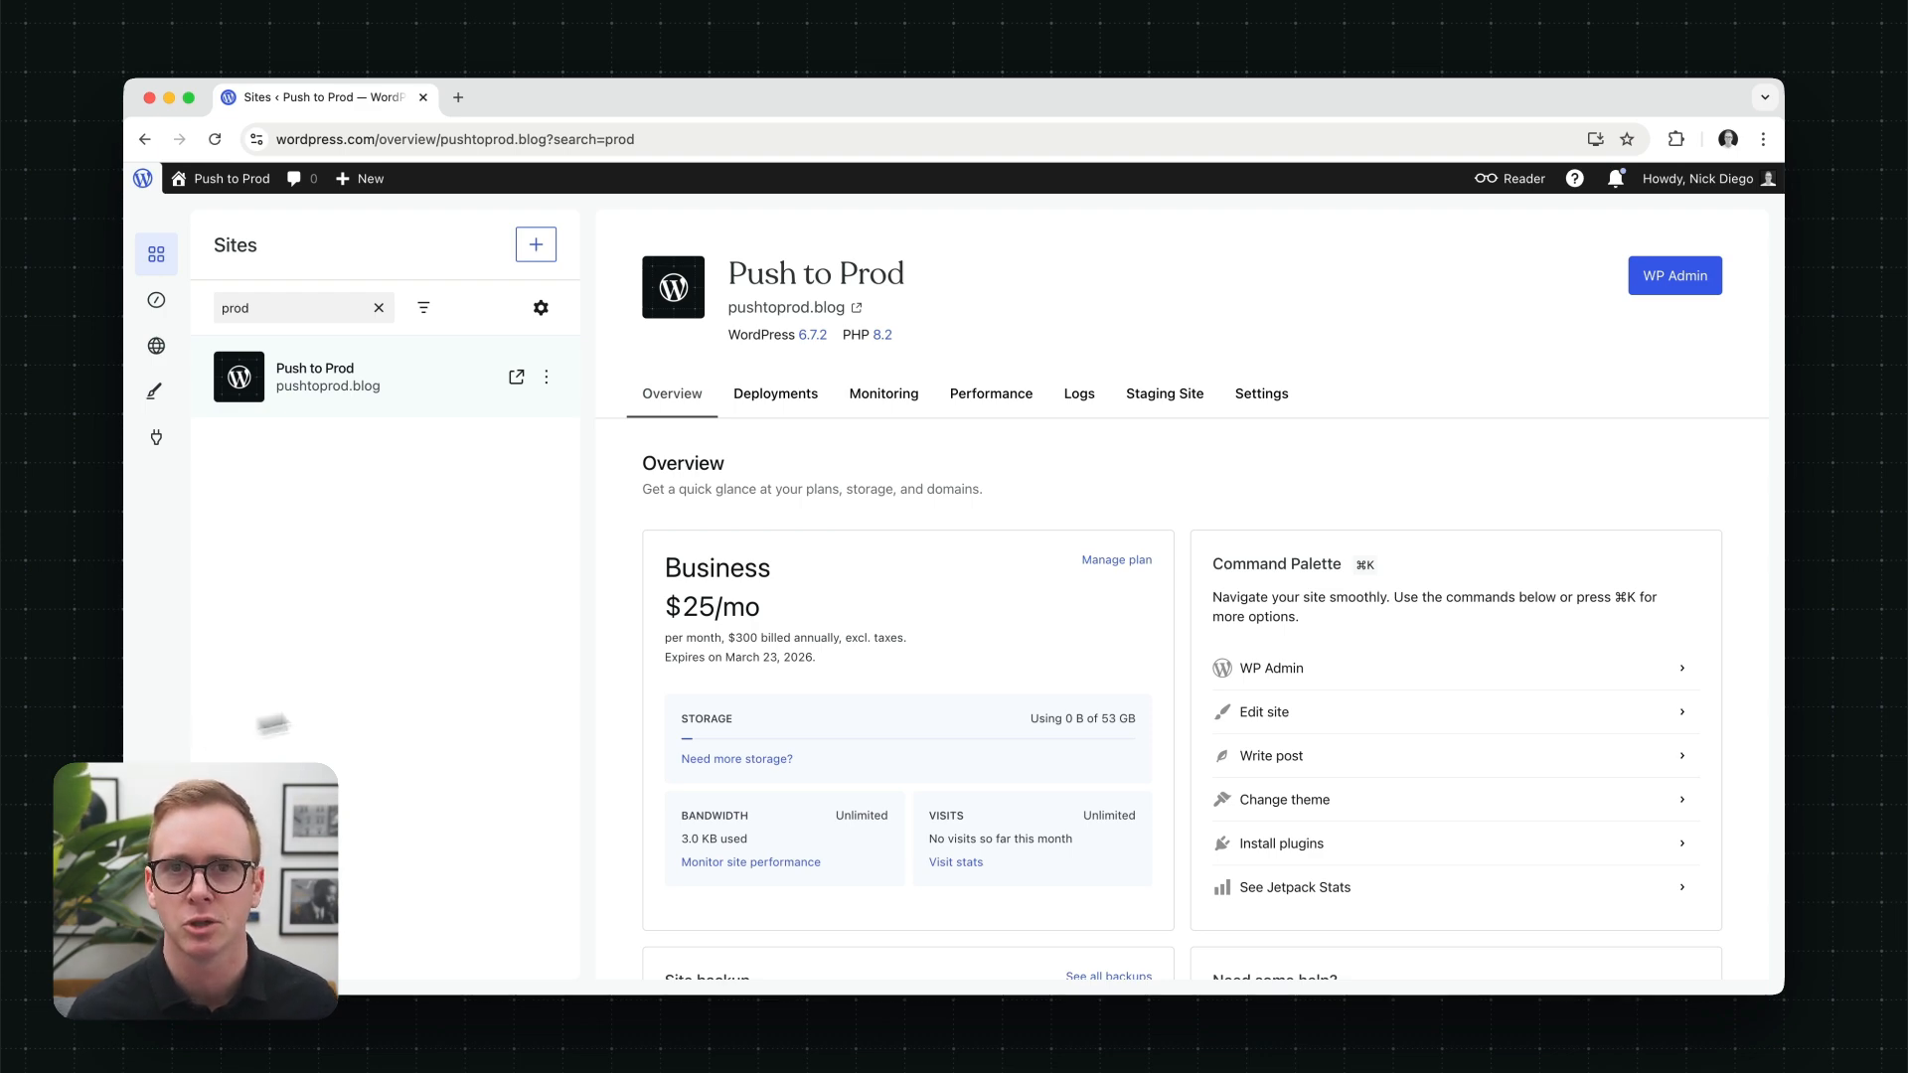
Step: Highlight the Business plan name on the Push to Prod site overview
double_click(716, 569)
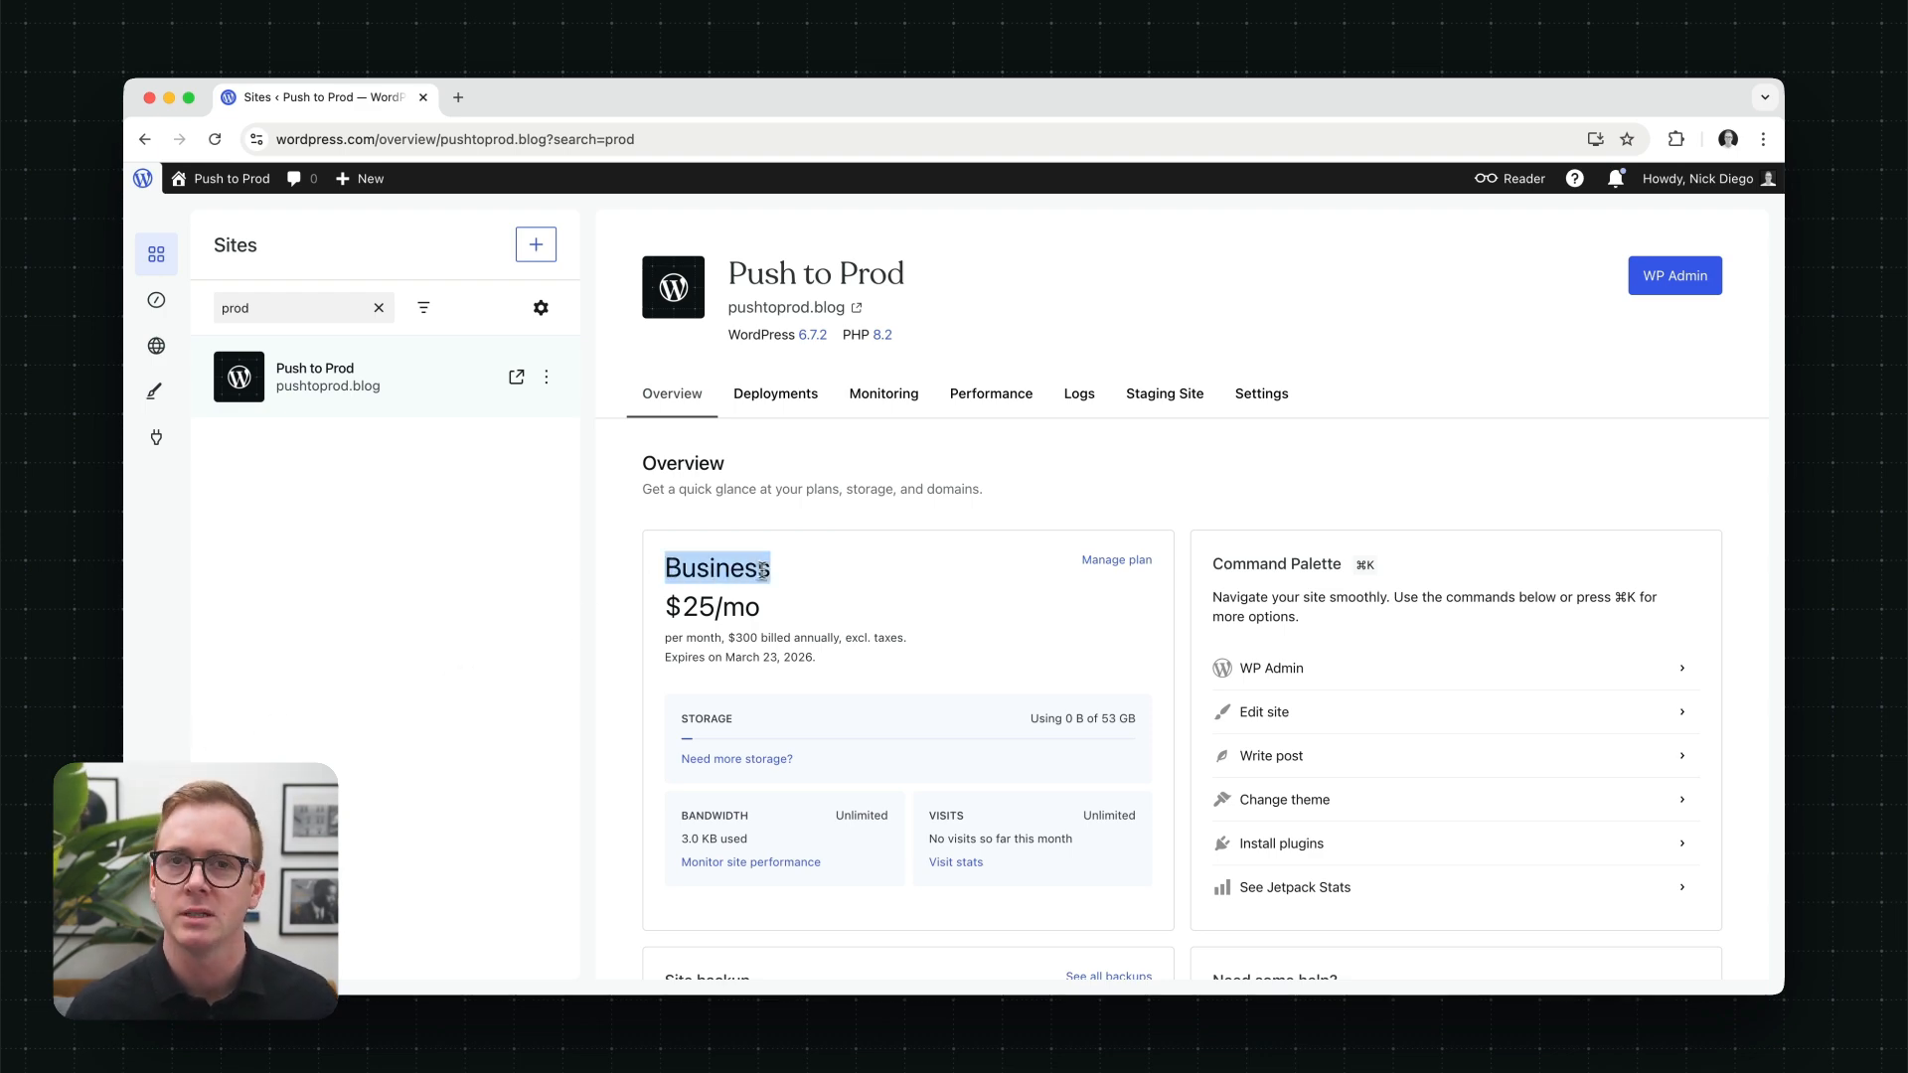
mouse_move(783, 580)
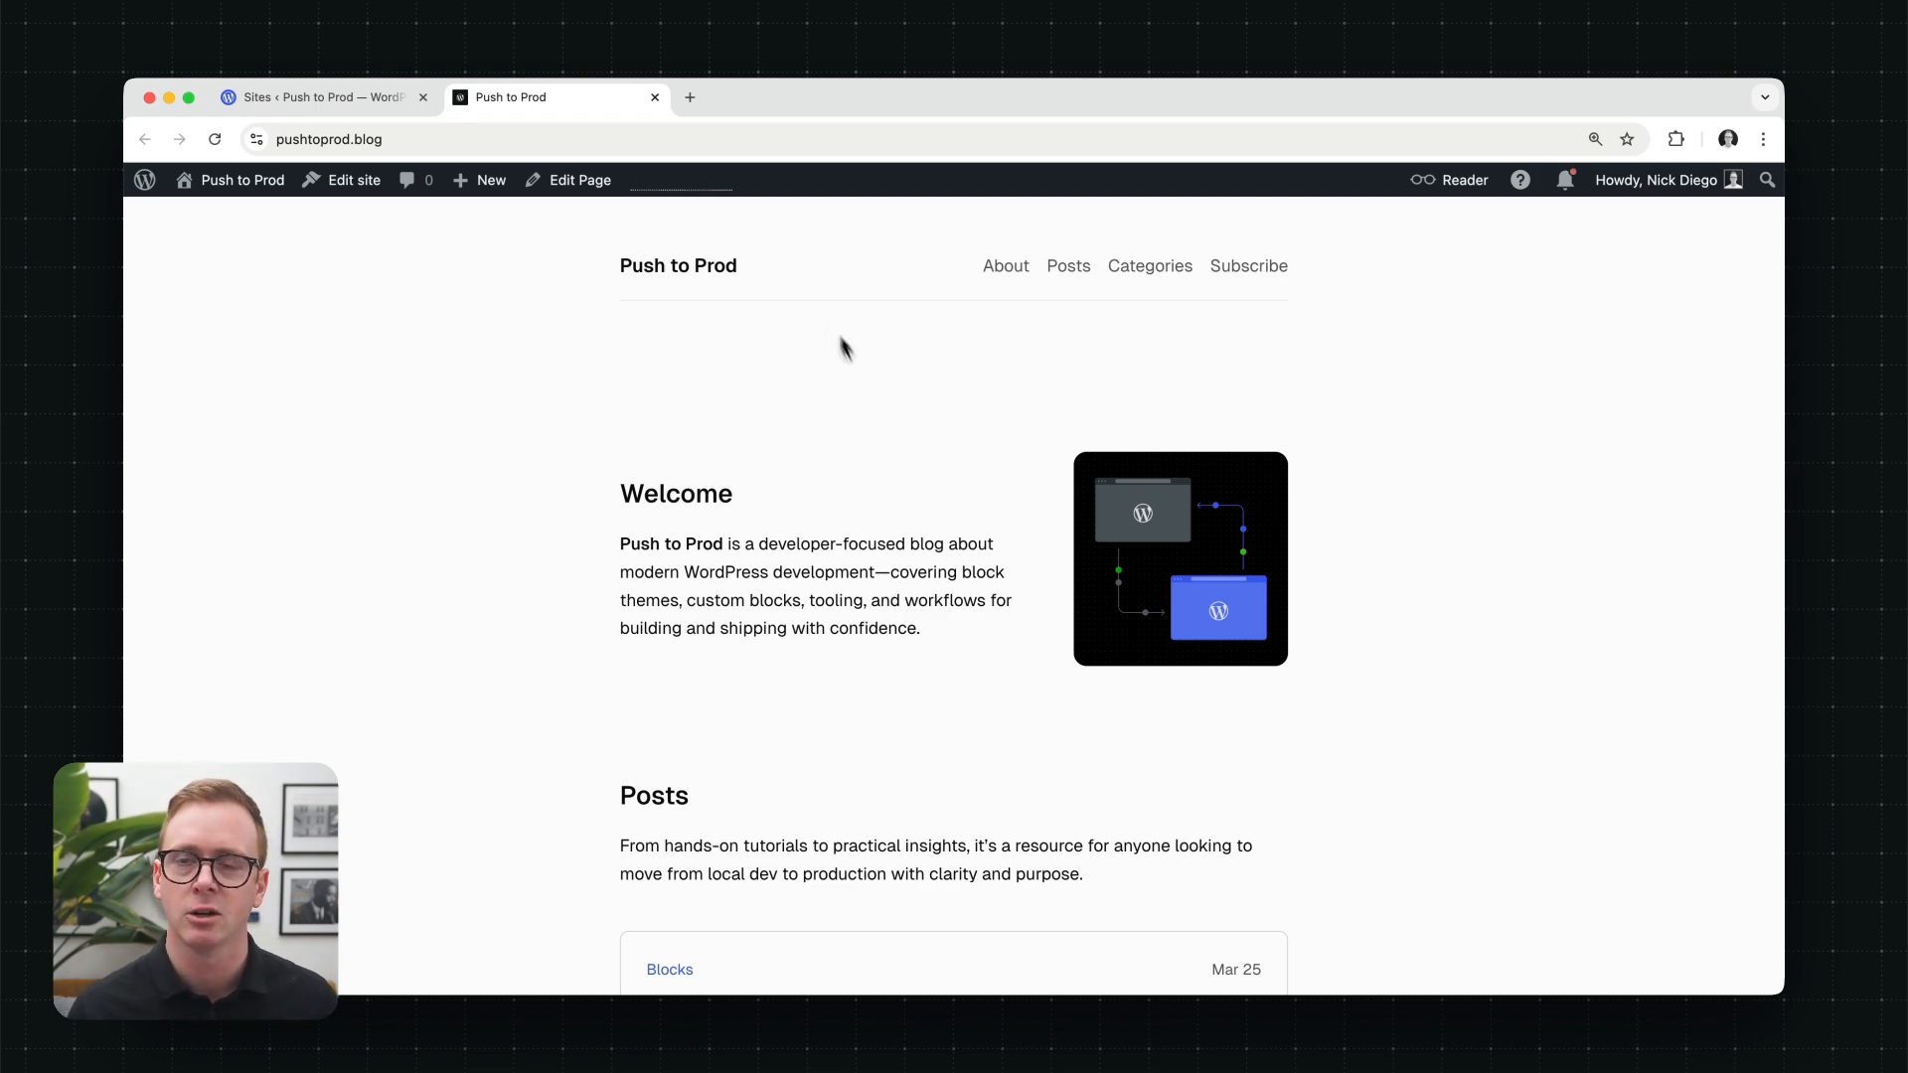
Step: Open the 'Building Blocks in WordPress' post from the homepage and reach its block registration code
scroll("down", 3)
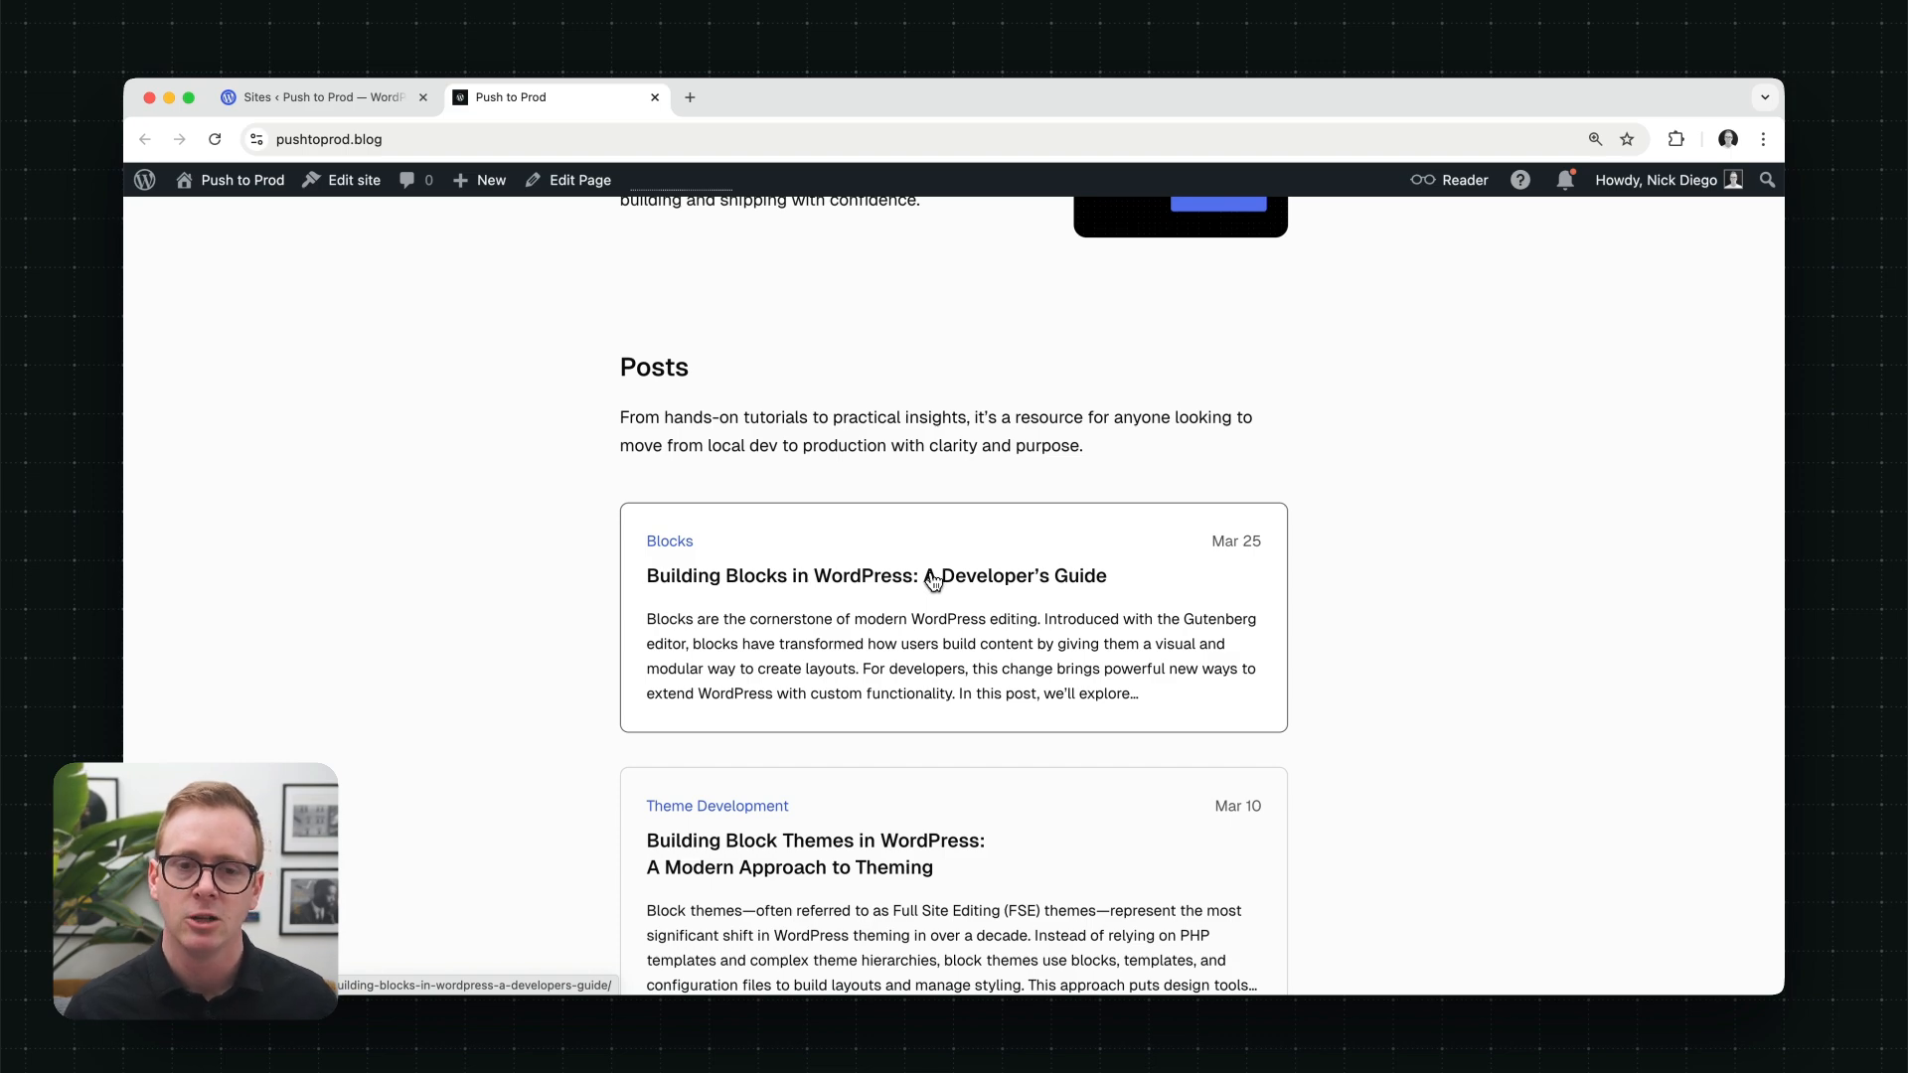
left_click(938, 577)
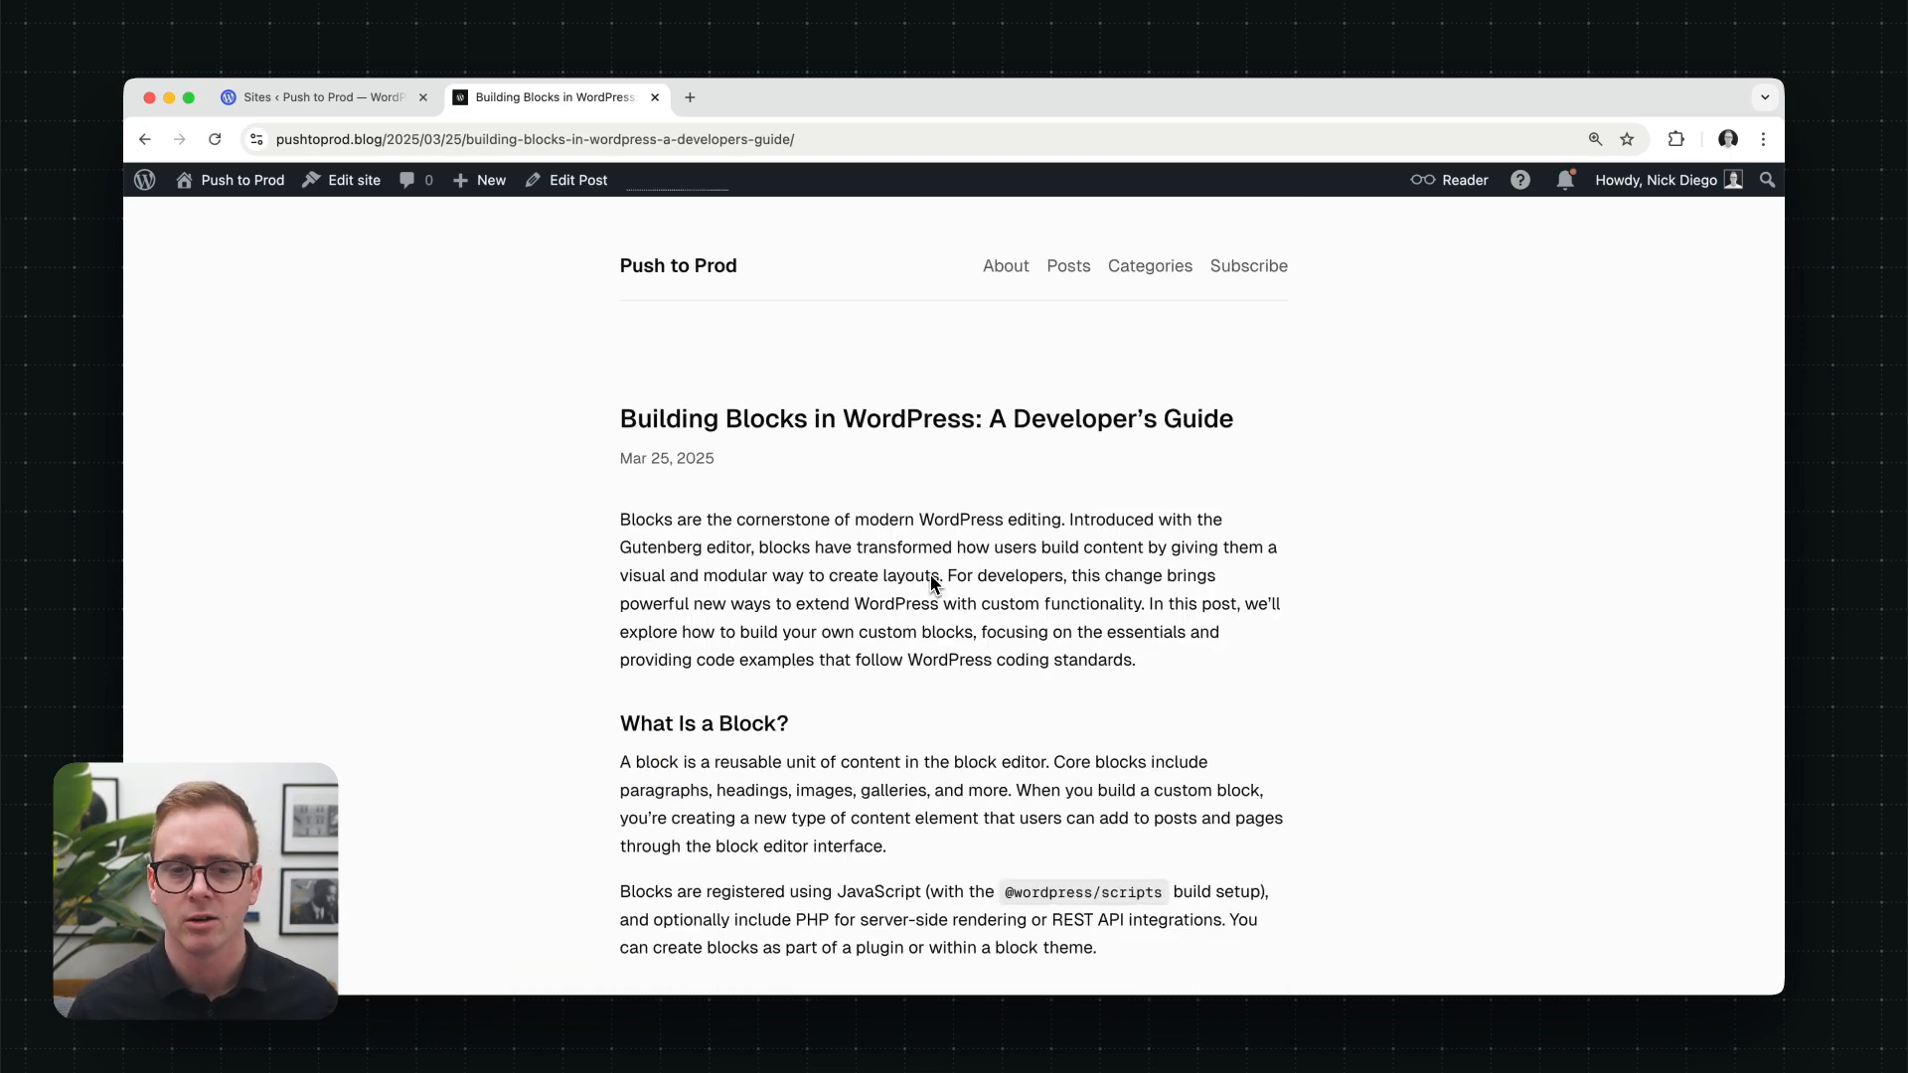
scroll("down", 3)
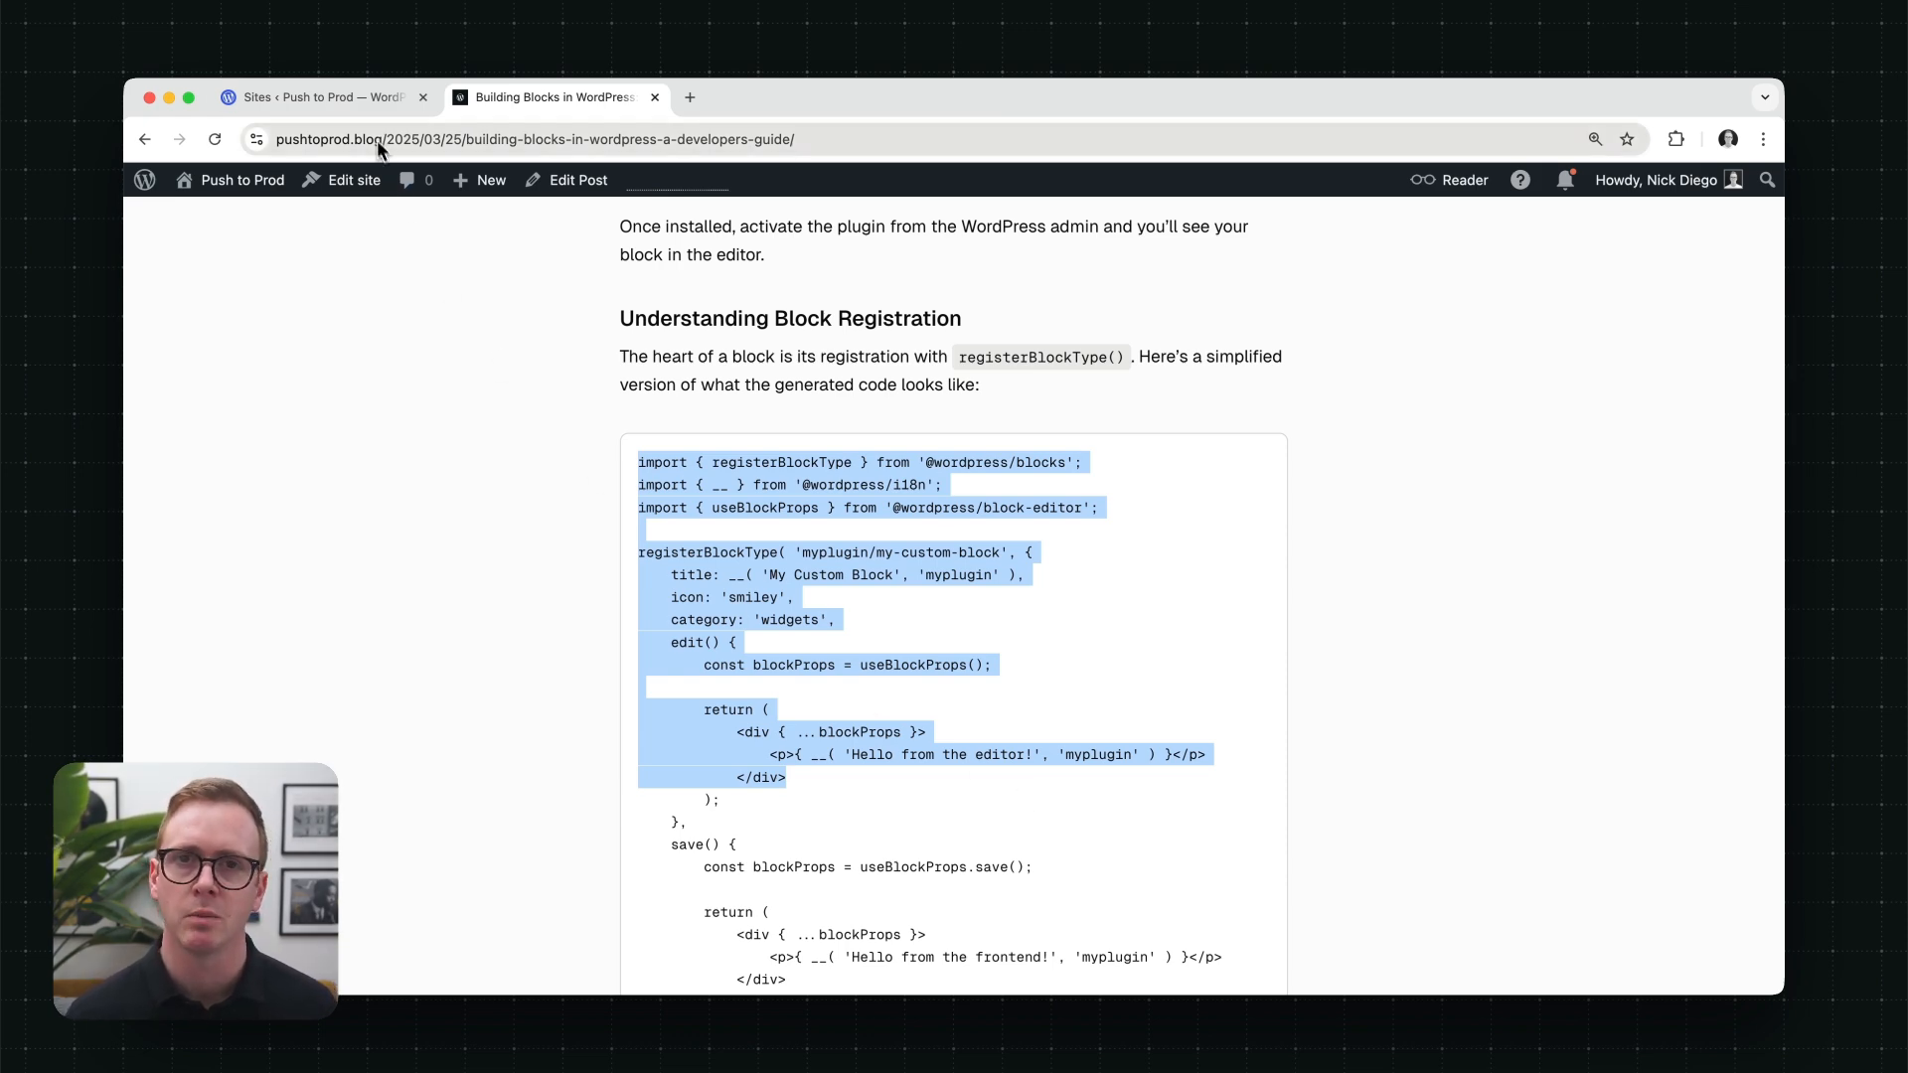
Step: From the site dashboard, go to Deployments and start selecting a GitHub repository to connect
left_click(316, 98)
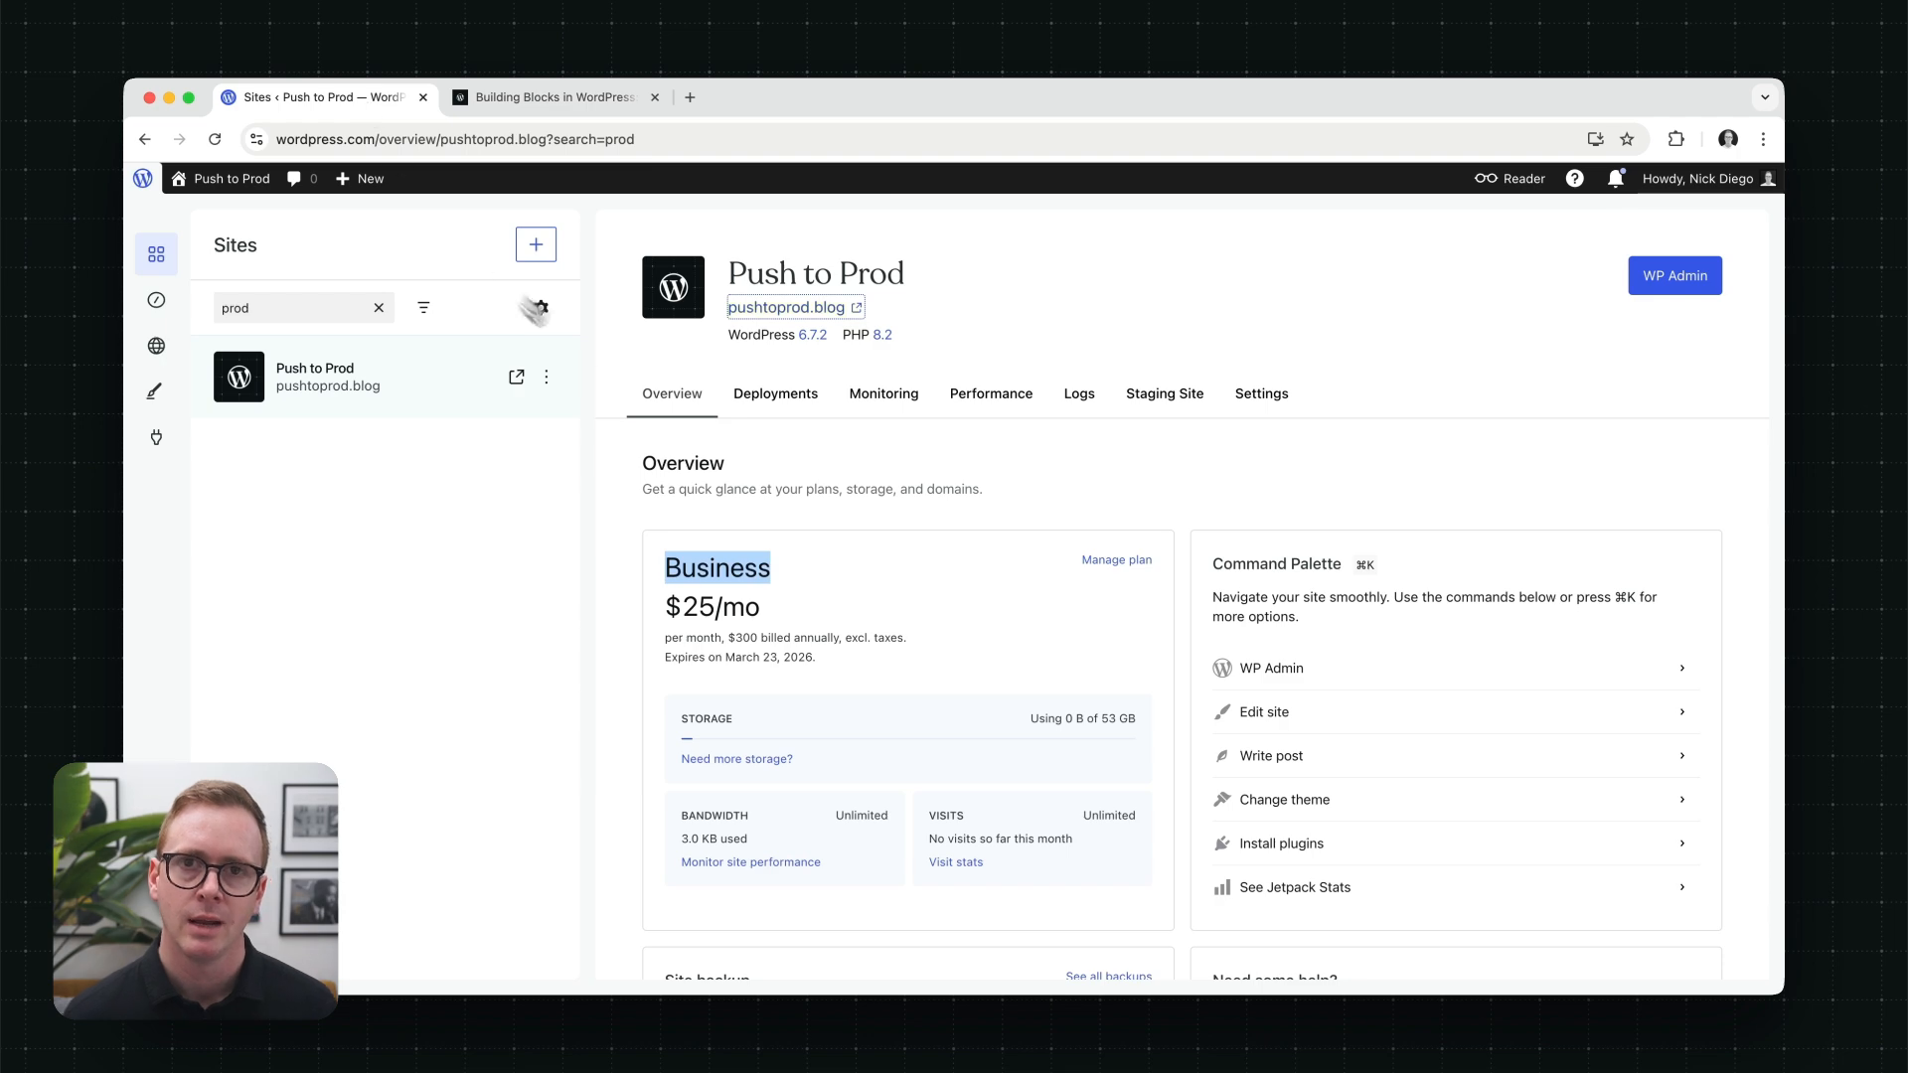
left_click(776, 394)
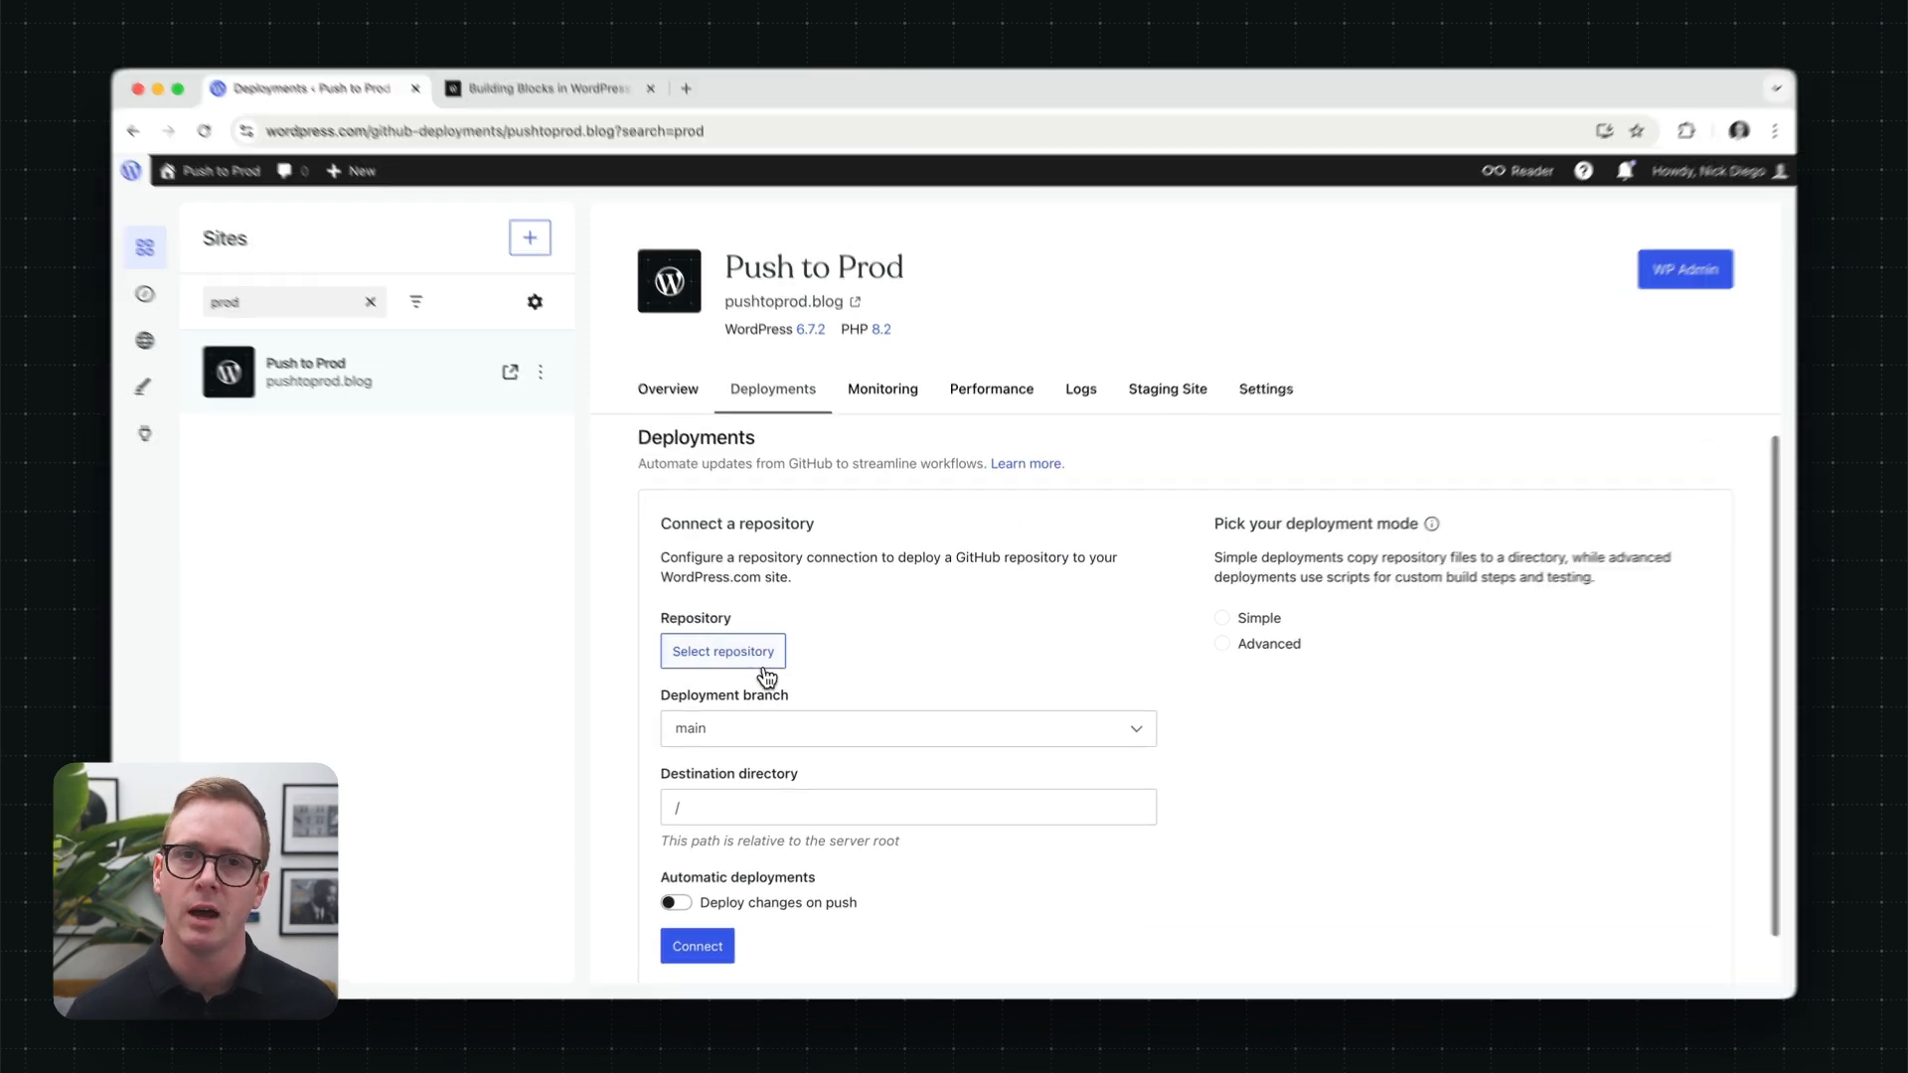
left_click(724, 650)
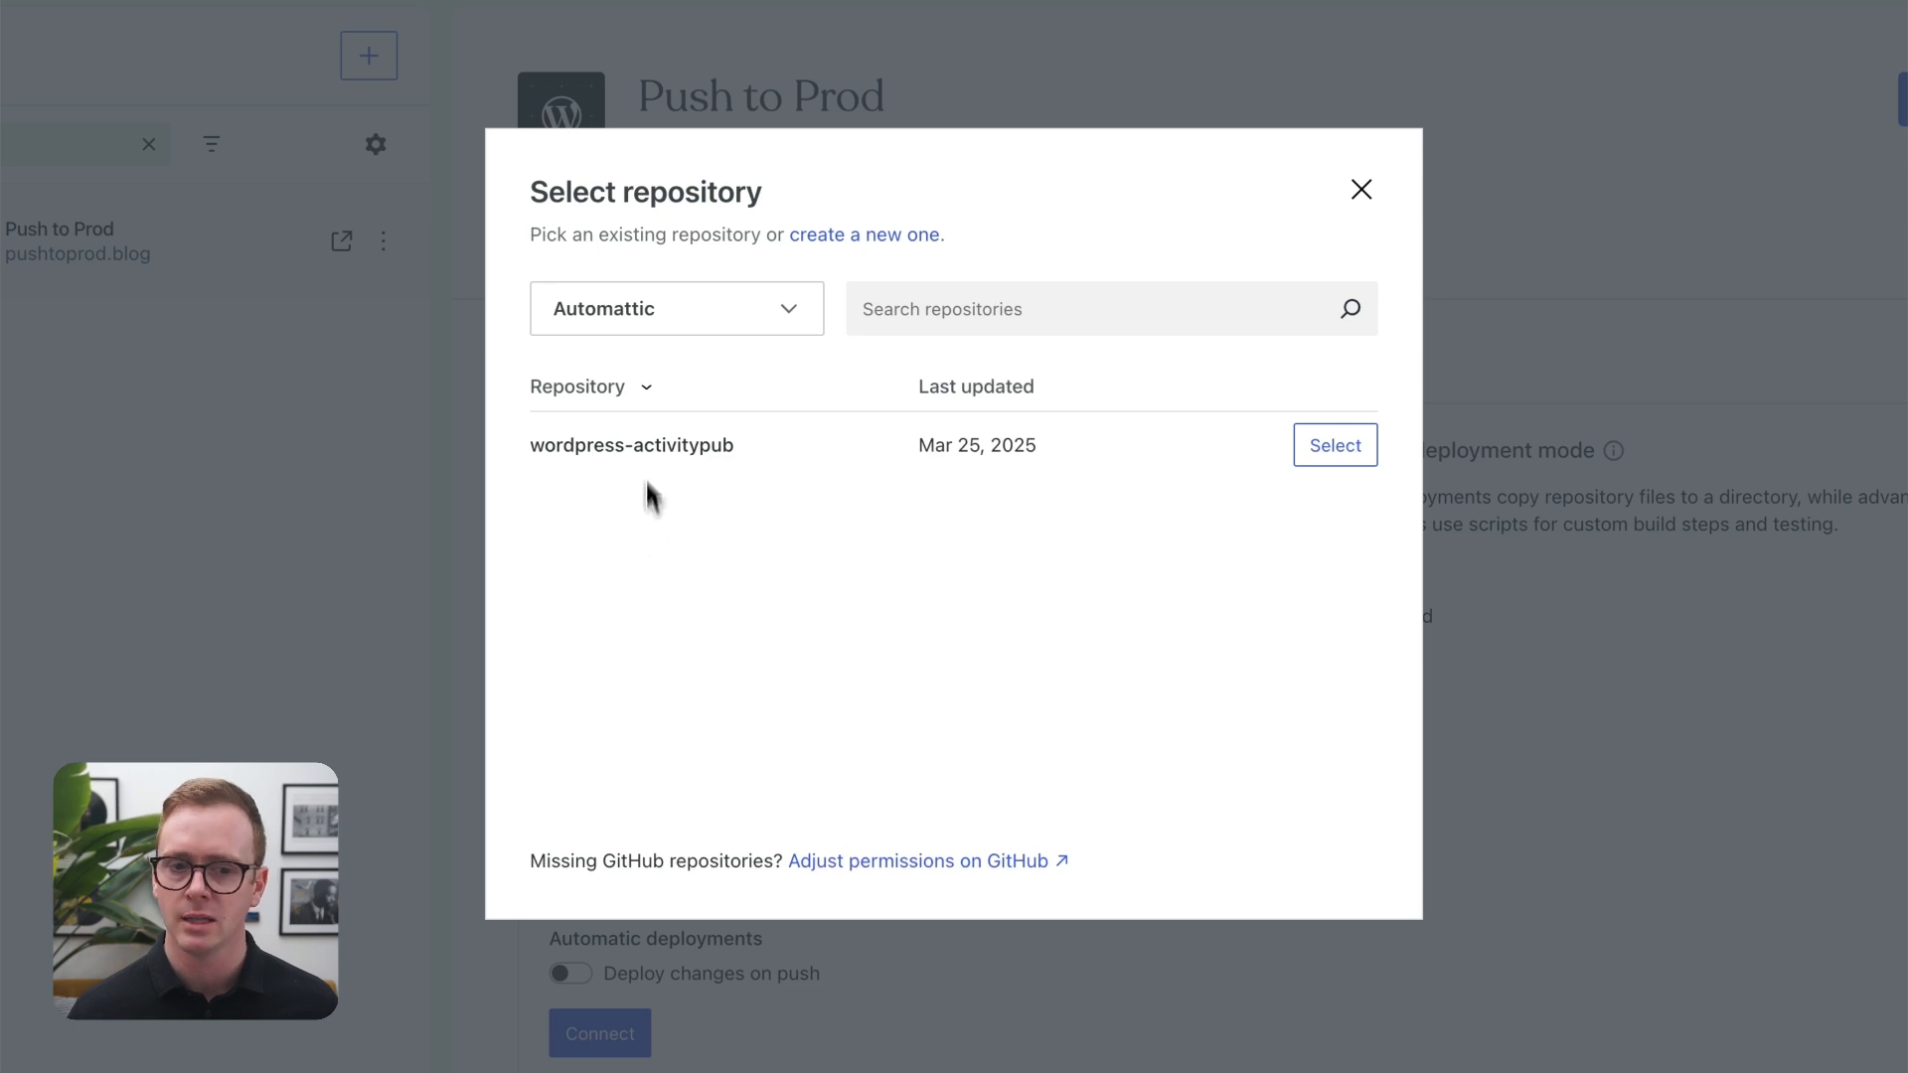
Step: Install WordPress.com for Developers on the personal GitHub account with chosen repository access
left_click(676, 308)
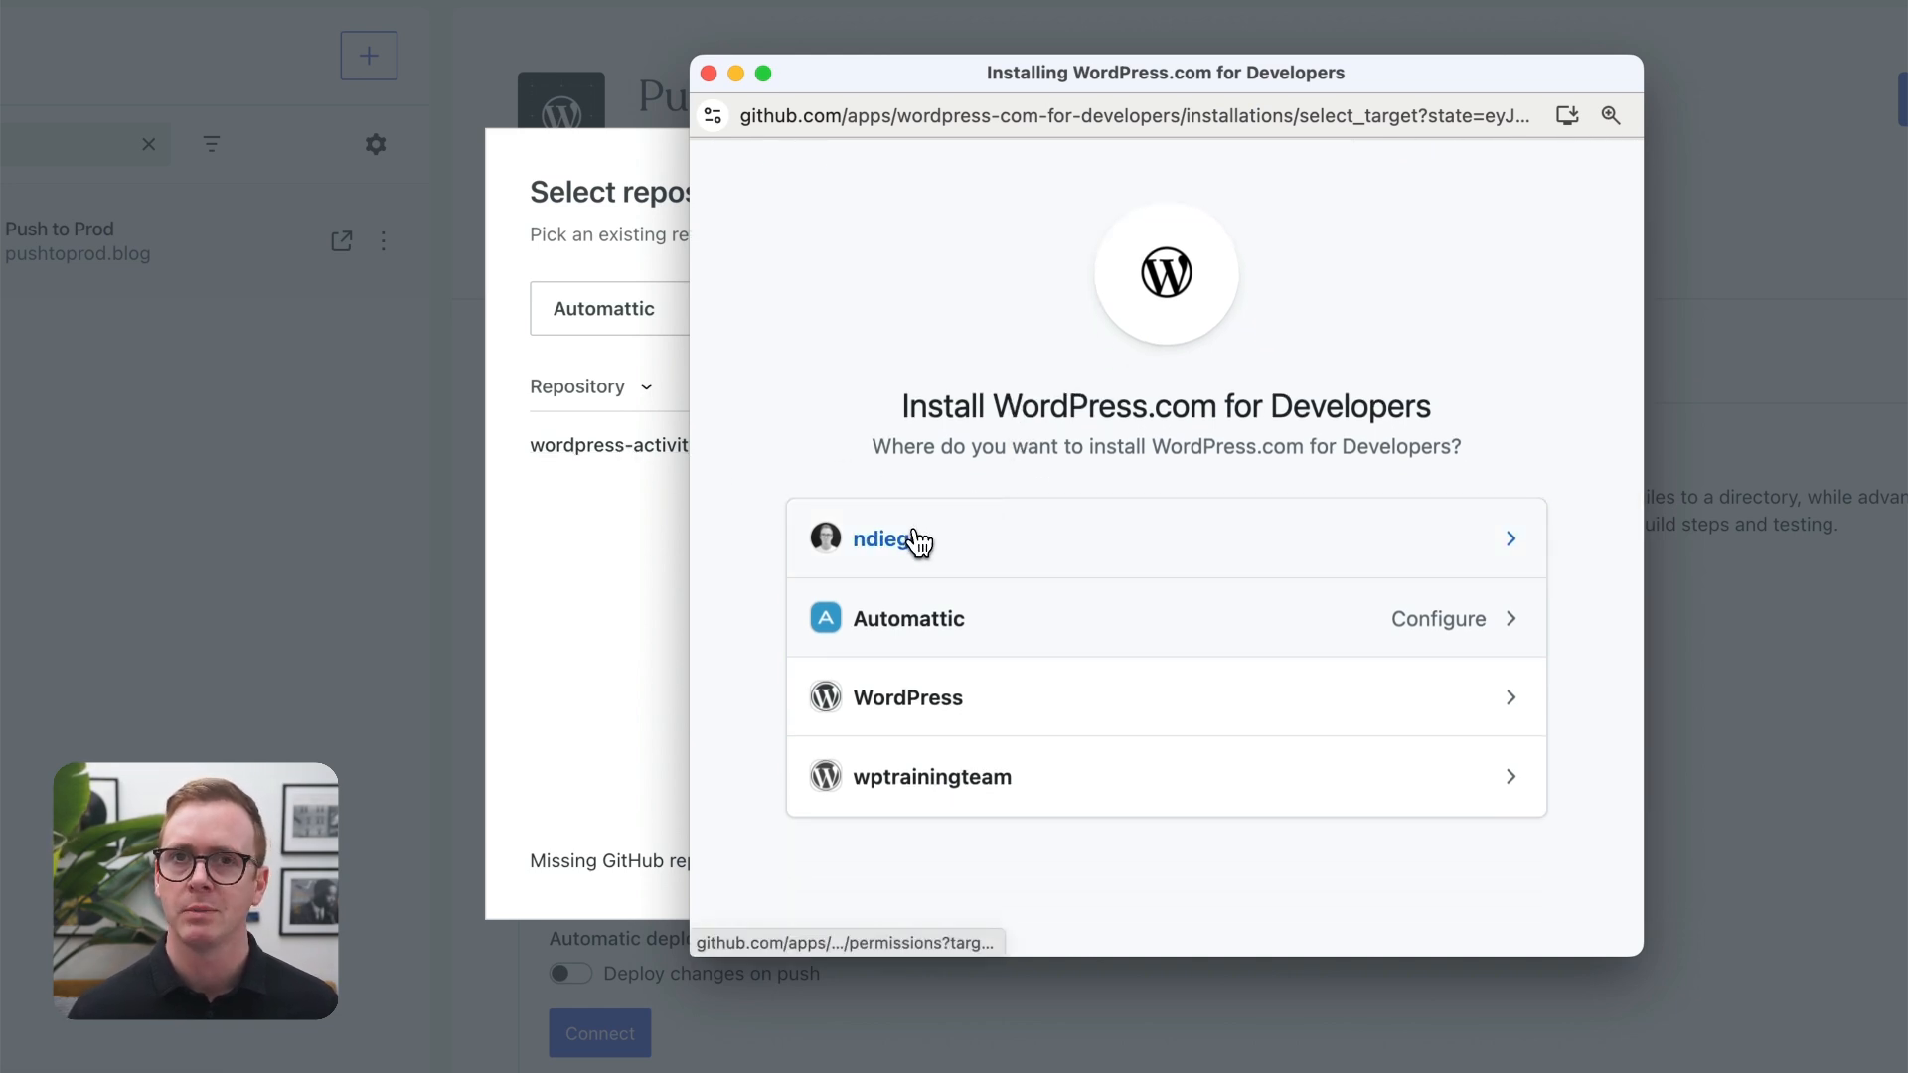
left_click(894, 541)
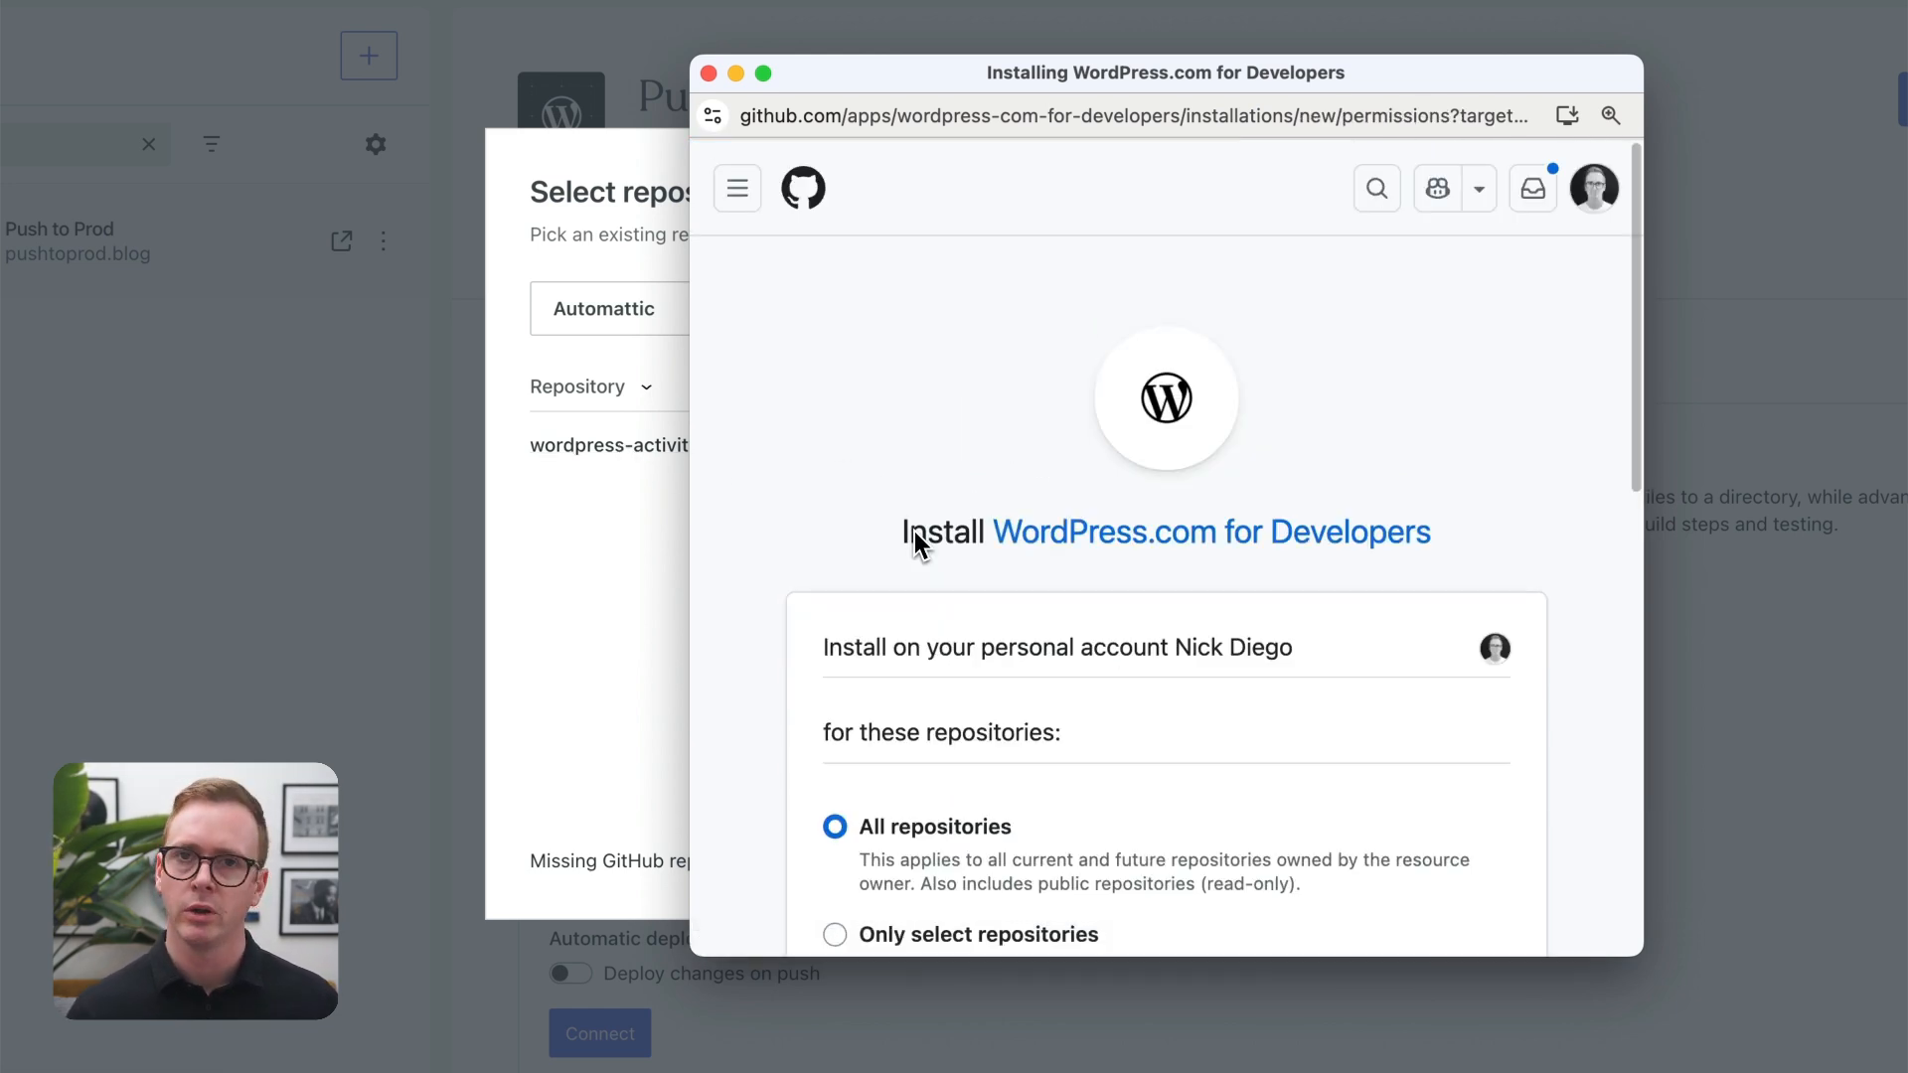
scroll("down", 3)
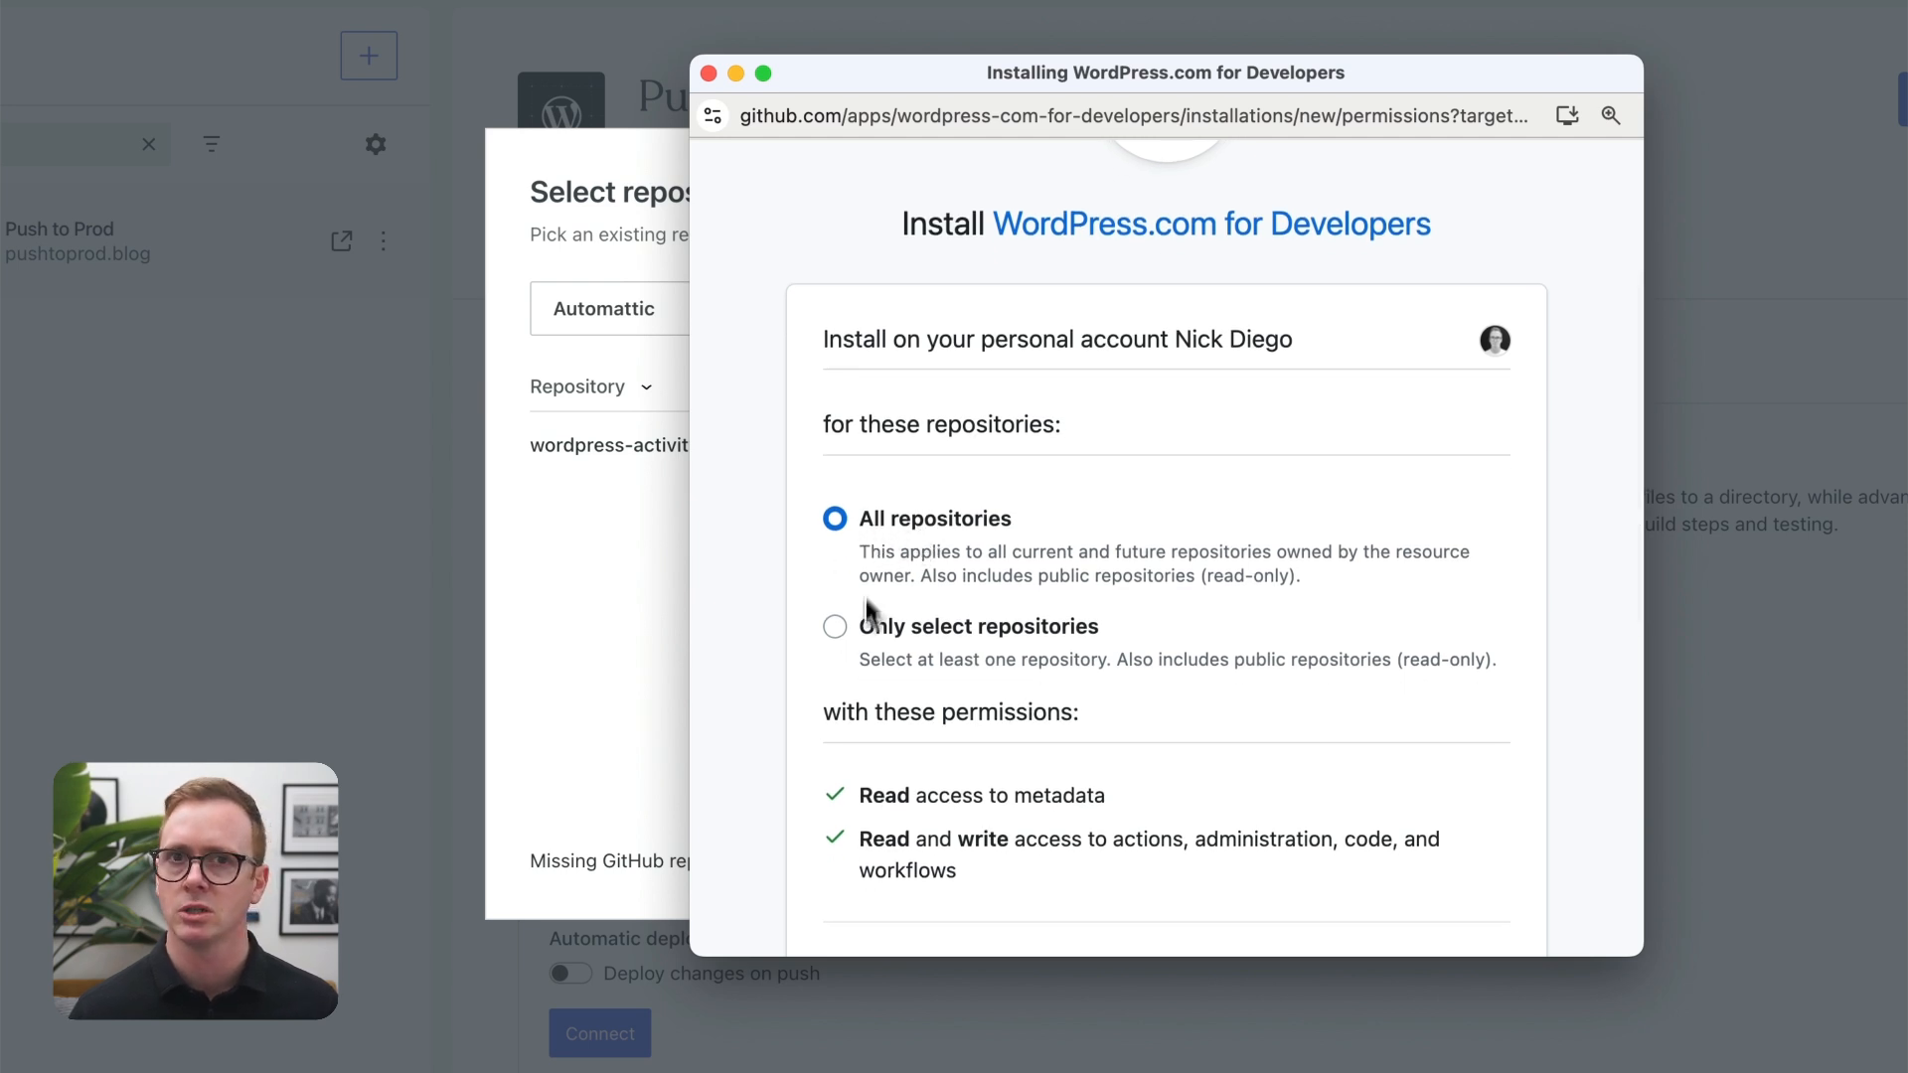
left_click(834, 626)
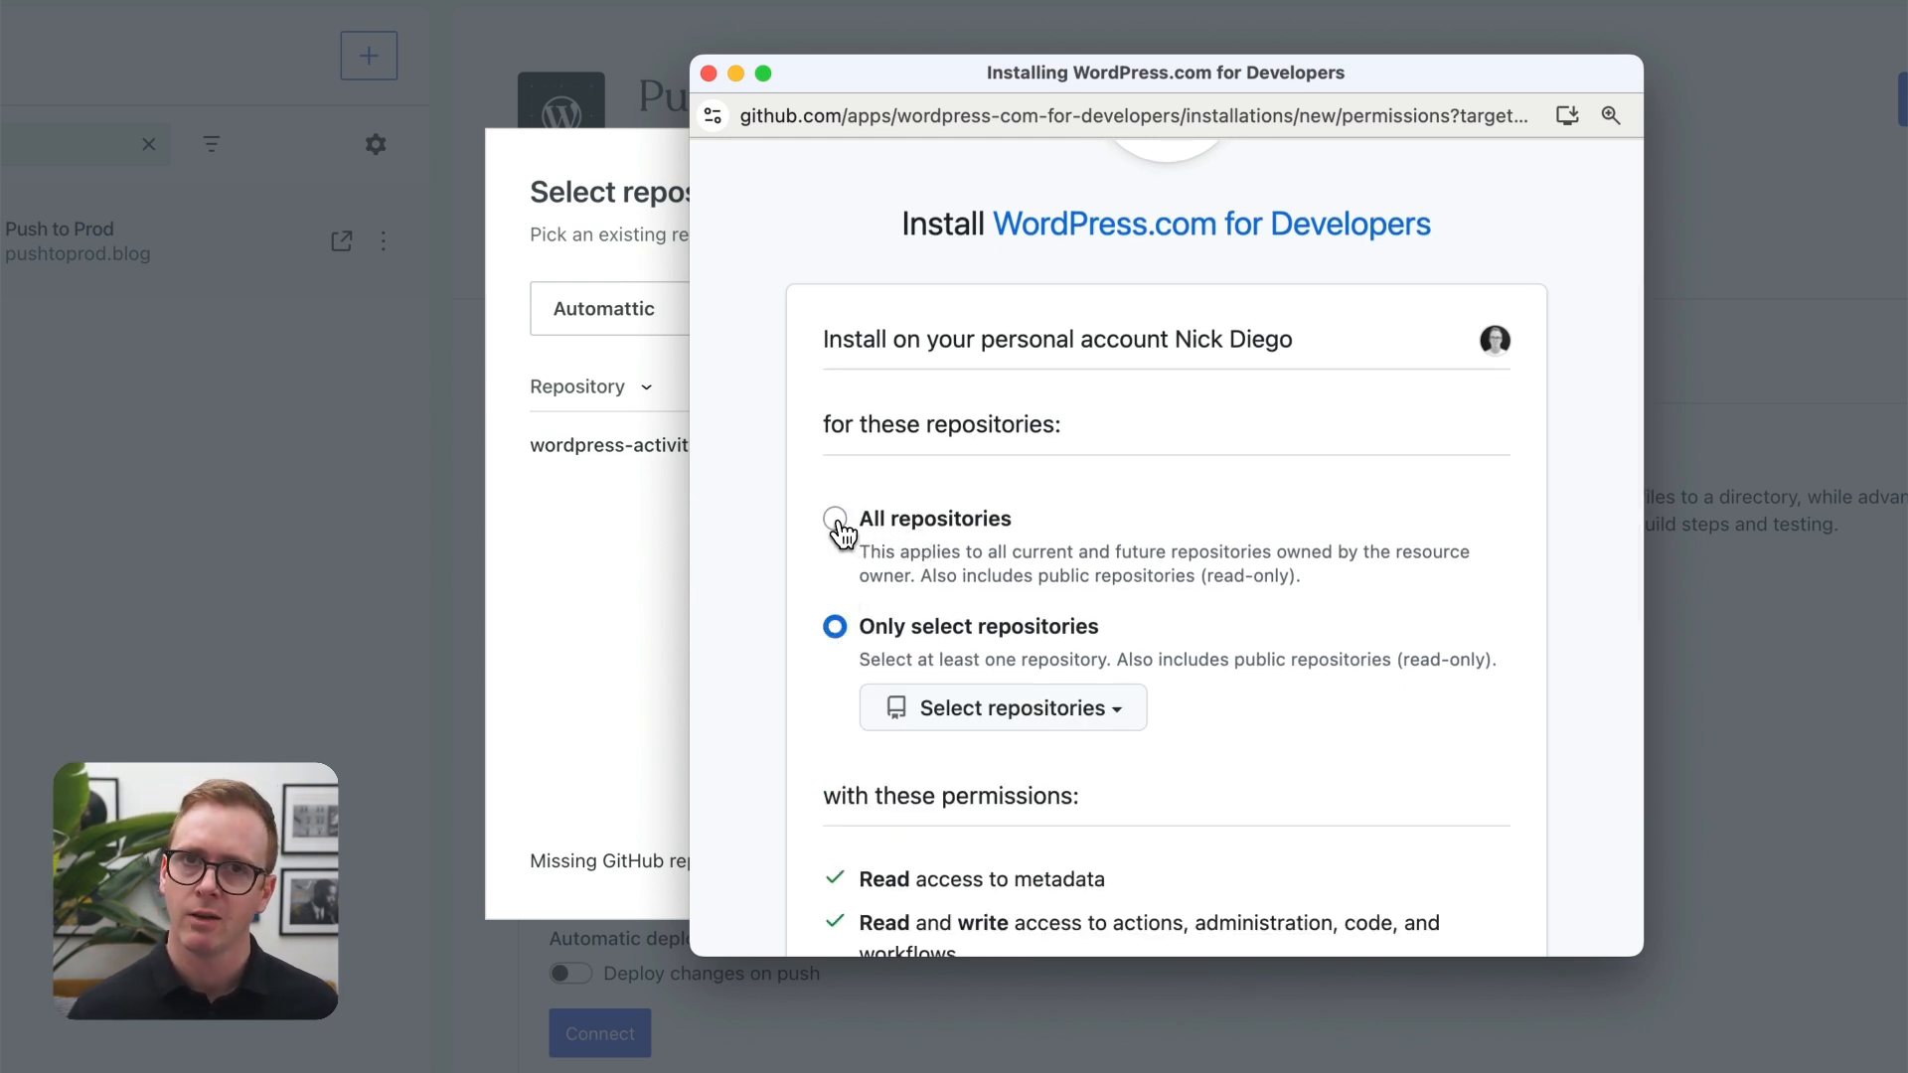
scroll("down", 3)
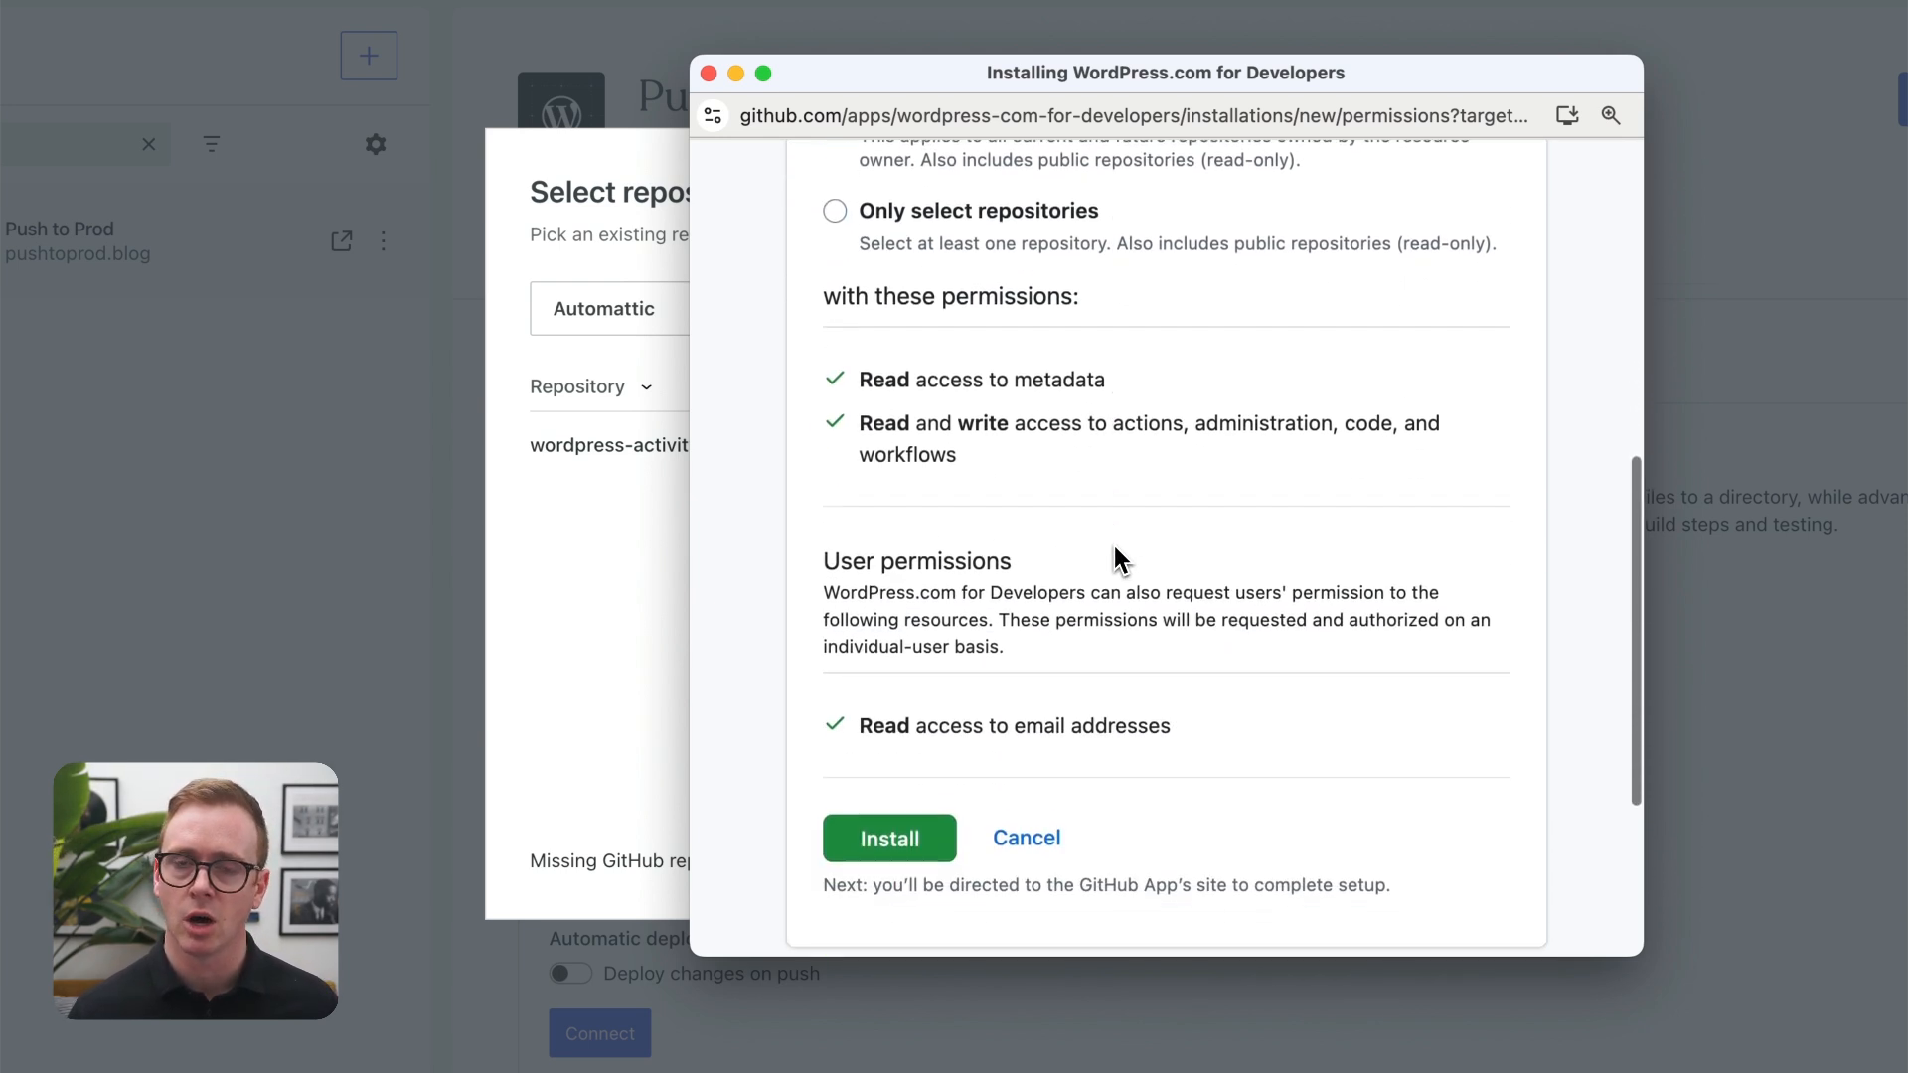
left_click(890, 839)
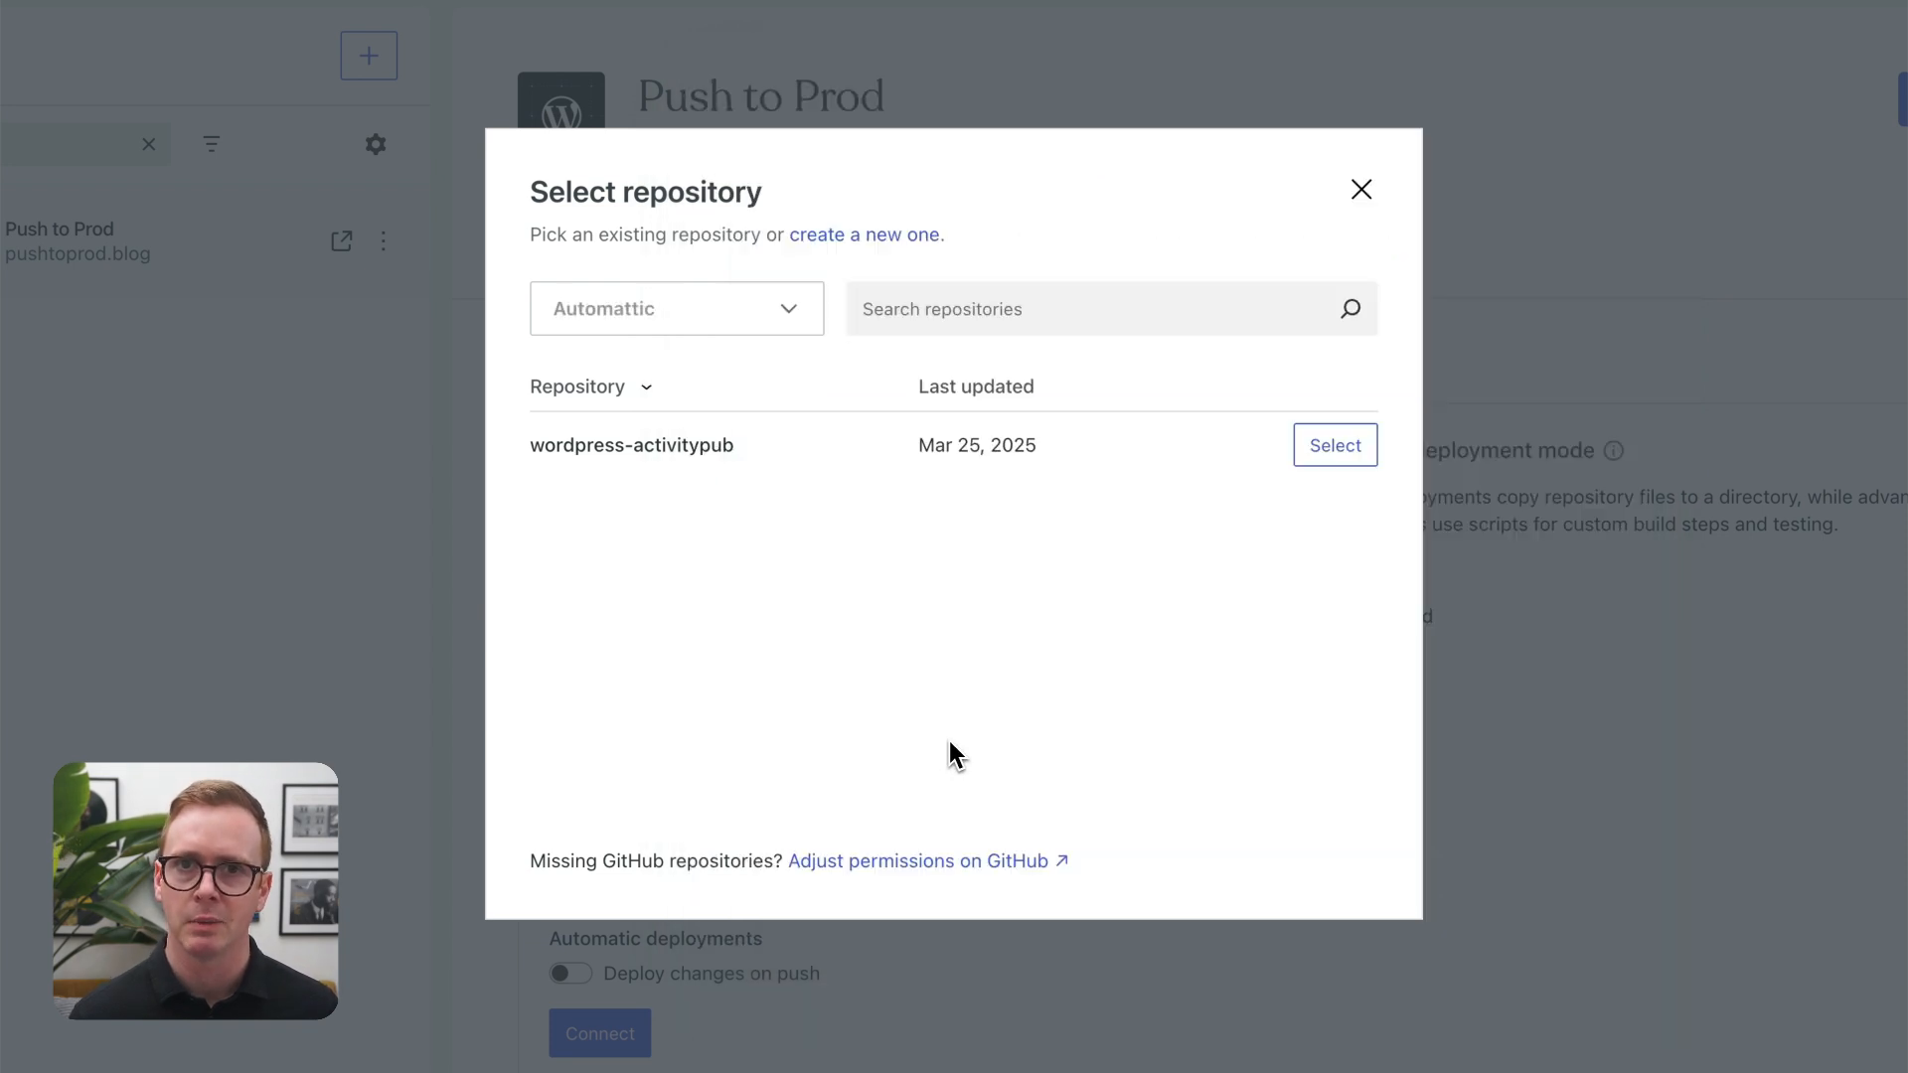
Step: Switch to the personal account and select the better-code-blocks repository for deployment
left_click(676, 308)
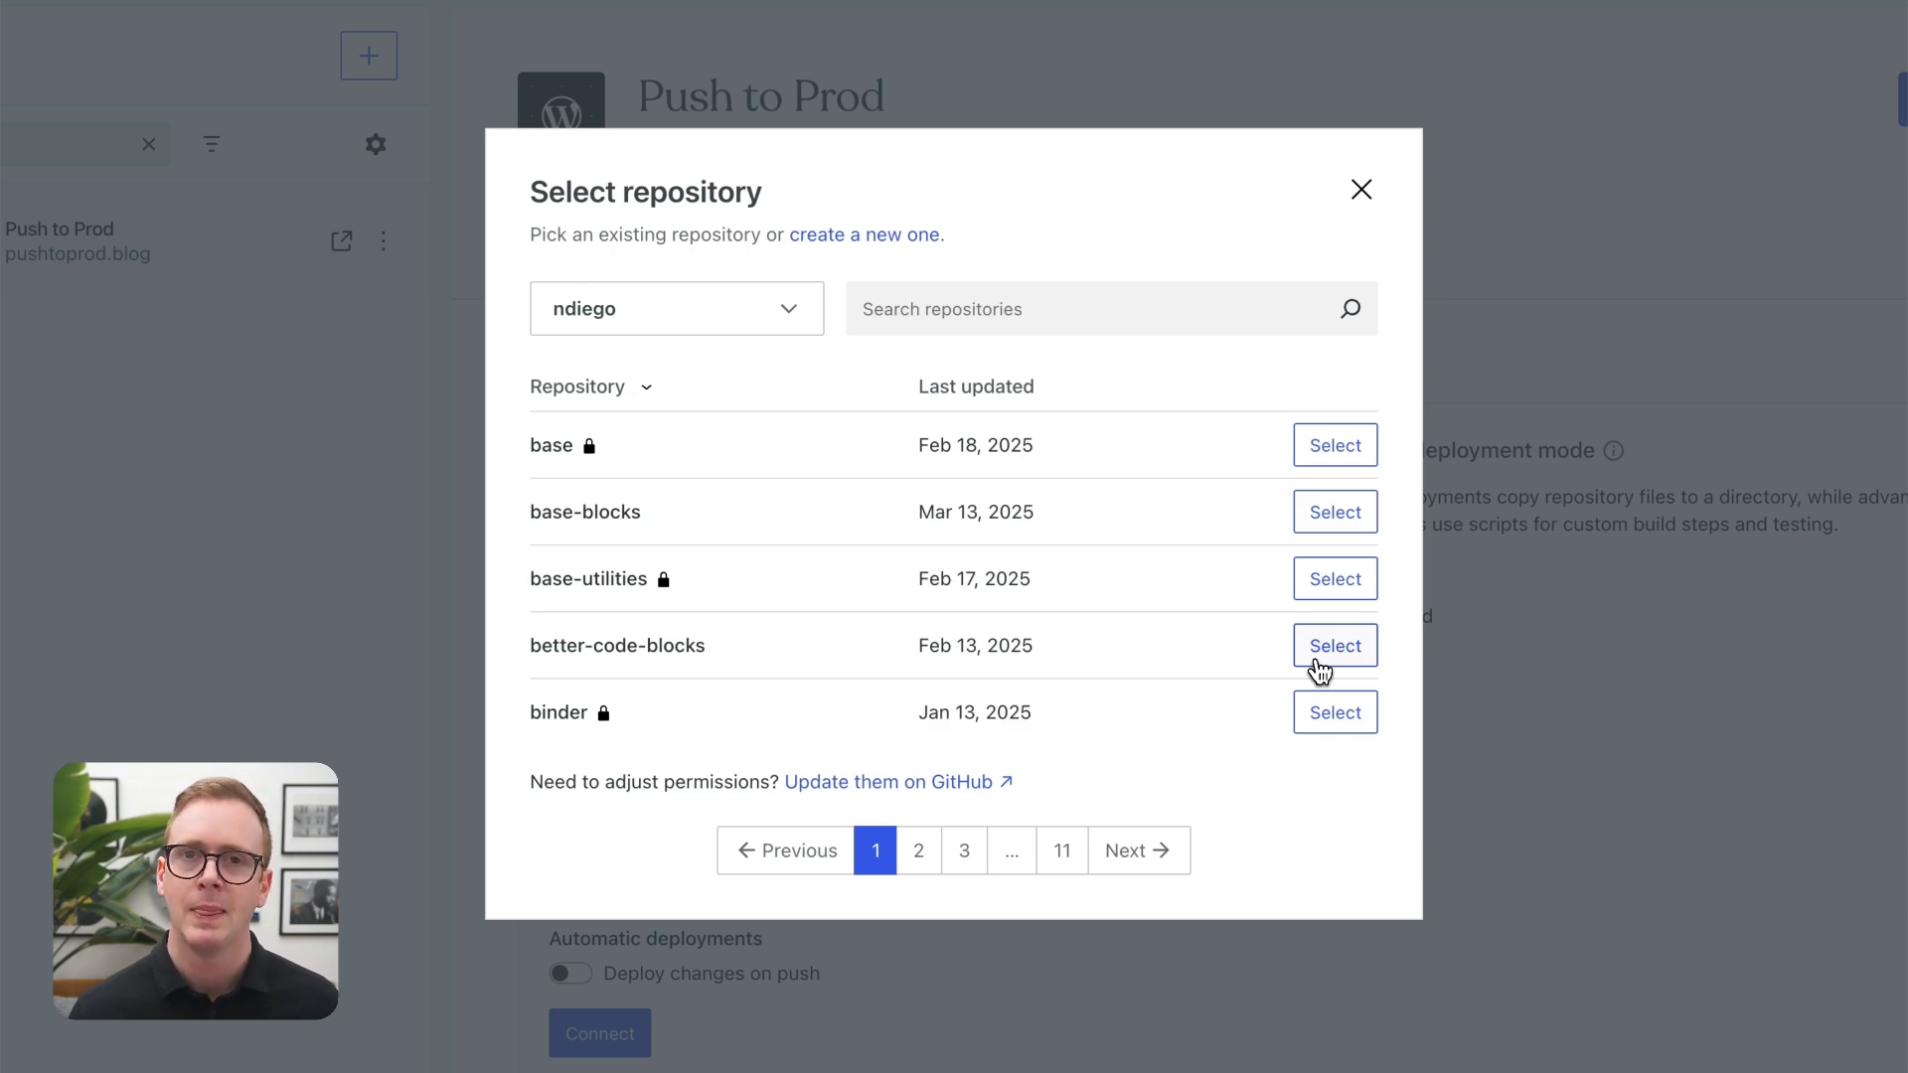
left_click(1336, 644)
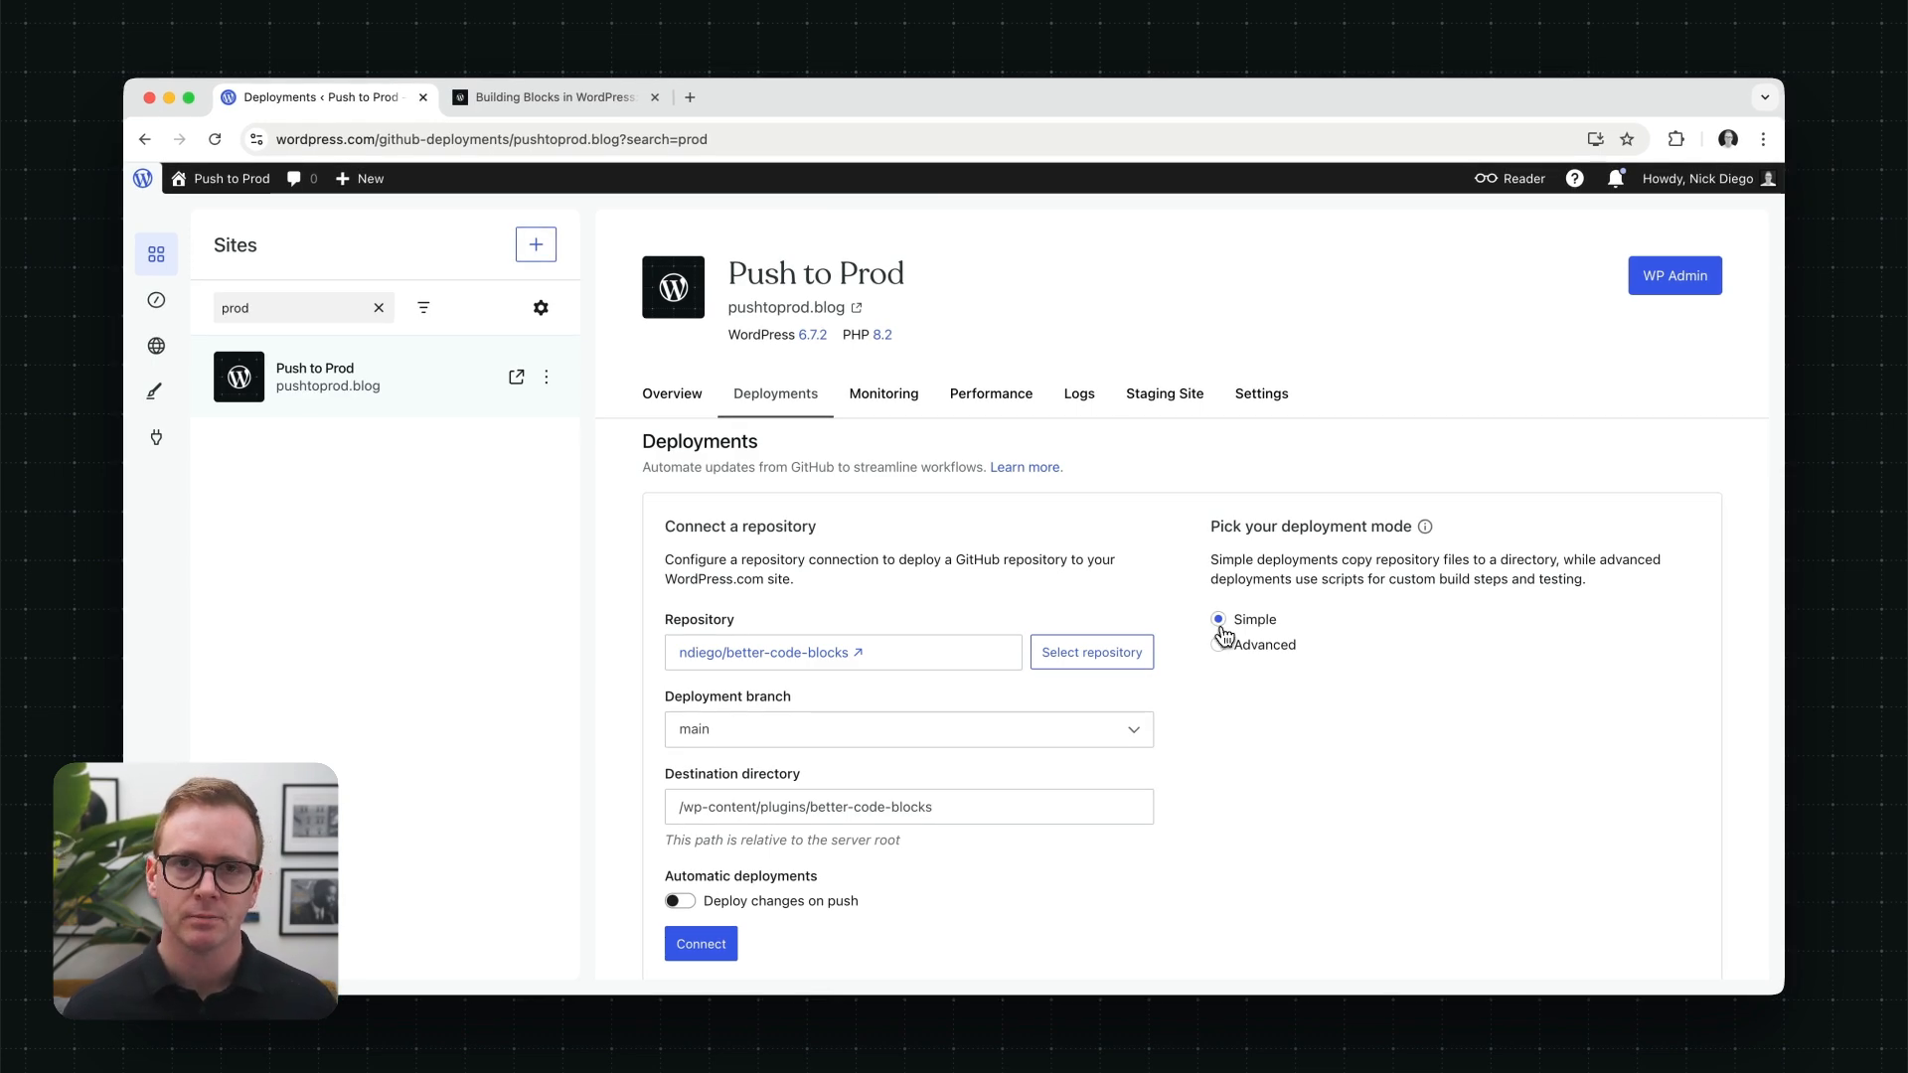
Step: Choose Advanced mode with the wpcom.yml workflow and enable deploy on workflow run completion
left_click(1219, 644)
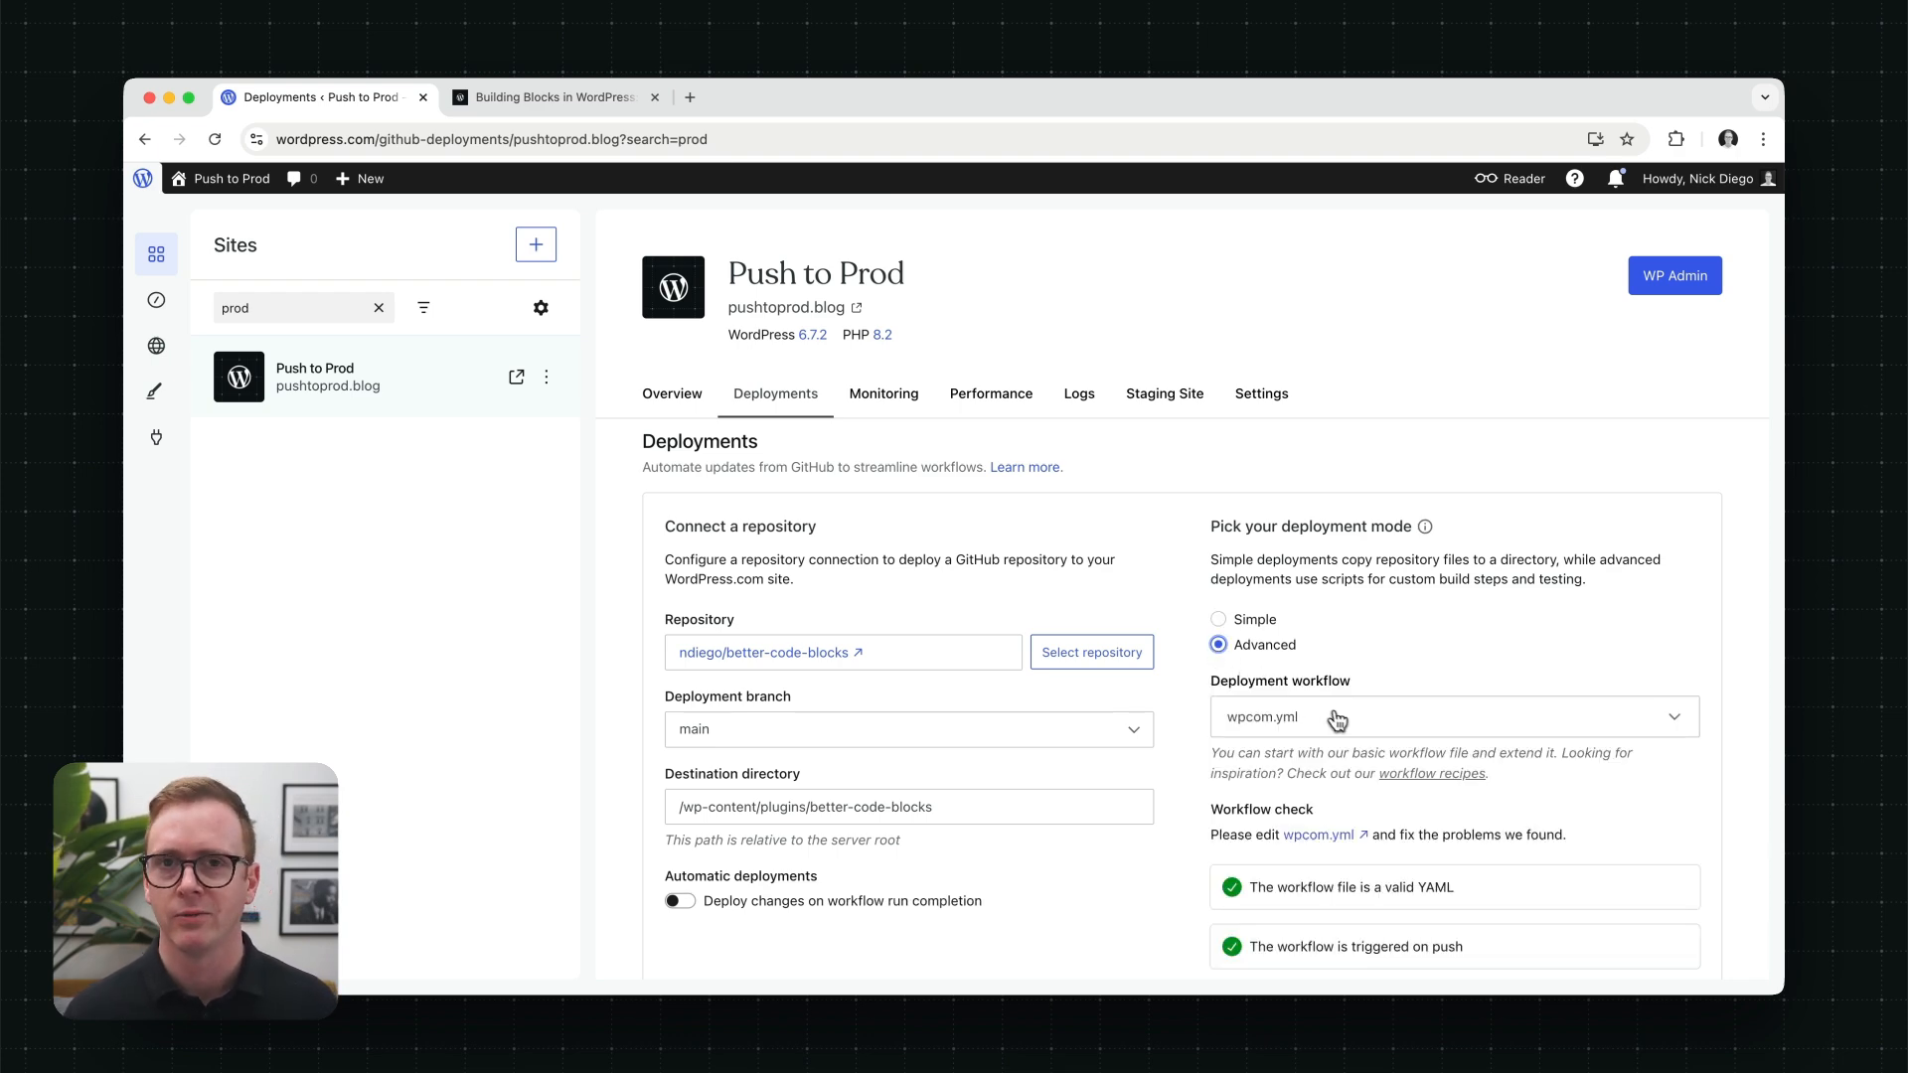
scroll("down", 3)
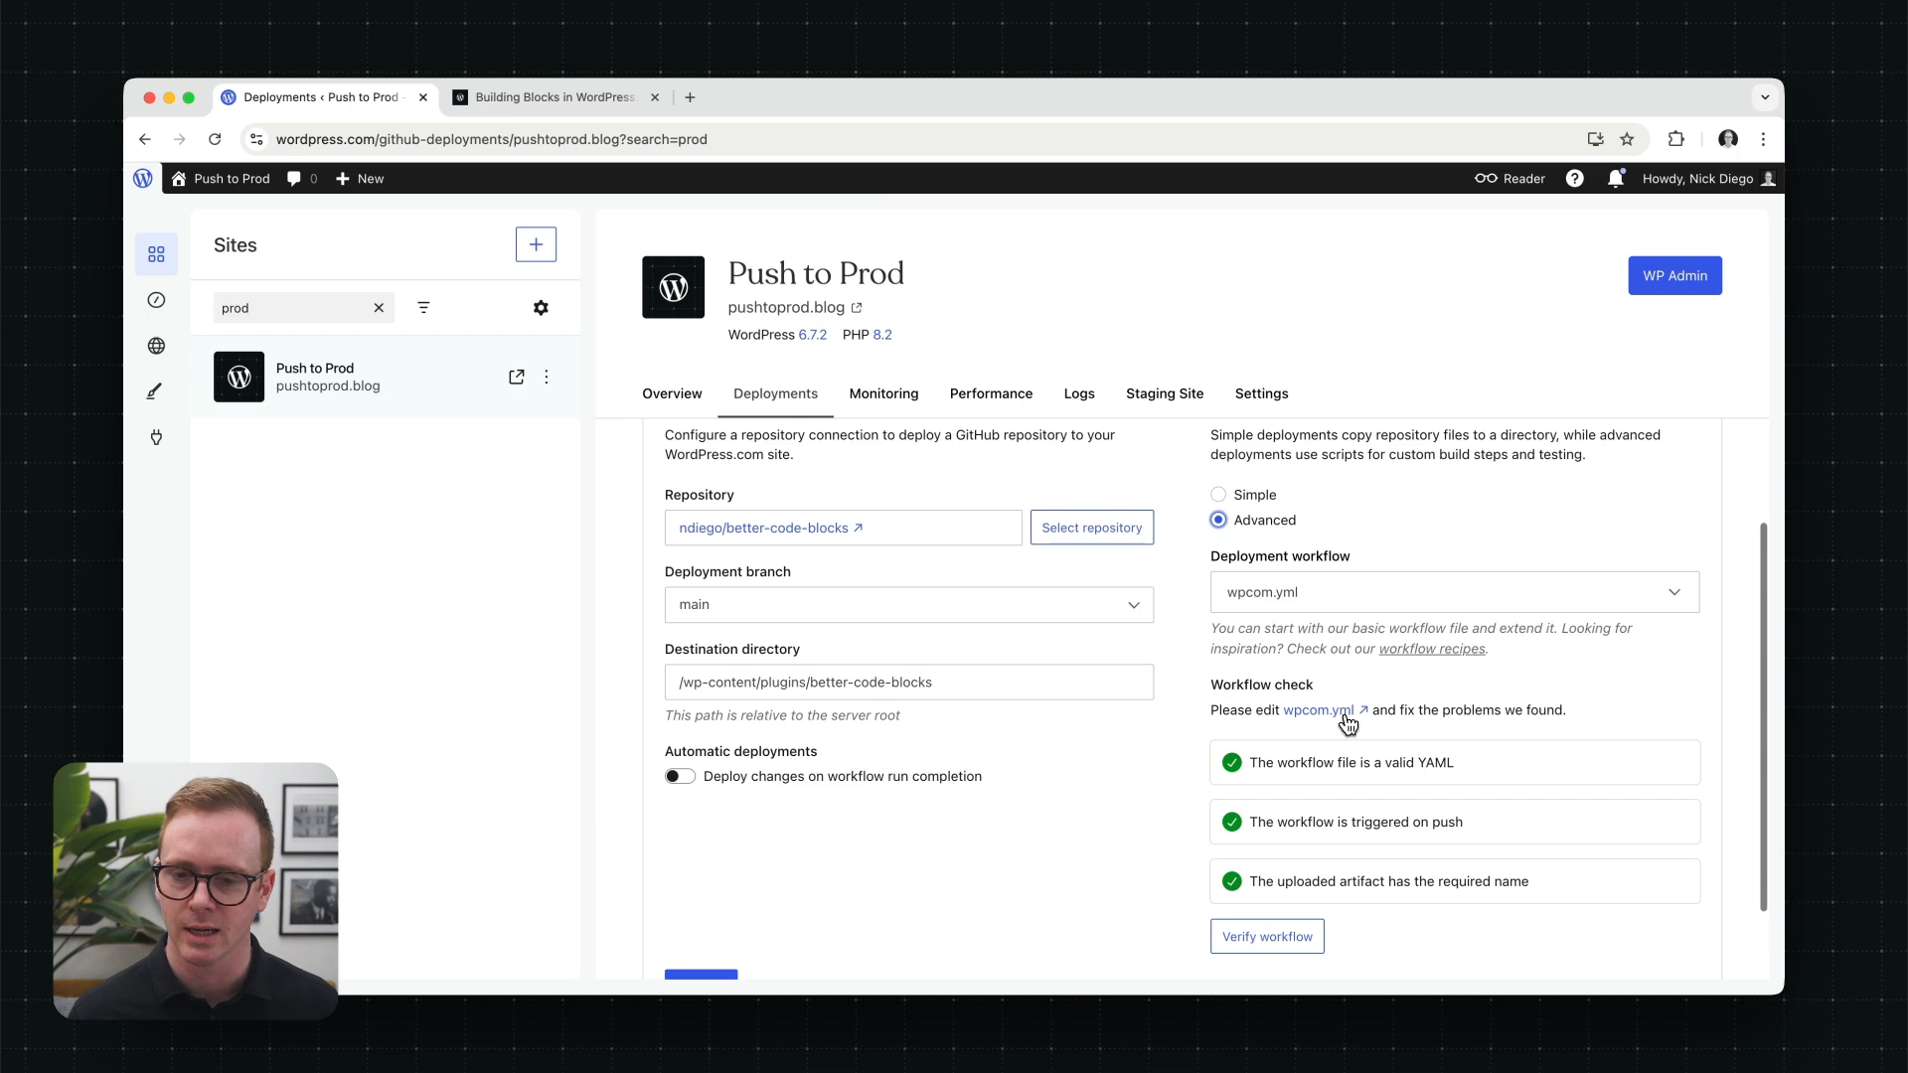
scroll("down", 3)
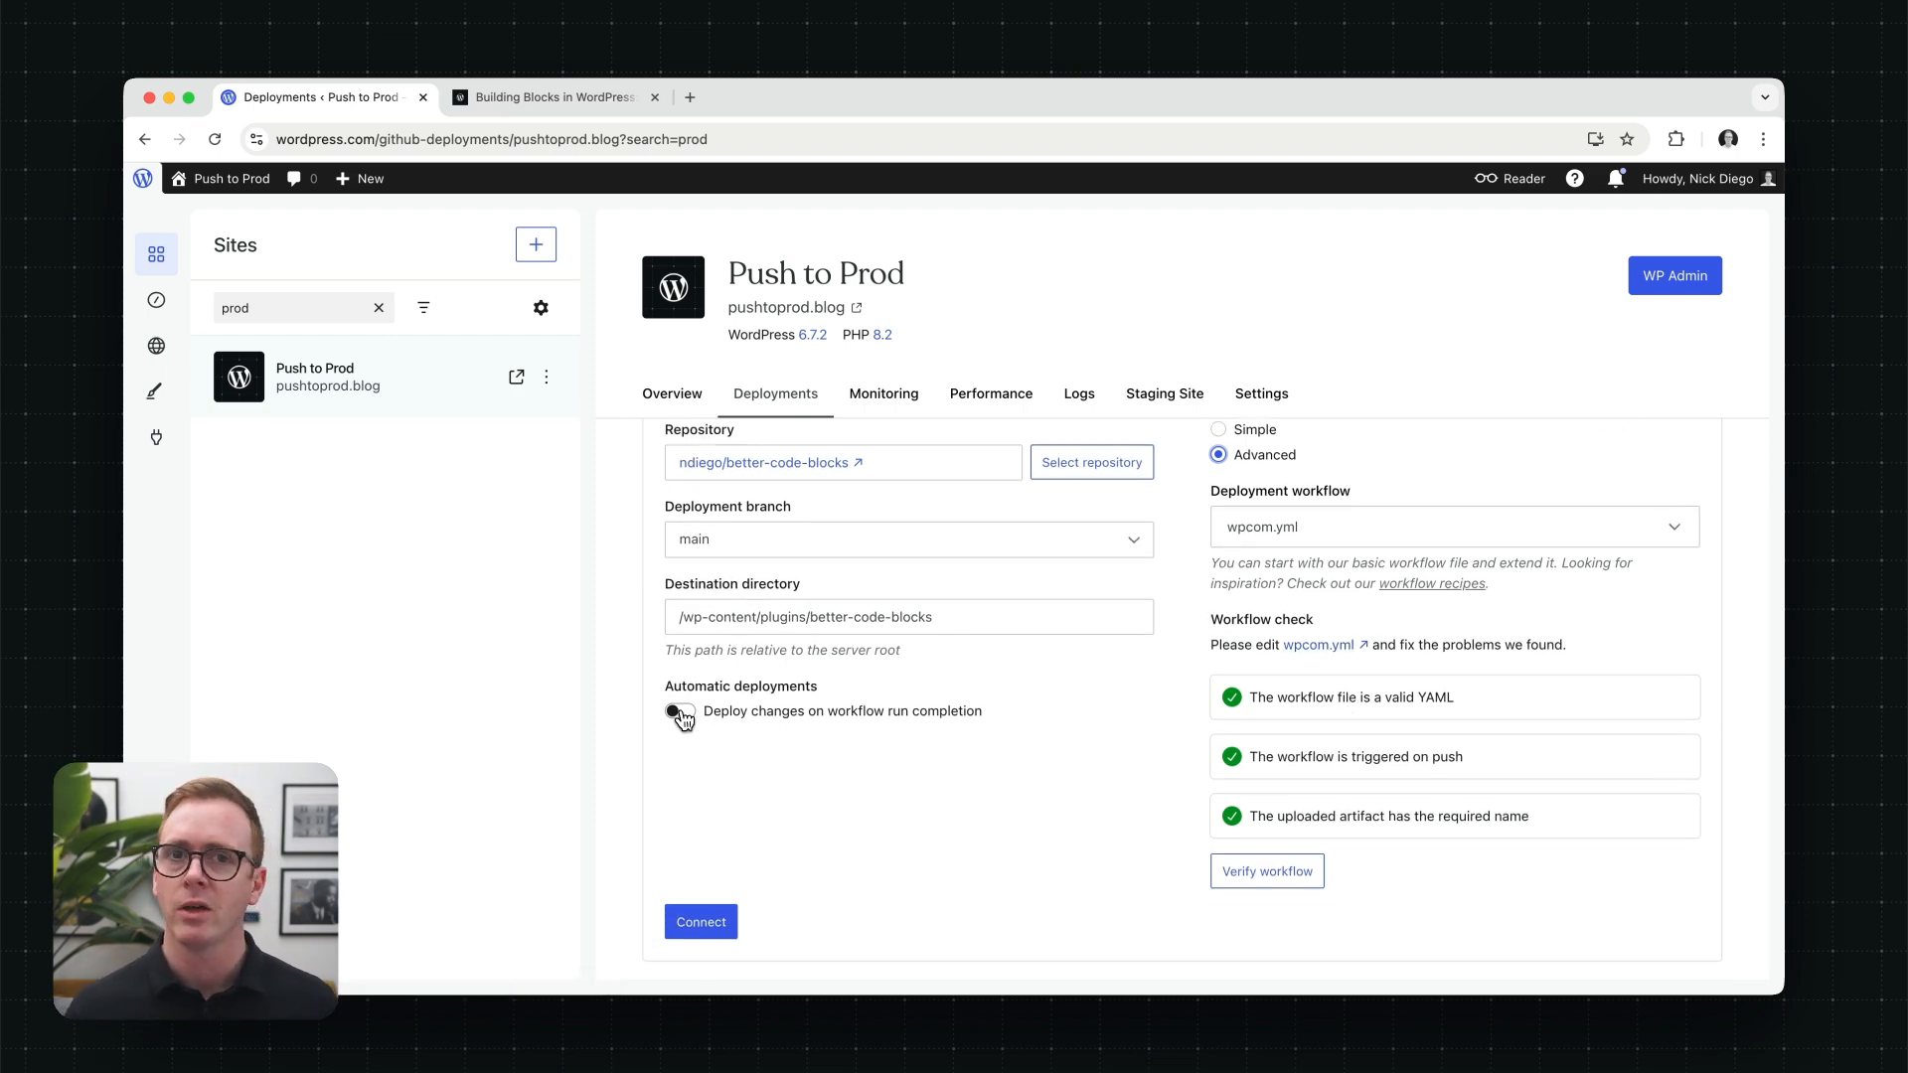
left_click(680, 711)
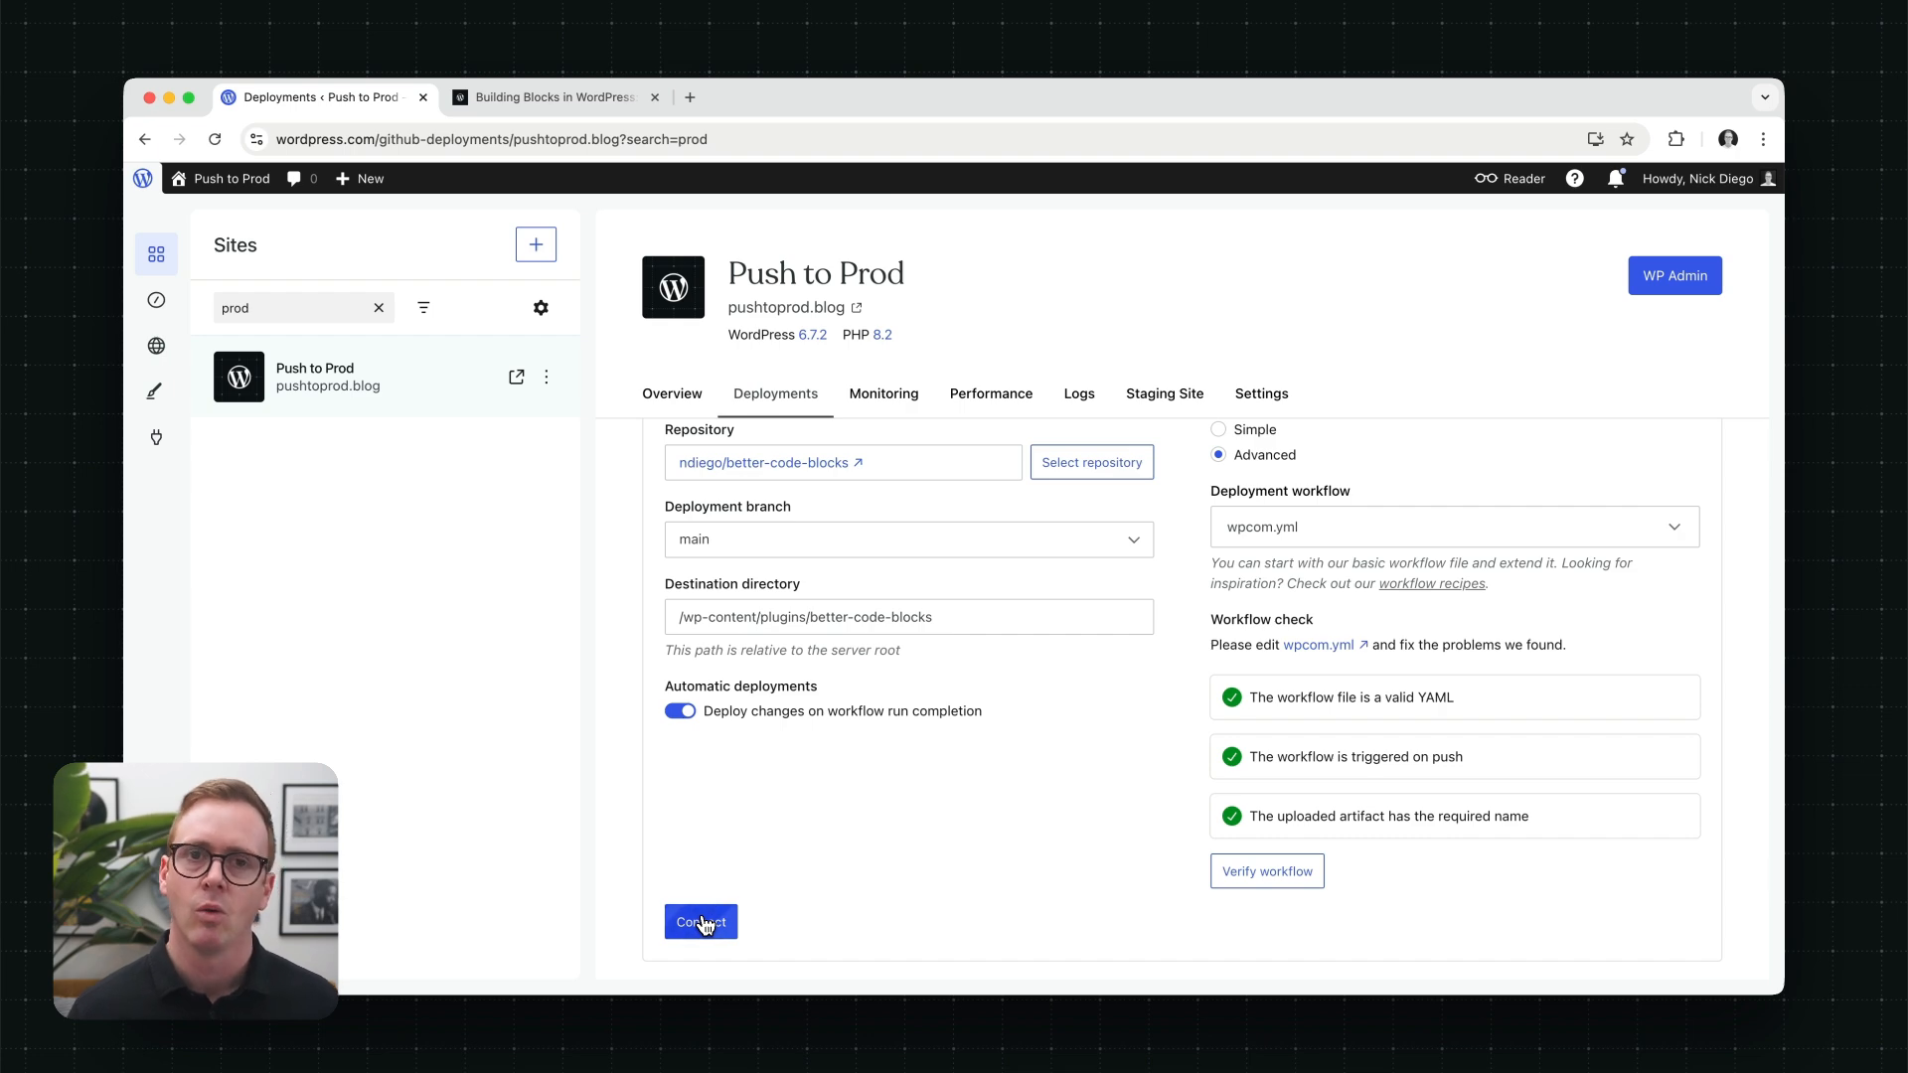
Step: Connect the repository, then trigger a manual deployment from the better-code-blocks row's menu
left_click(700, 922)
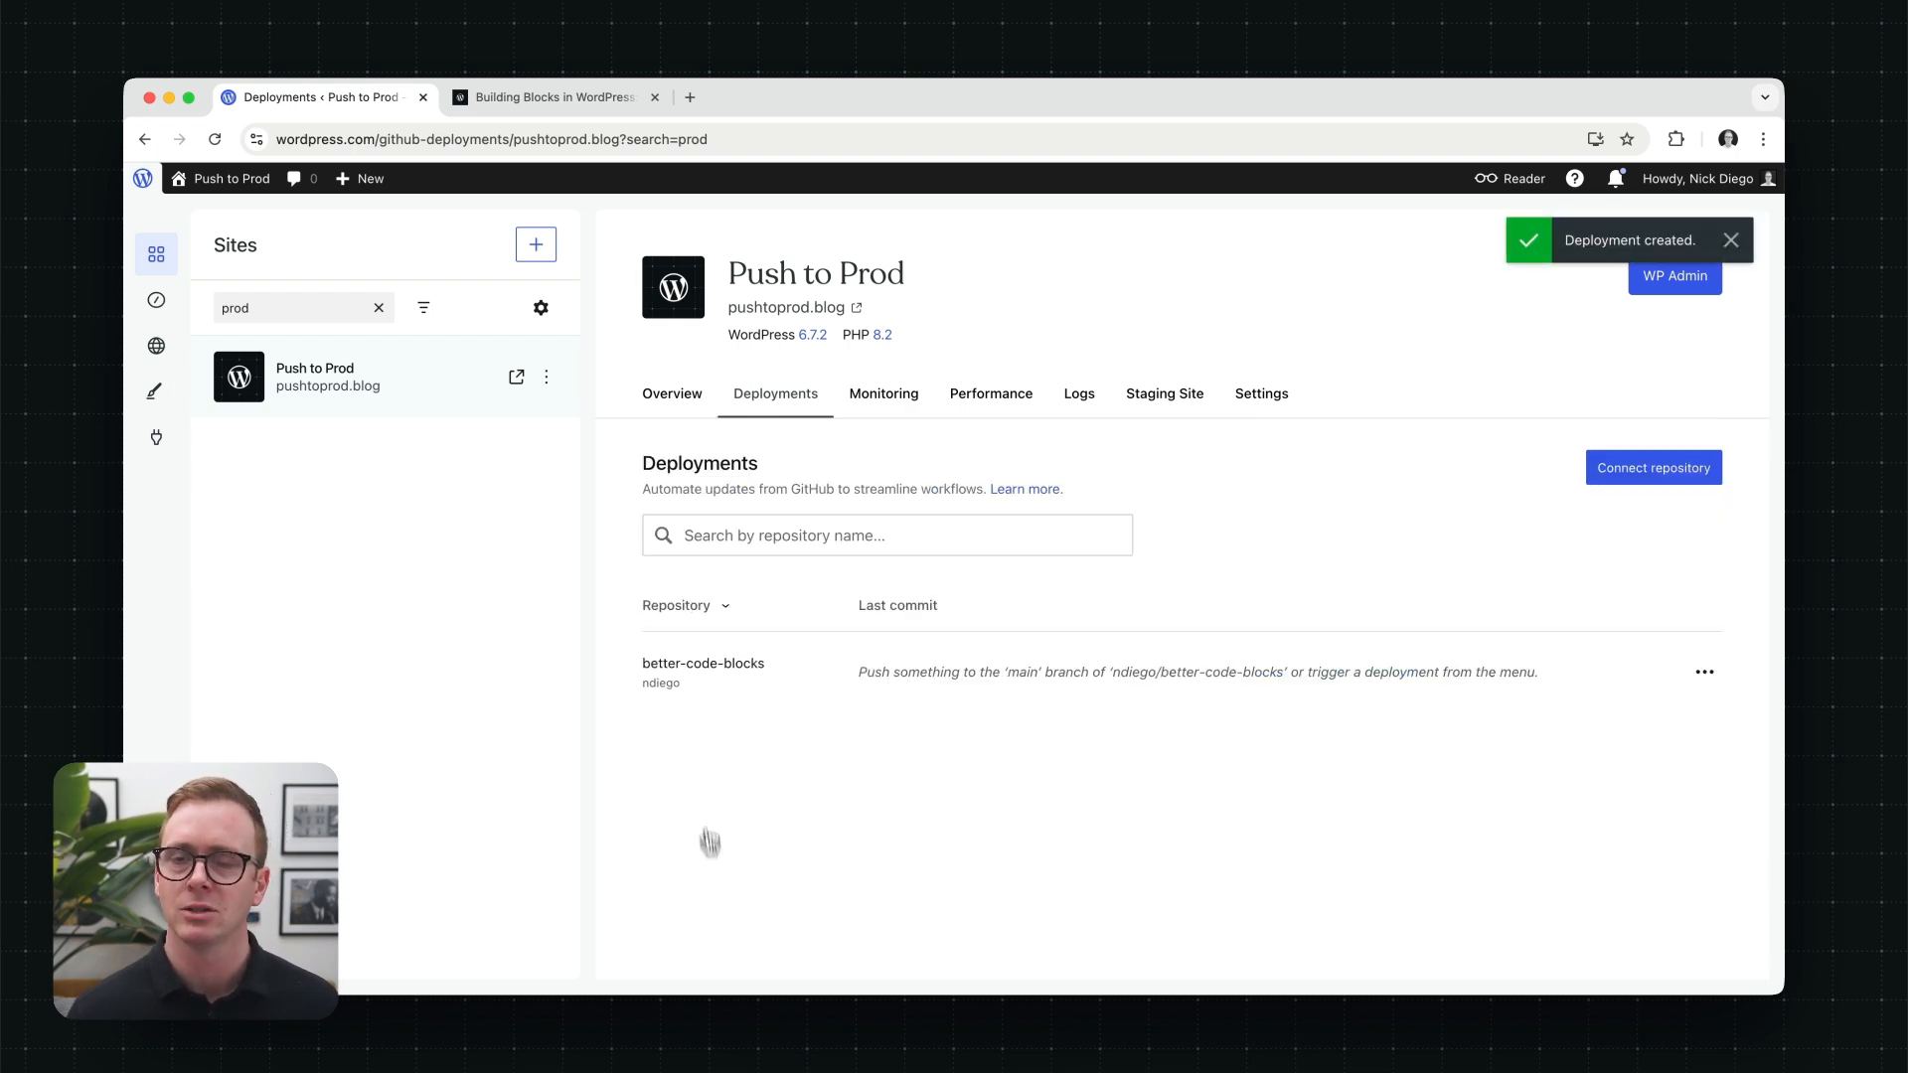
mouse_move(672, 684)
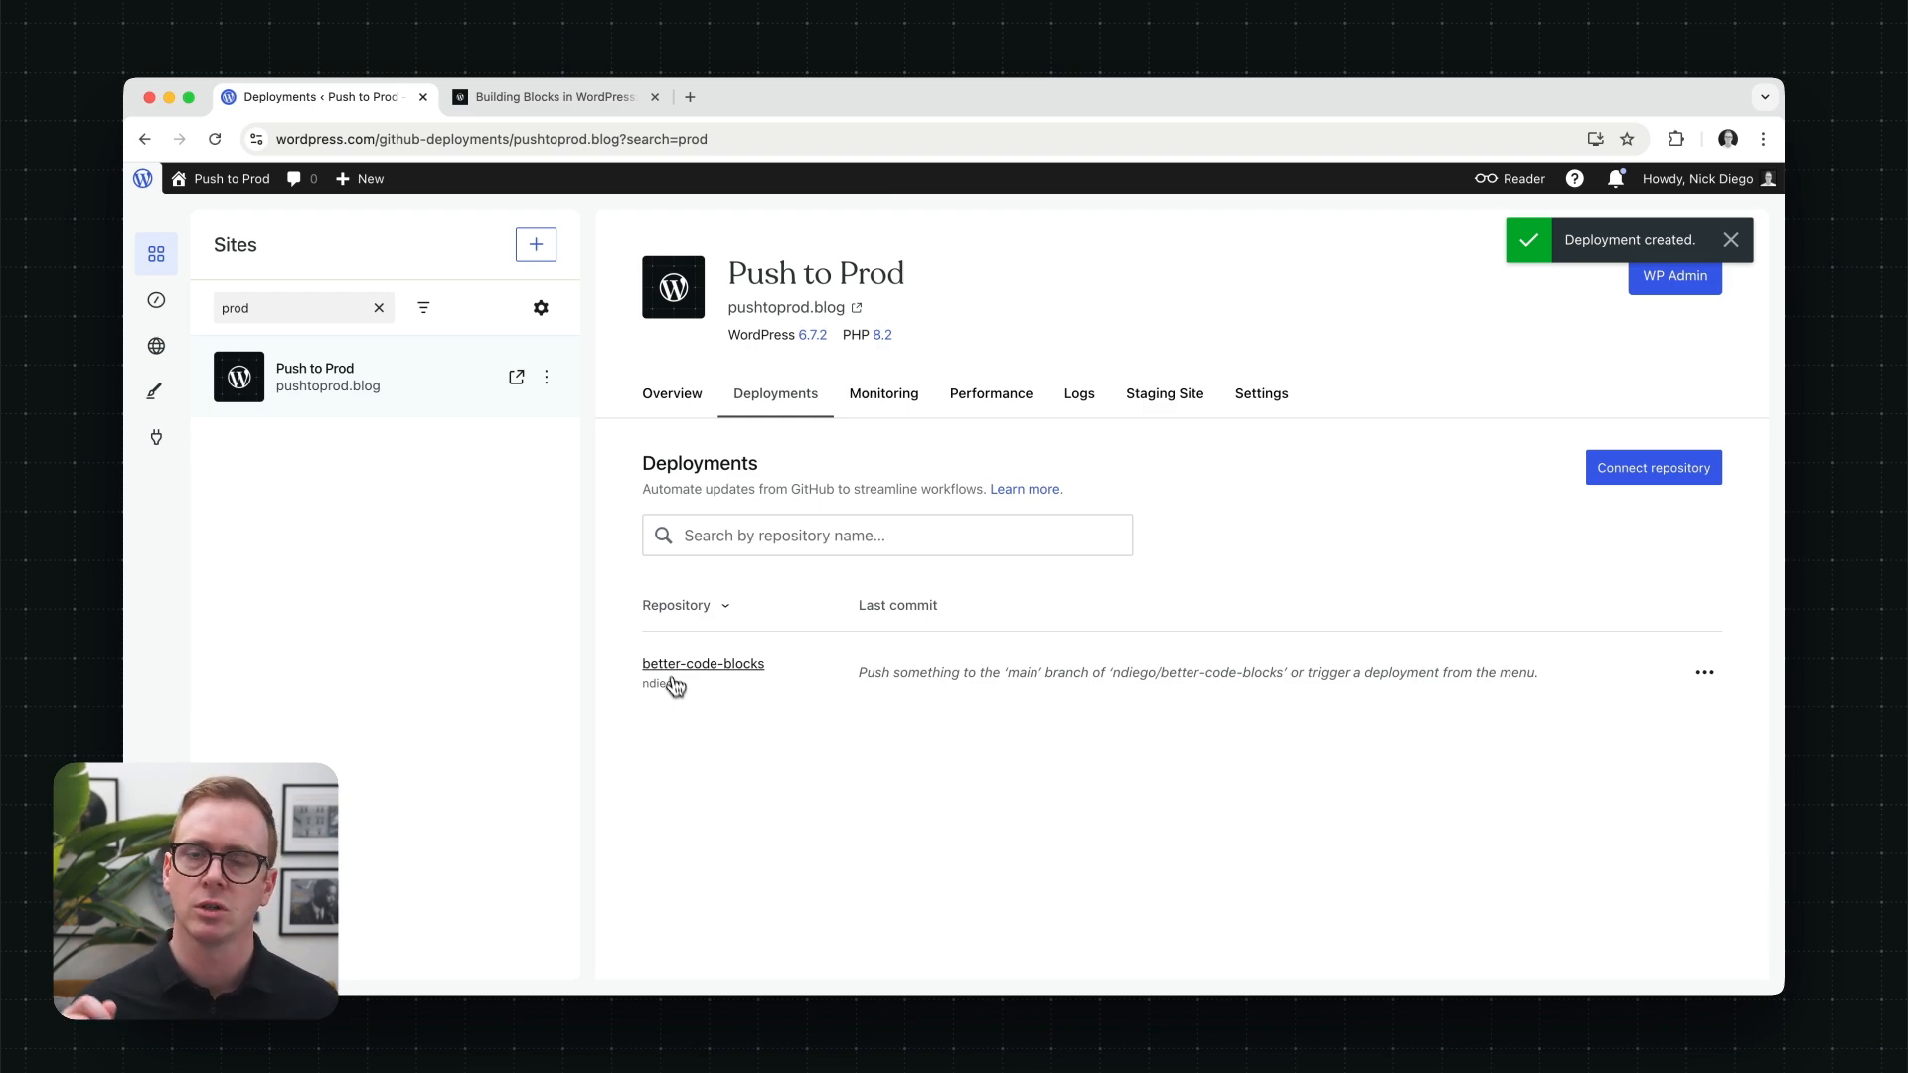
mouse_move(680, 676)
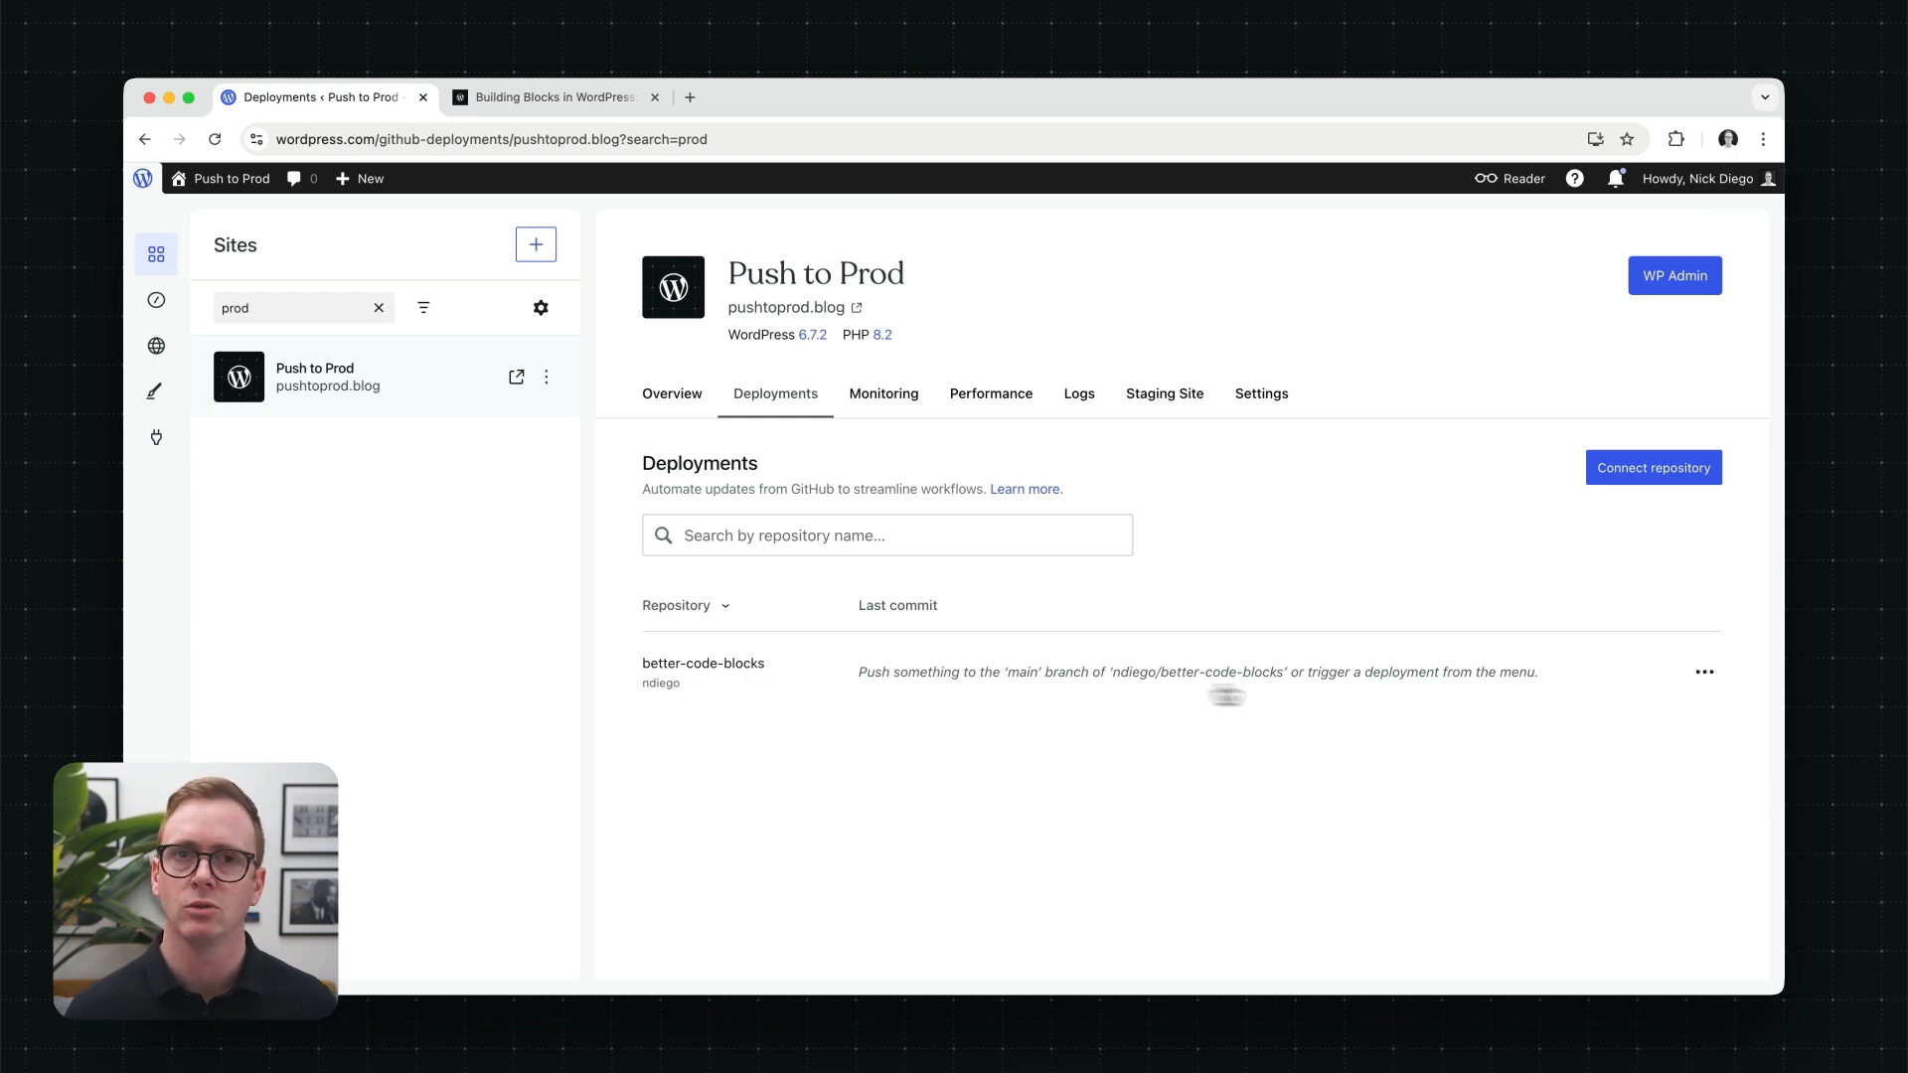
left_click(1706, 672)
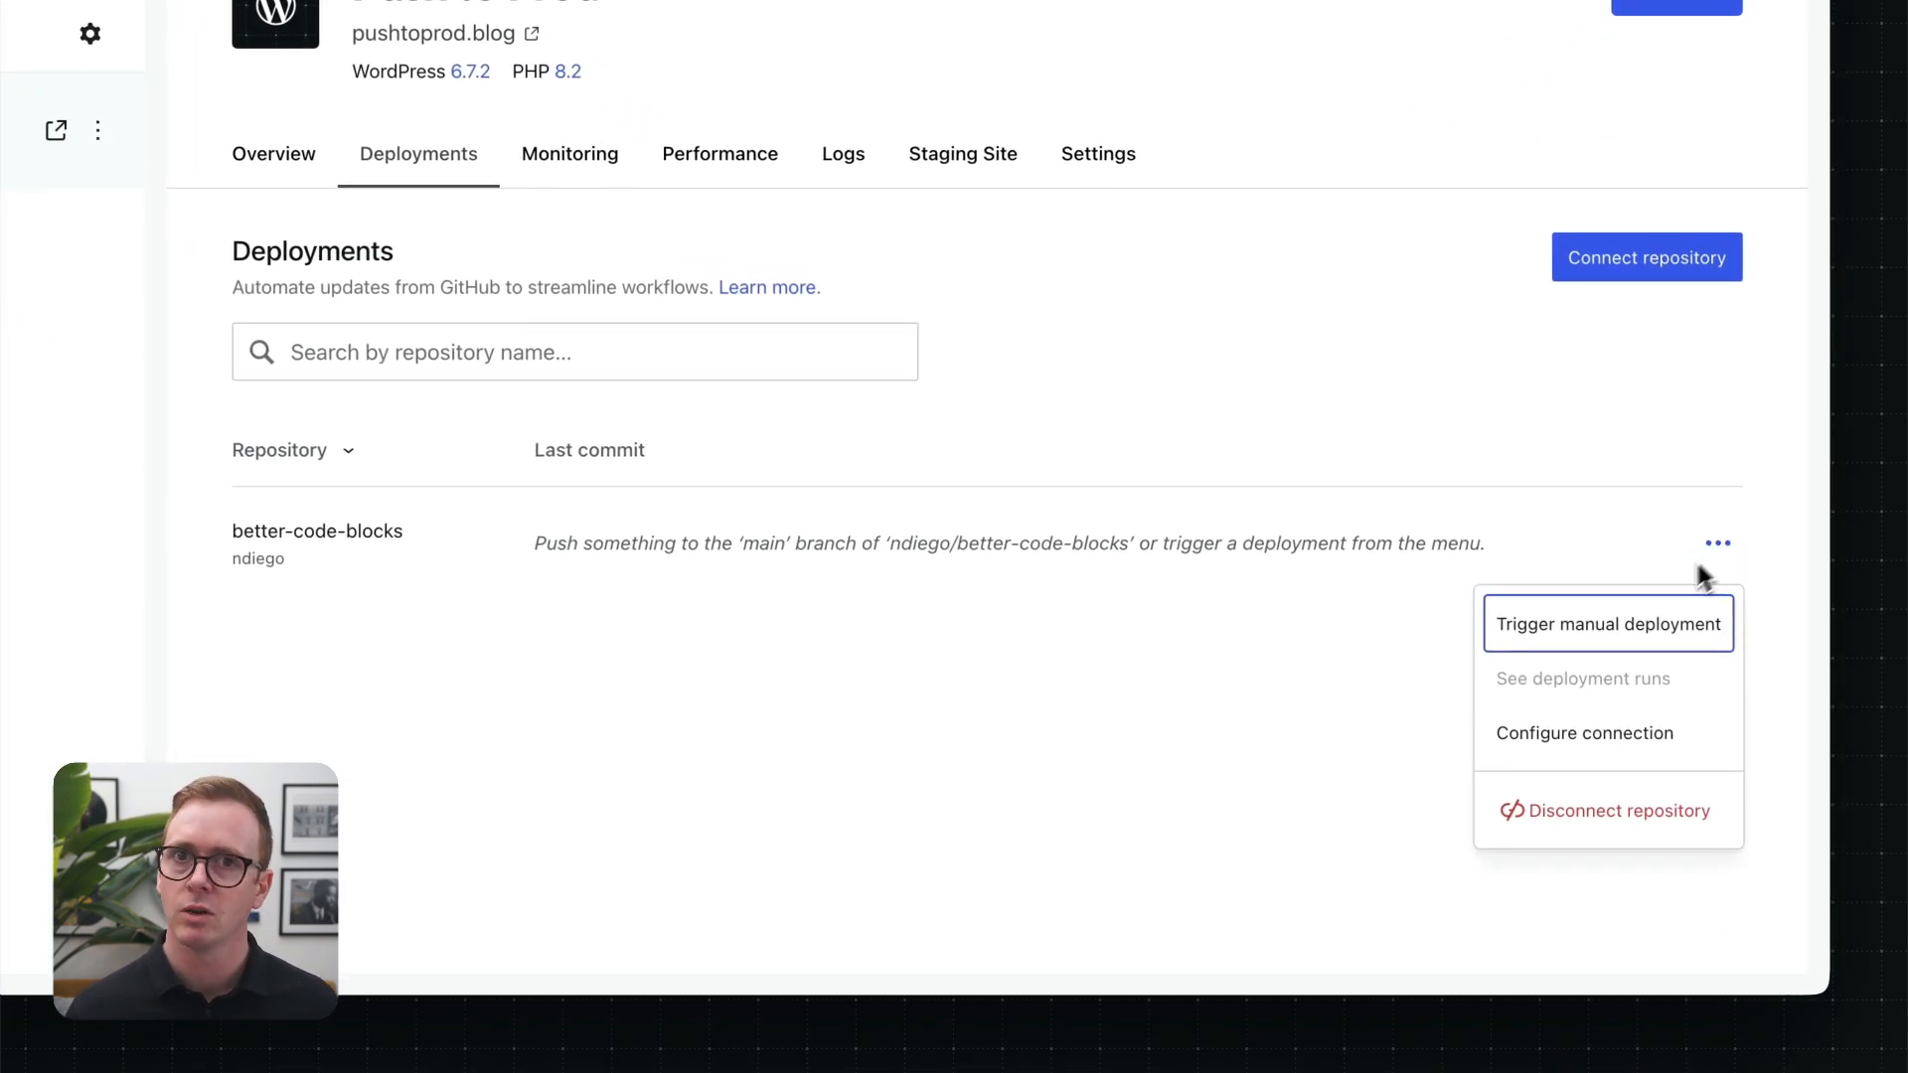
left_click(1608, 622)
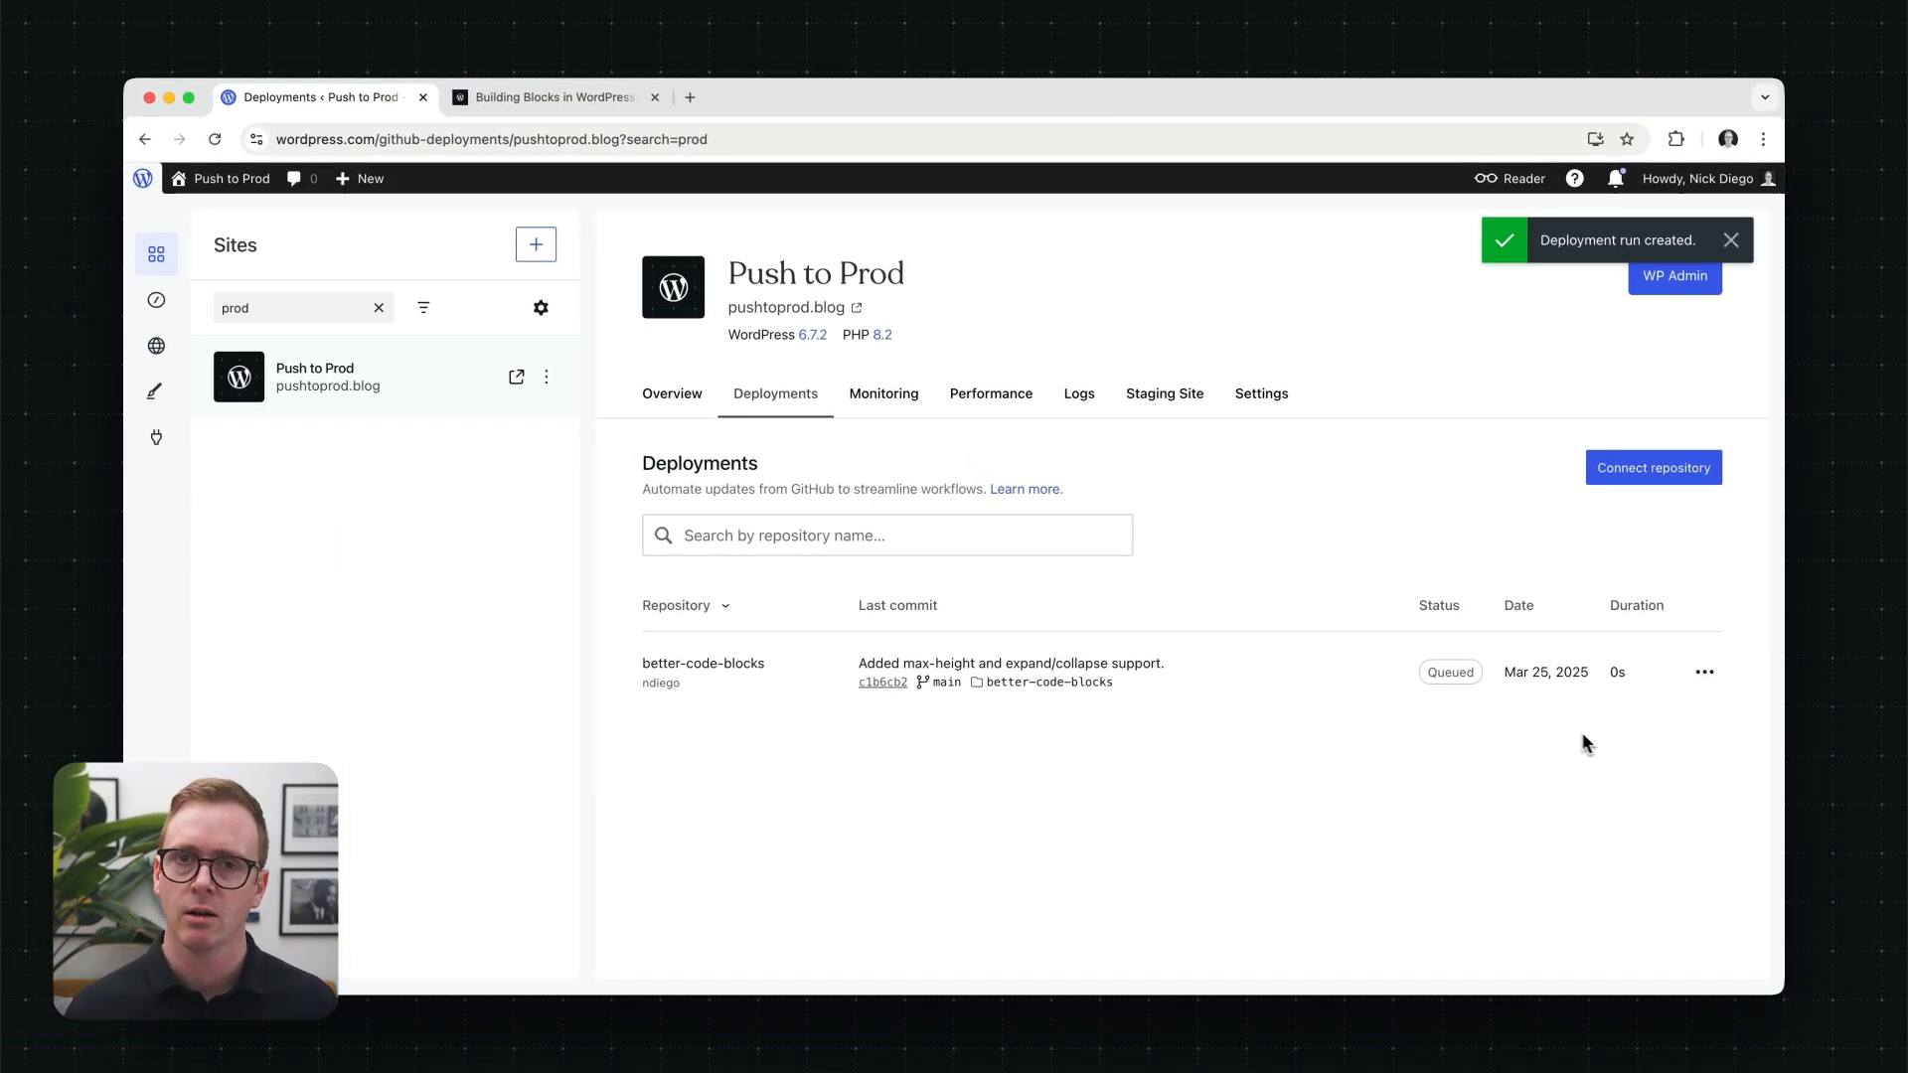
mouse_move(1455, 688)
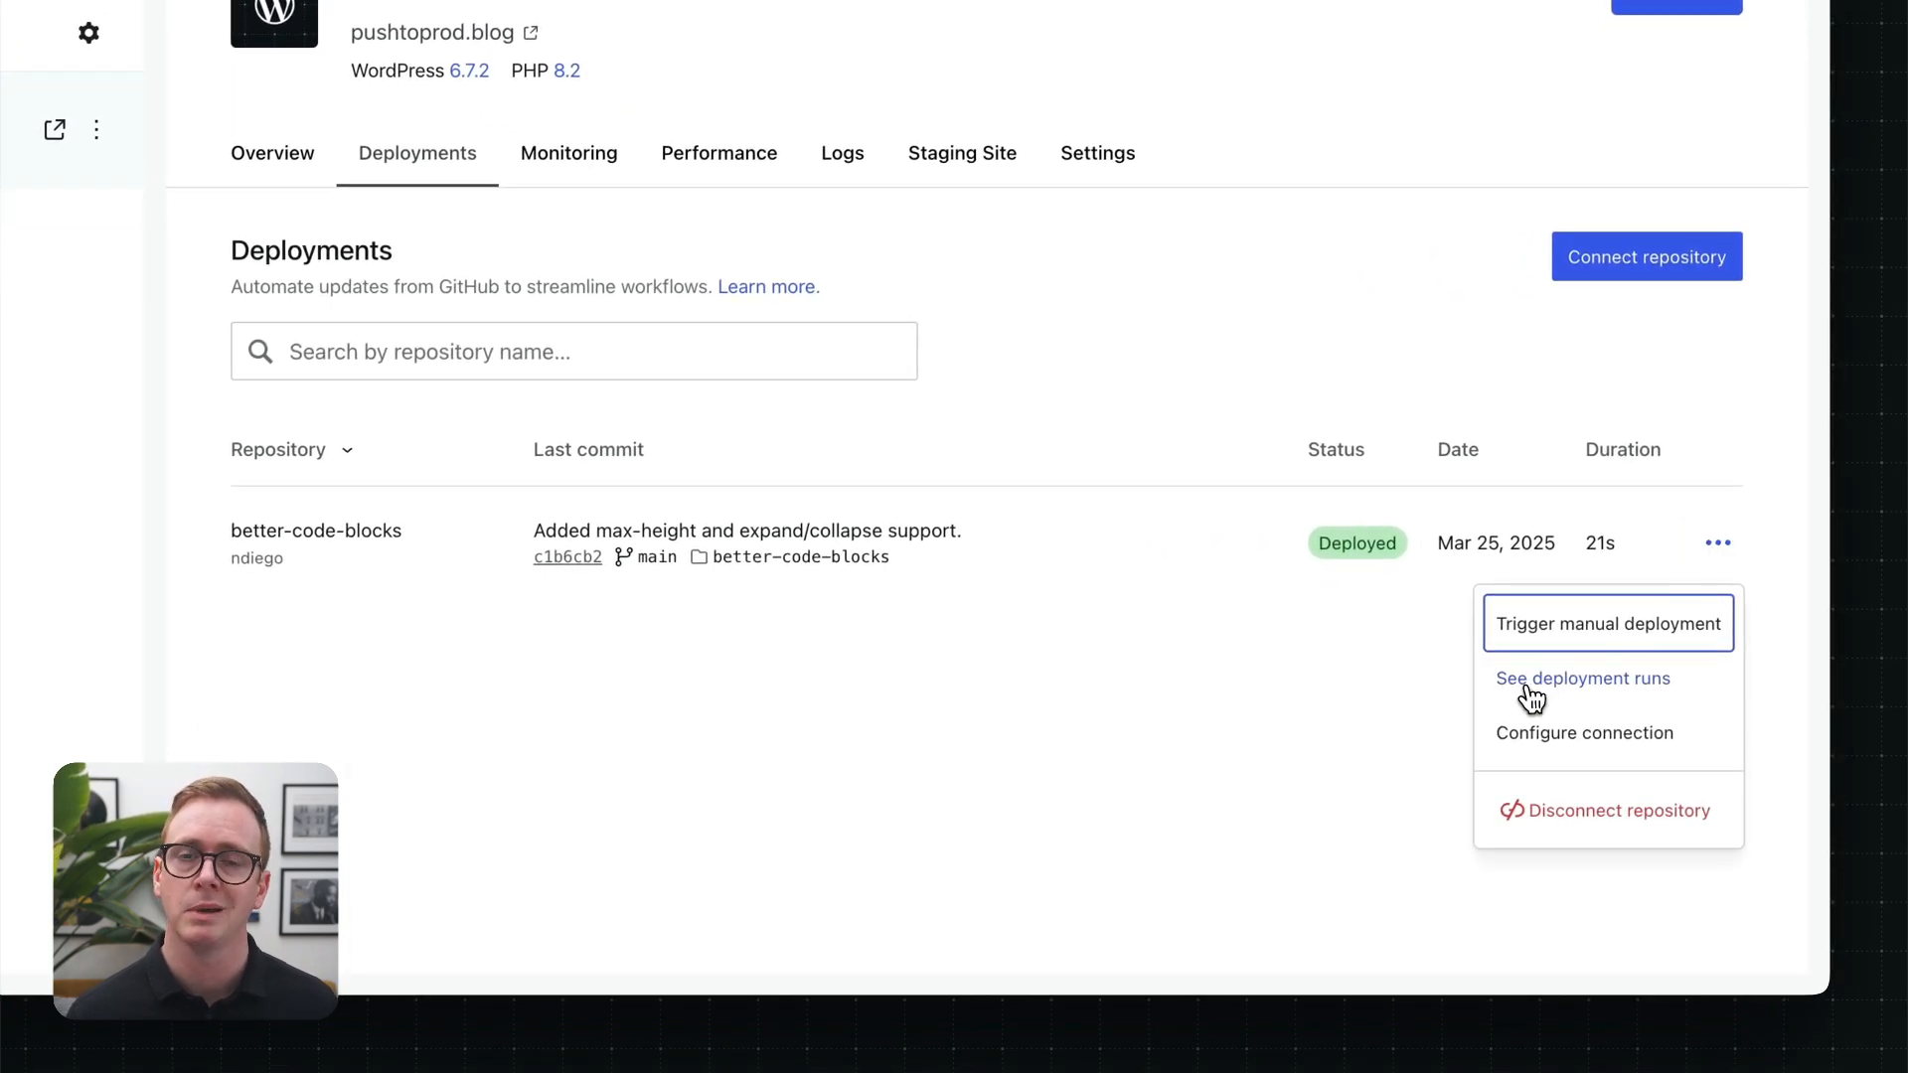
Step: View the deployment runs, expand the Deployed run's log, and return to the blog post tab
left_click(1582, 679)
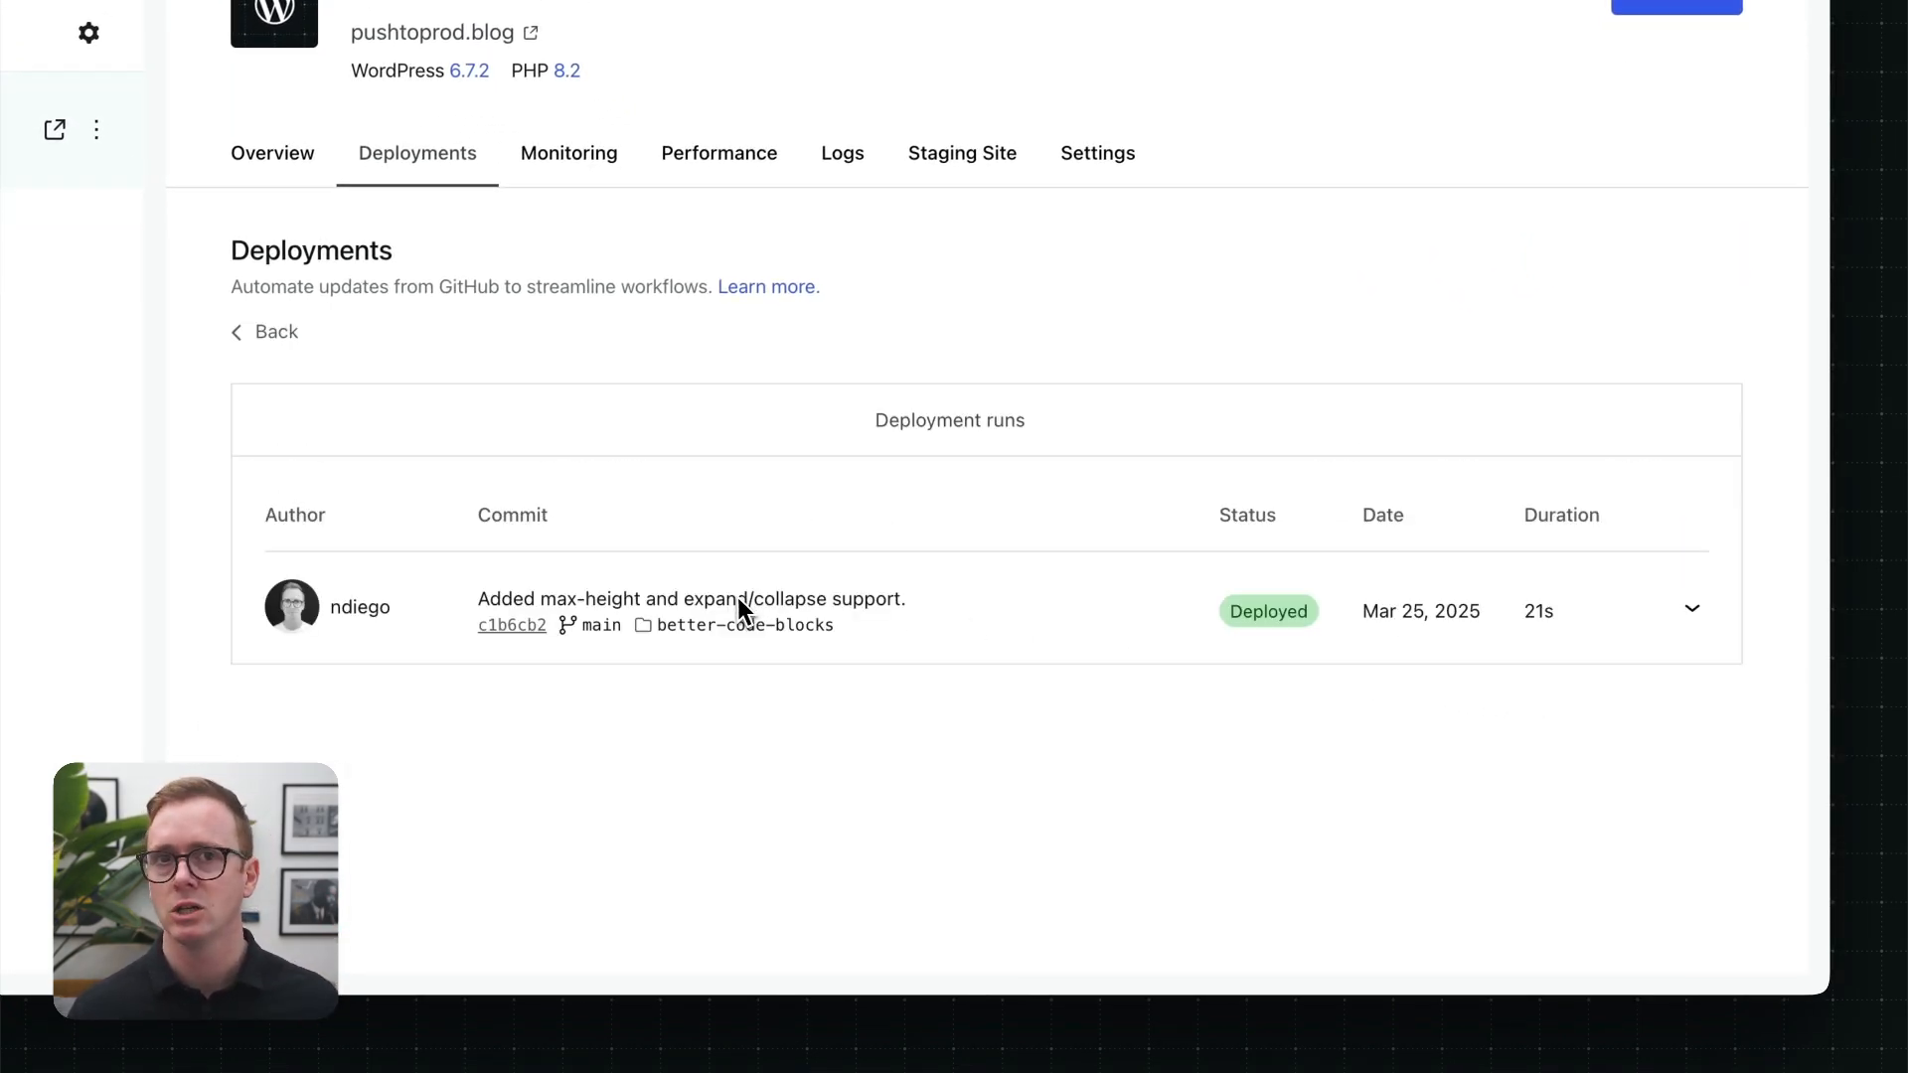
left_click(1694, 609)
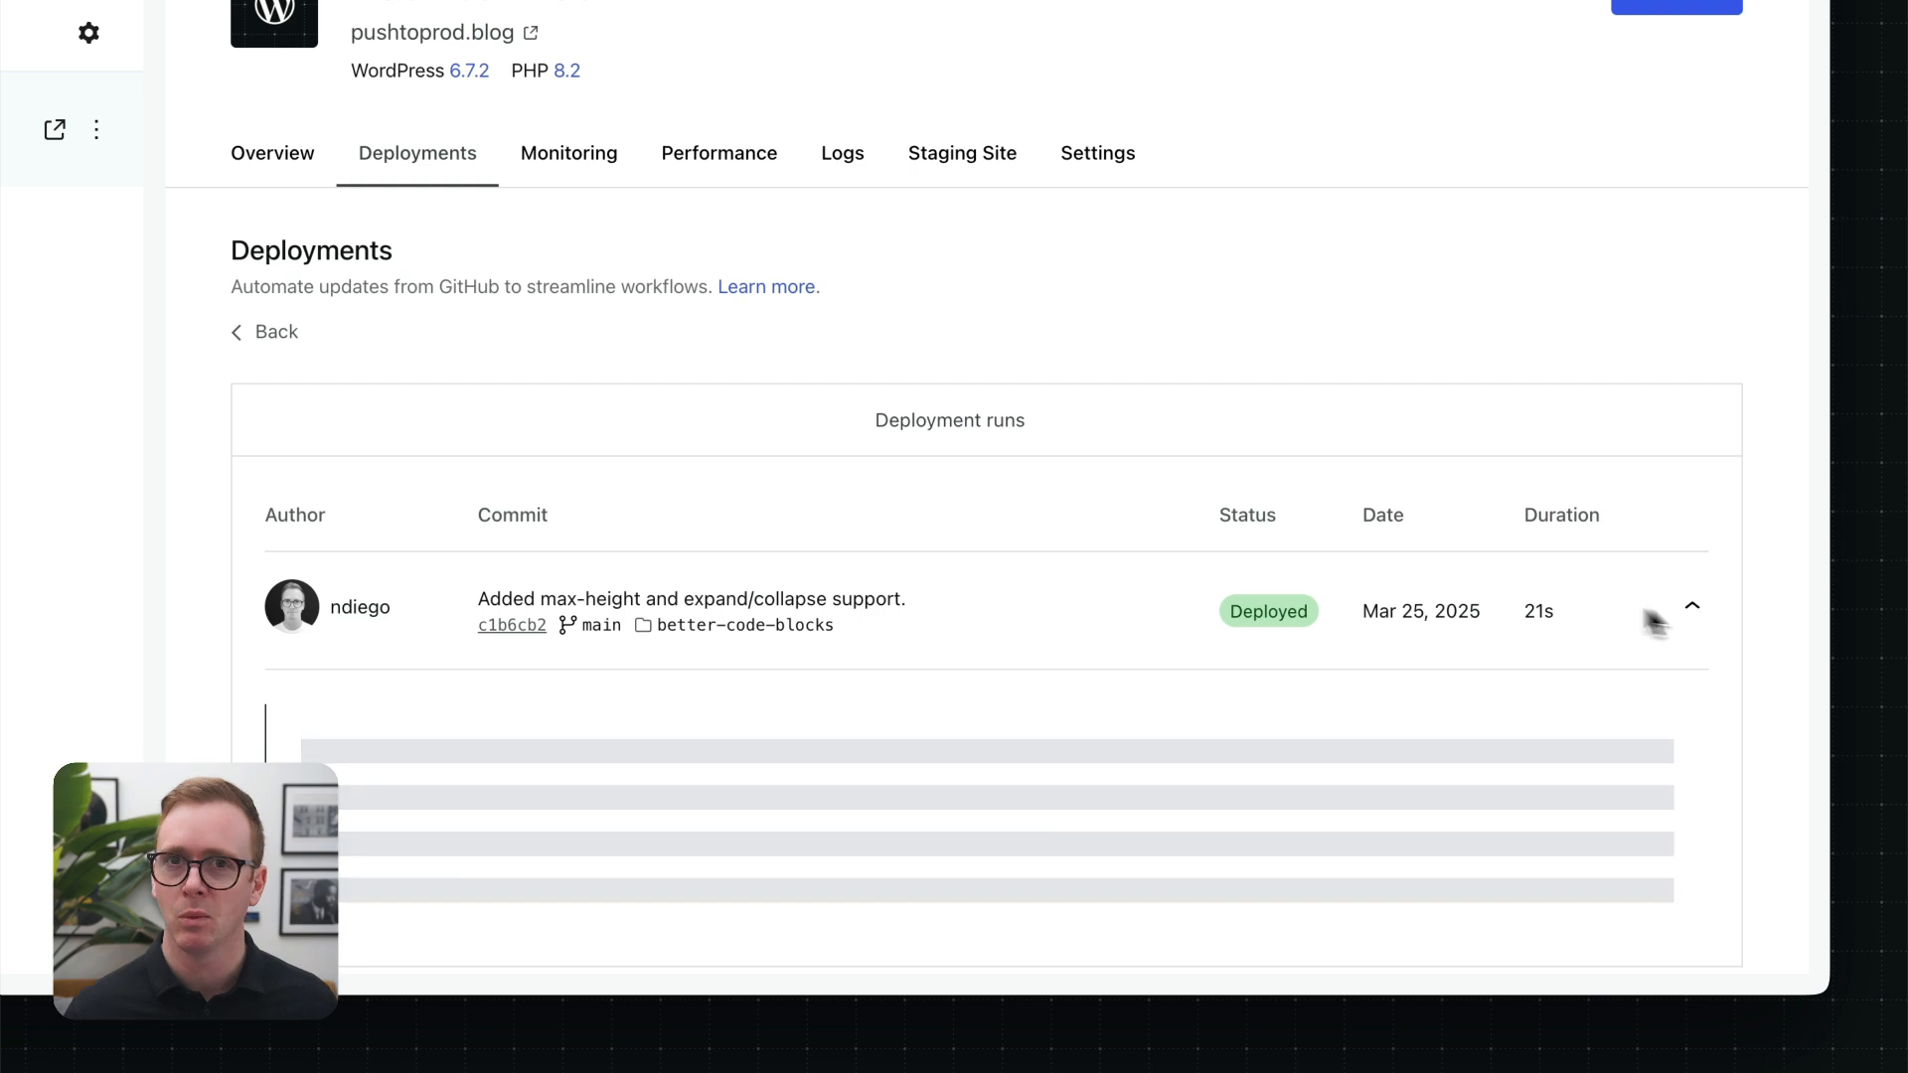
left_click(1693, 608)
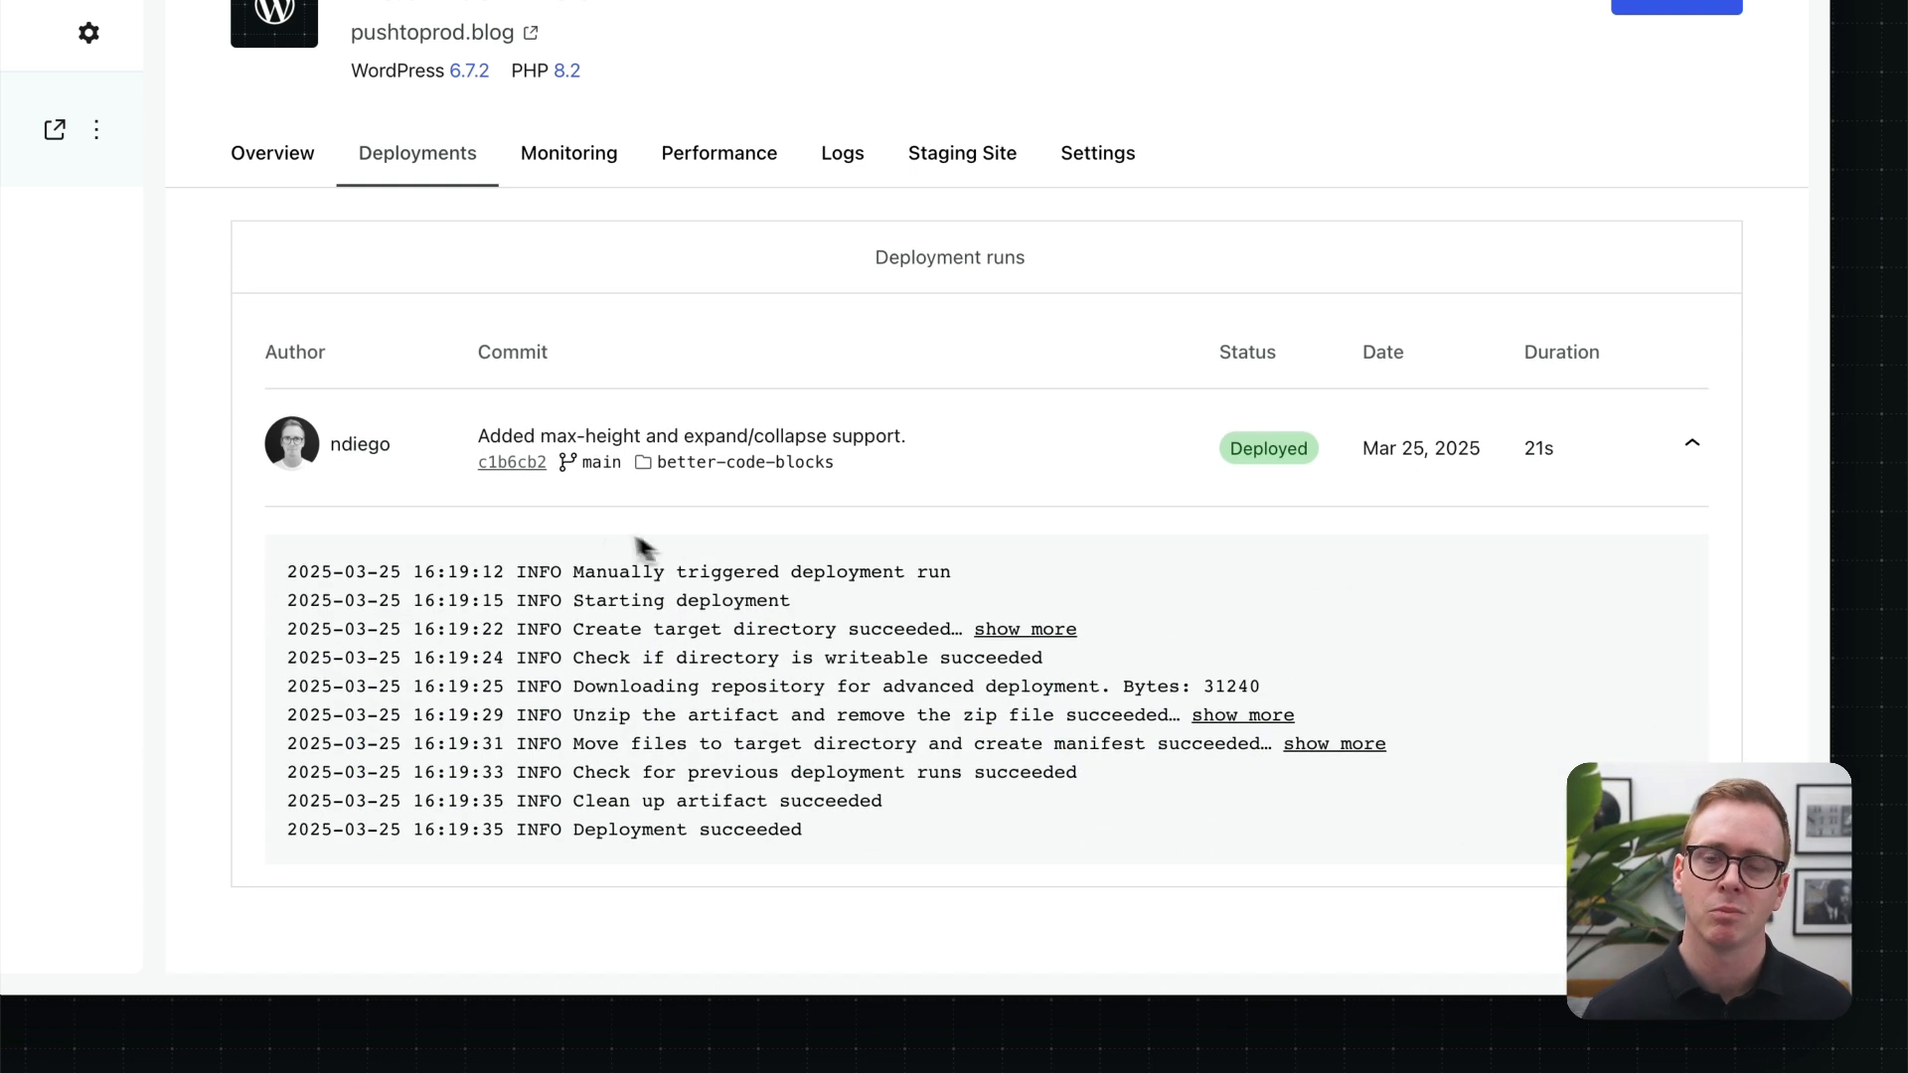
mouse_move(842, 859)
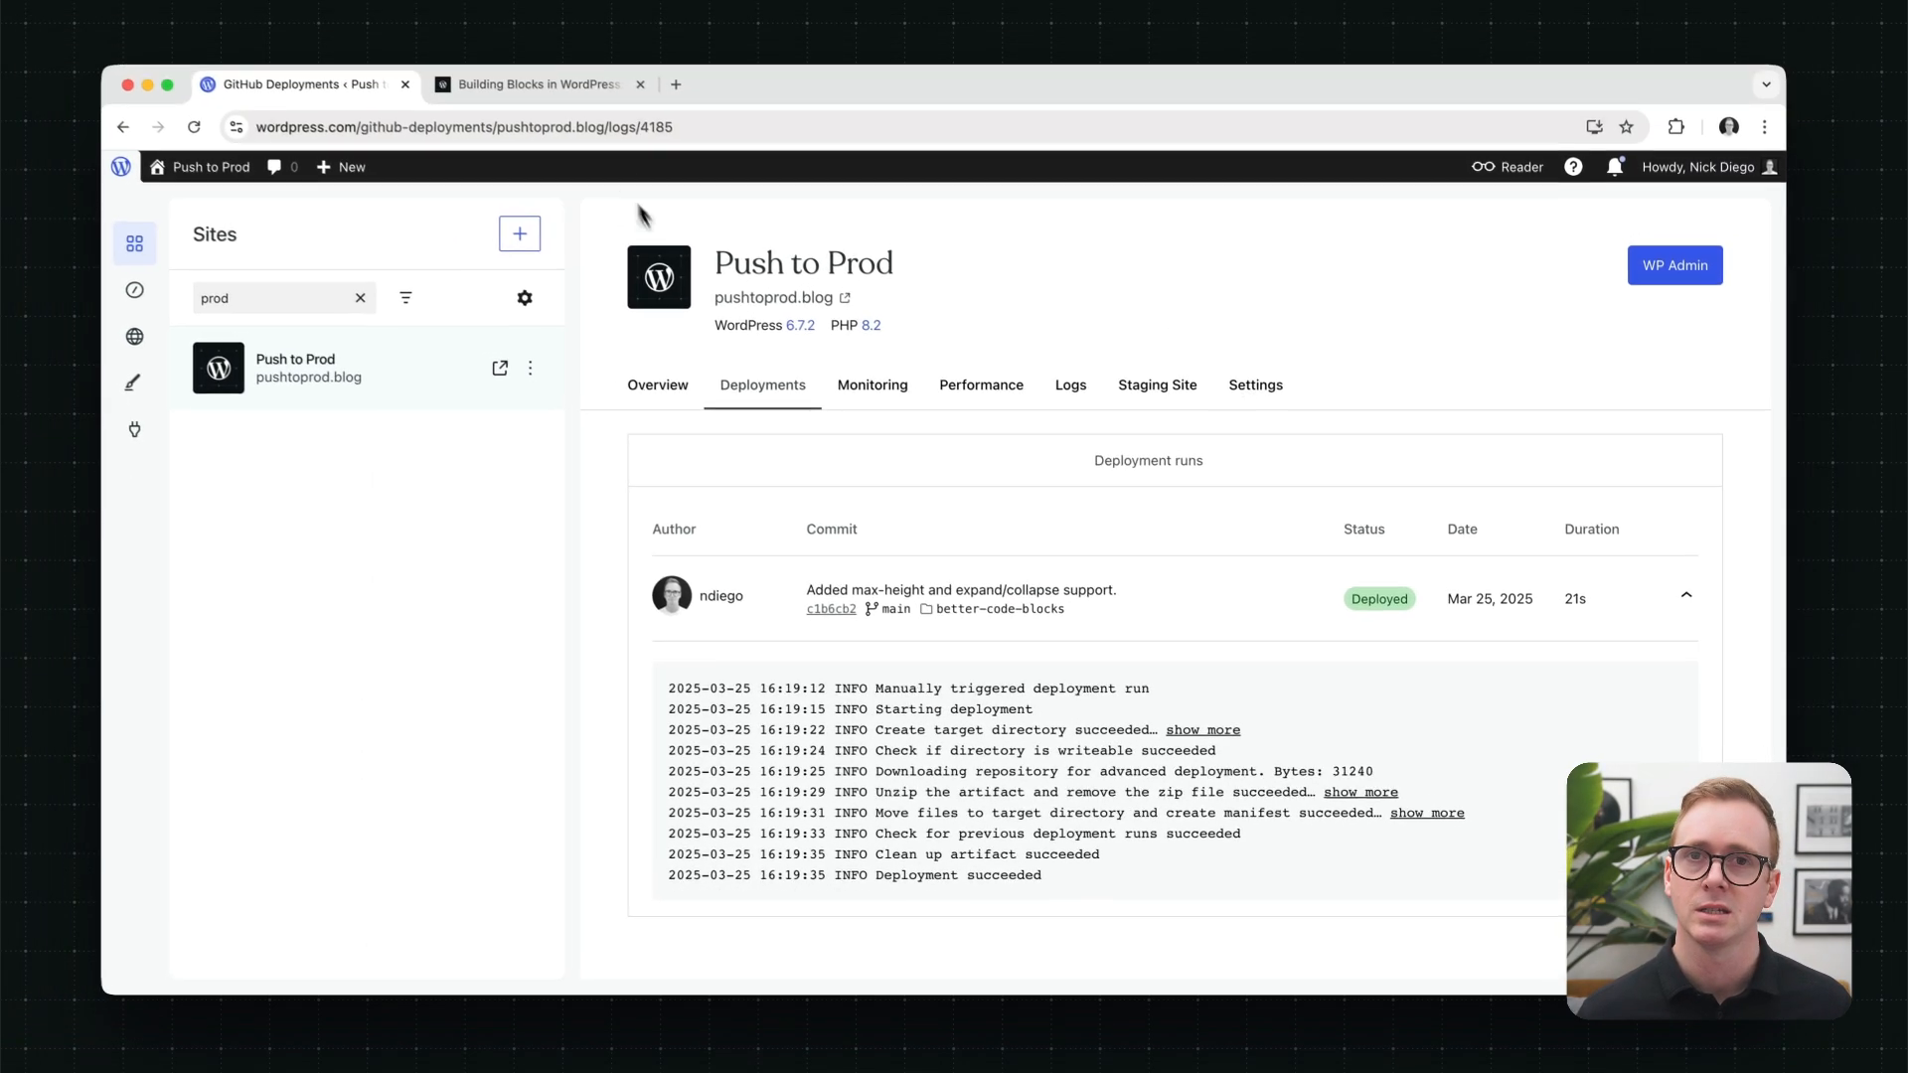
left_click(537, 84)
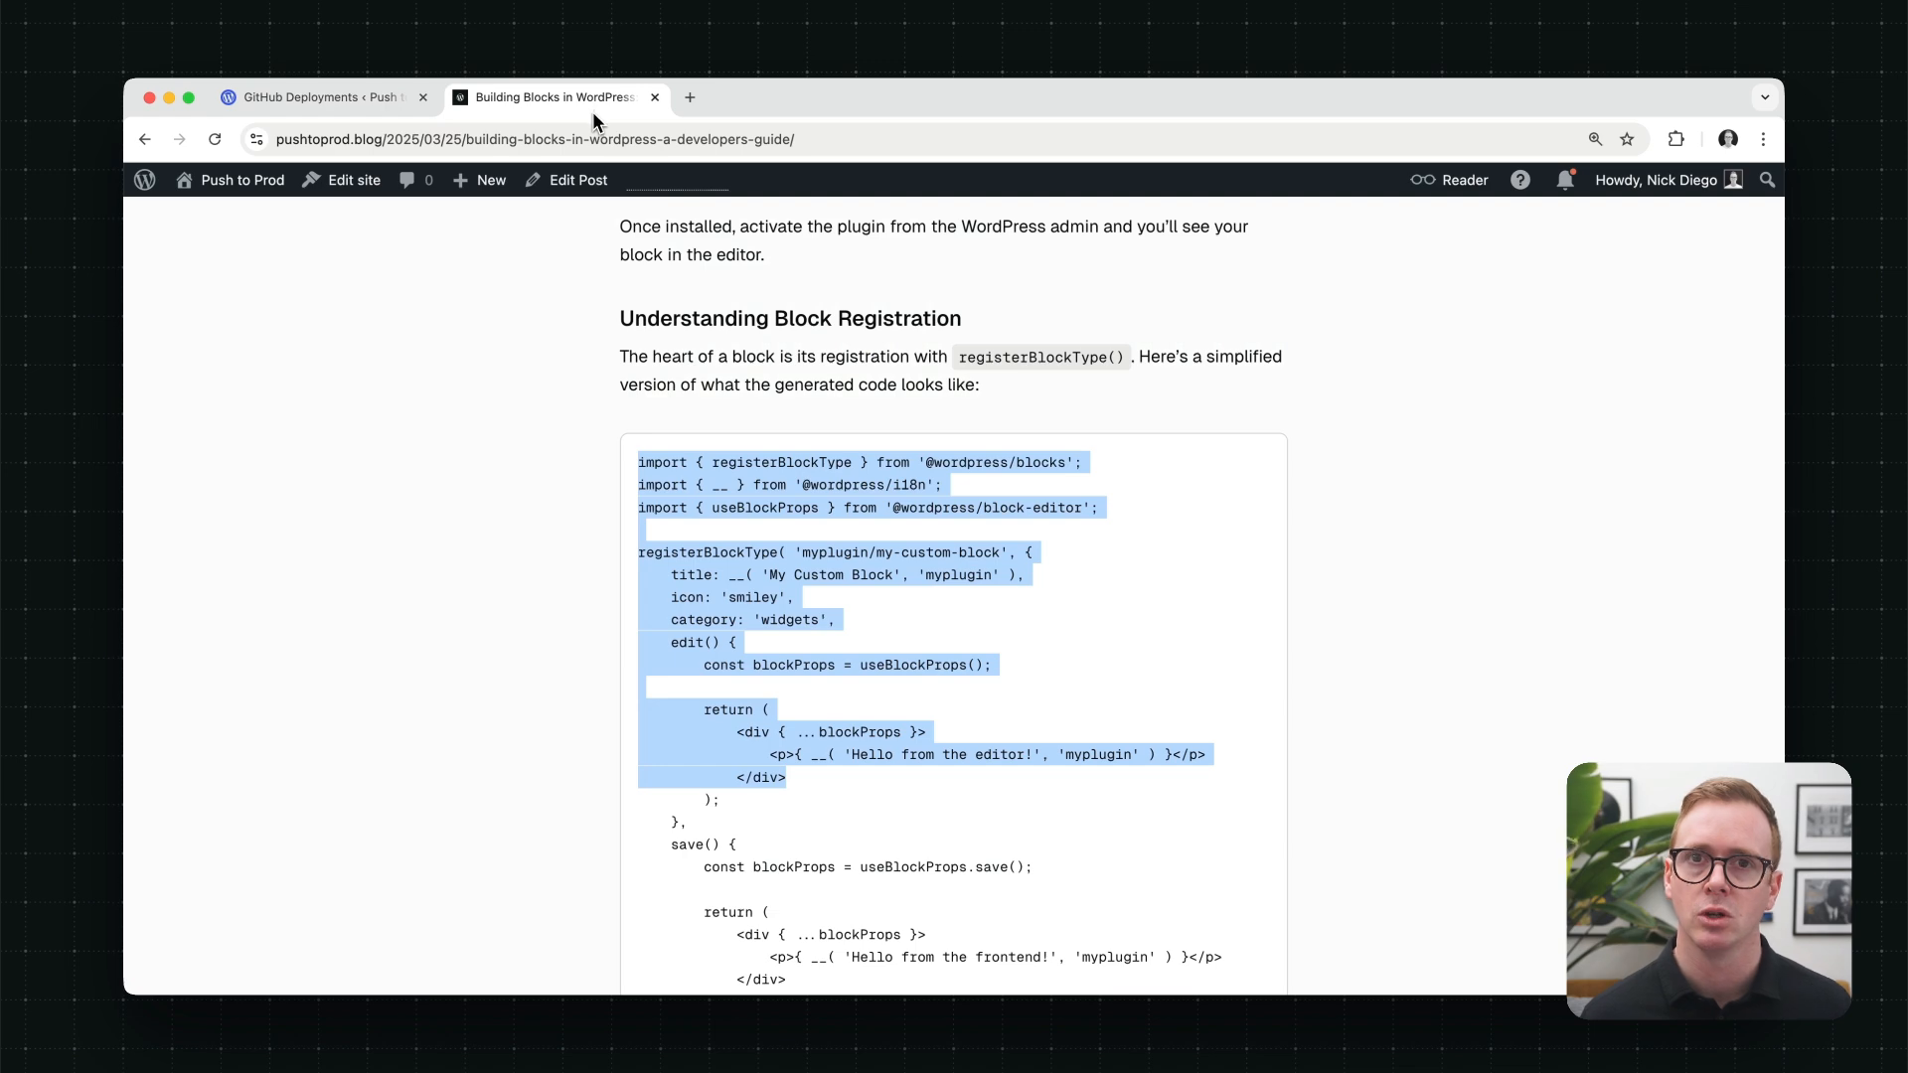
Step: From the admin dashboard's Installed Plugins list, activate Better Code Blocks
left_click(242, 178)
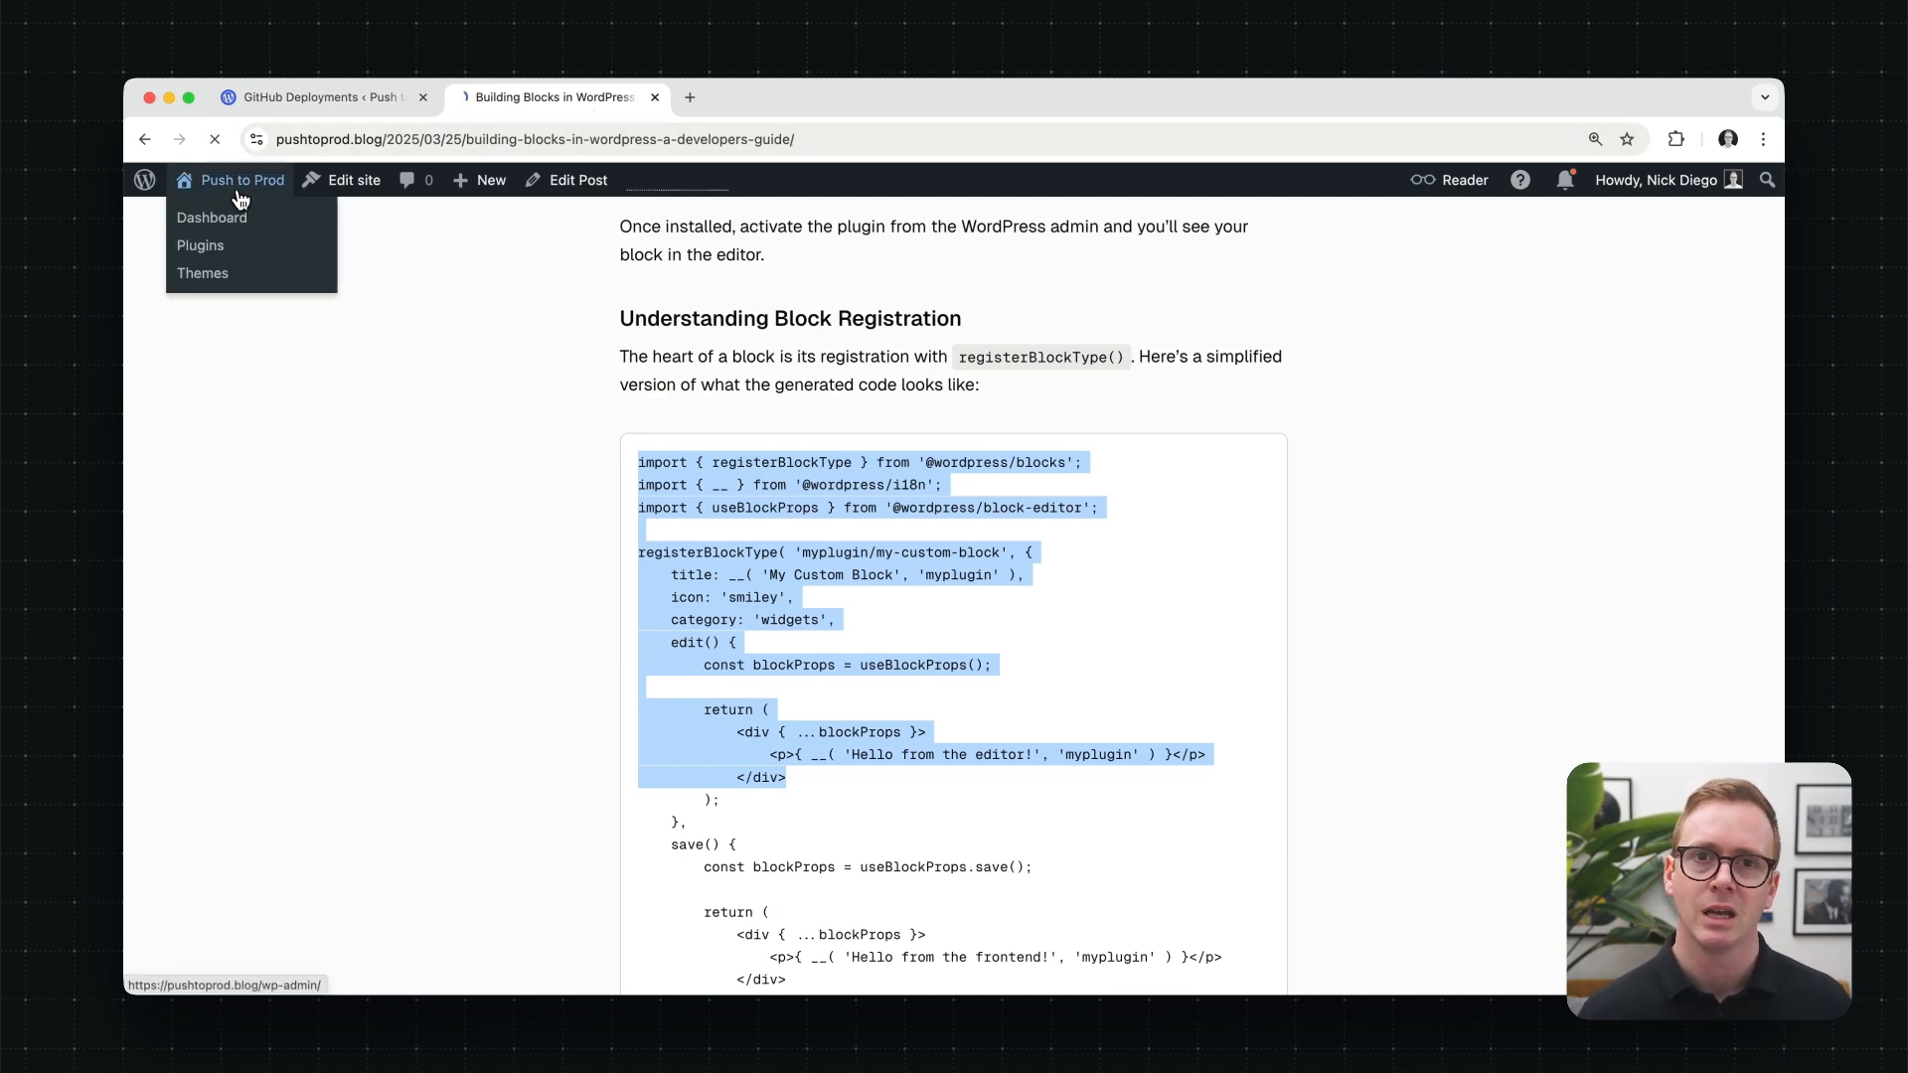
left_click(211, 219)
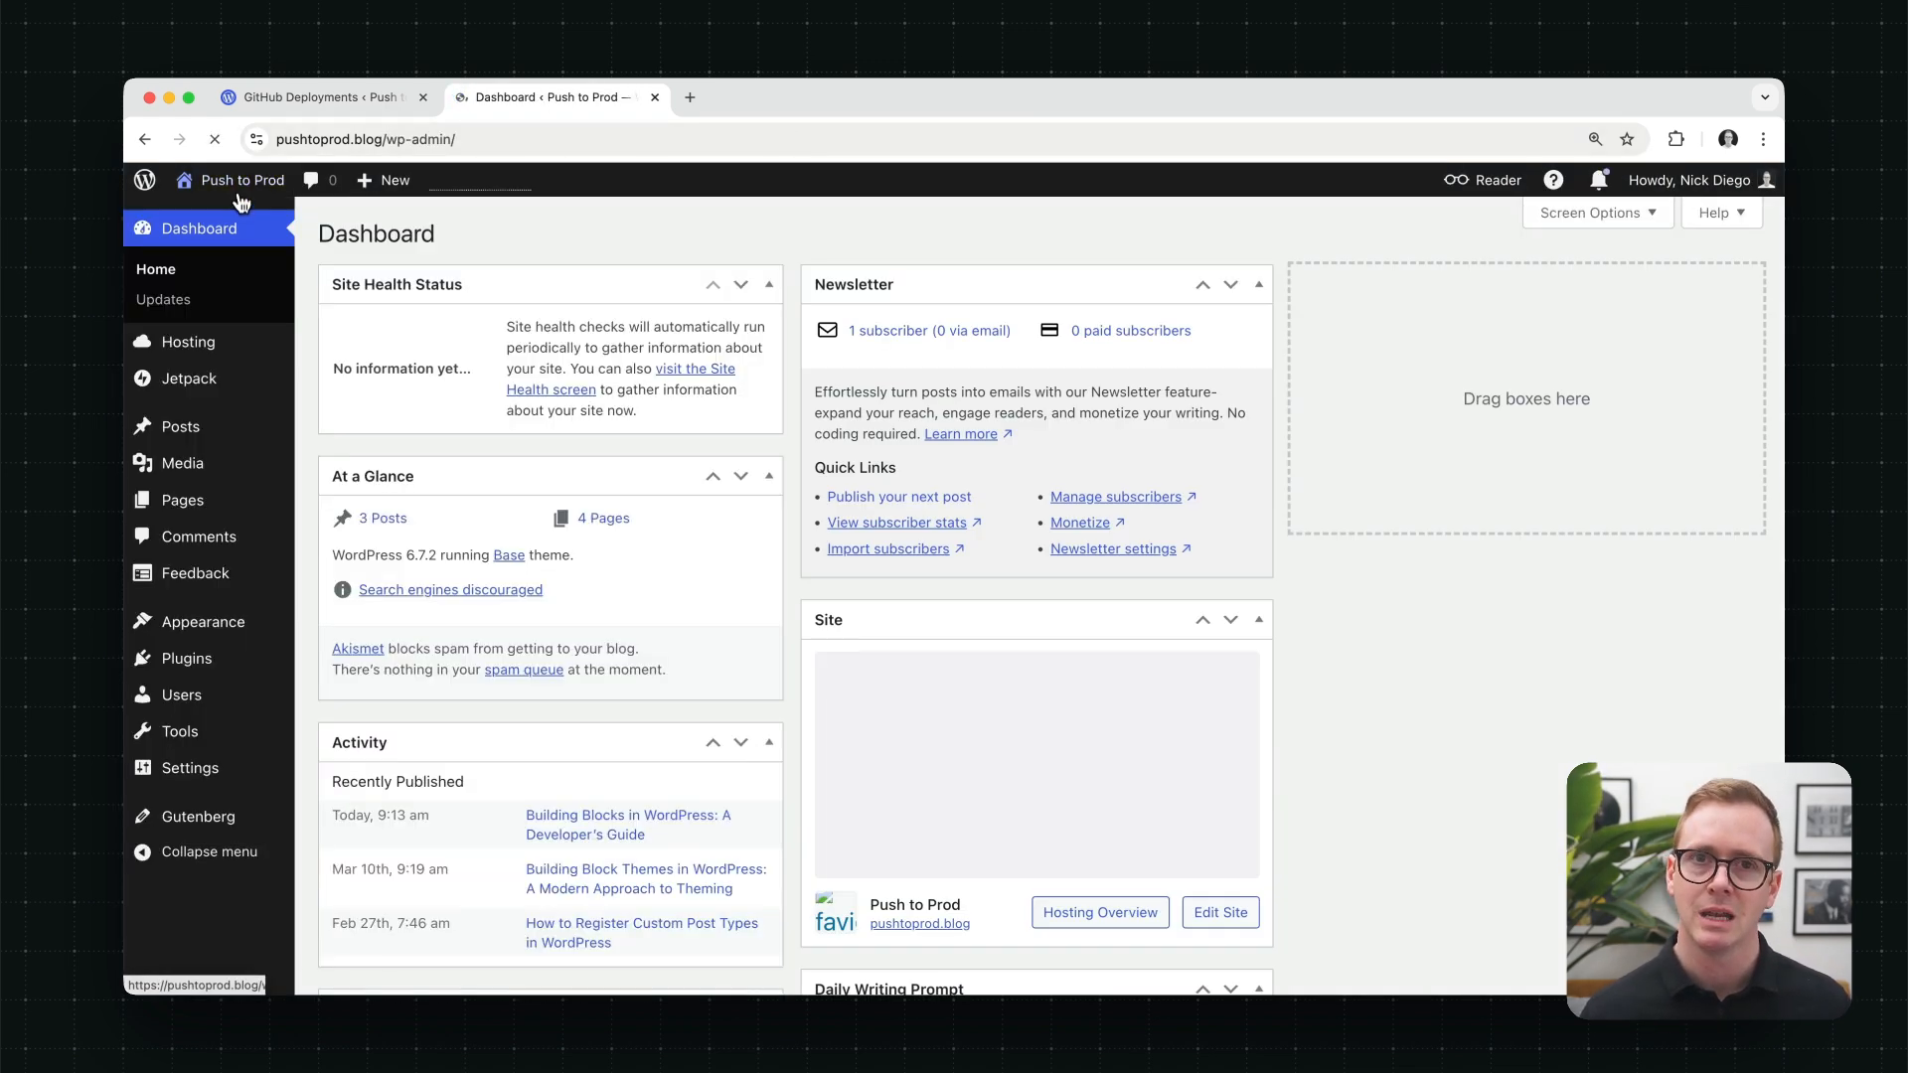
mouse_move(187, 658)
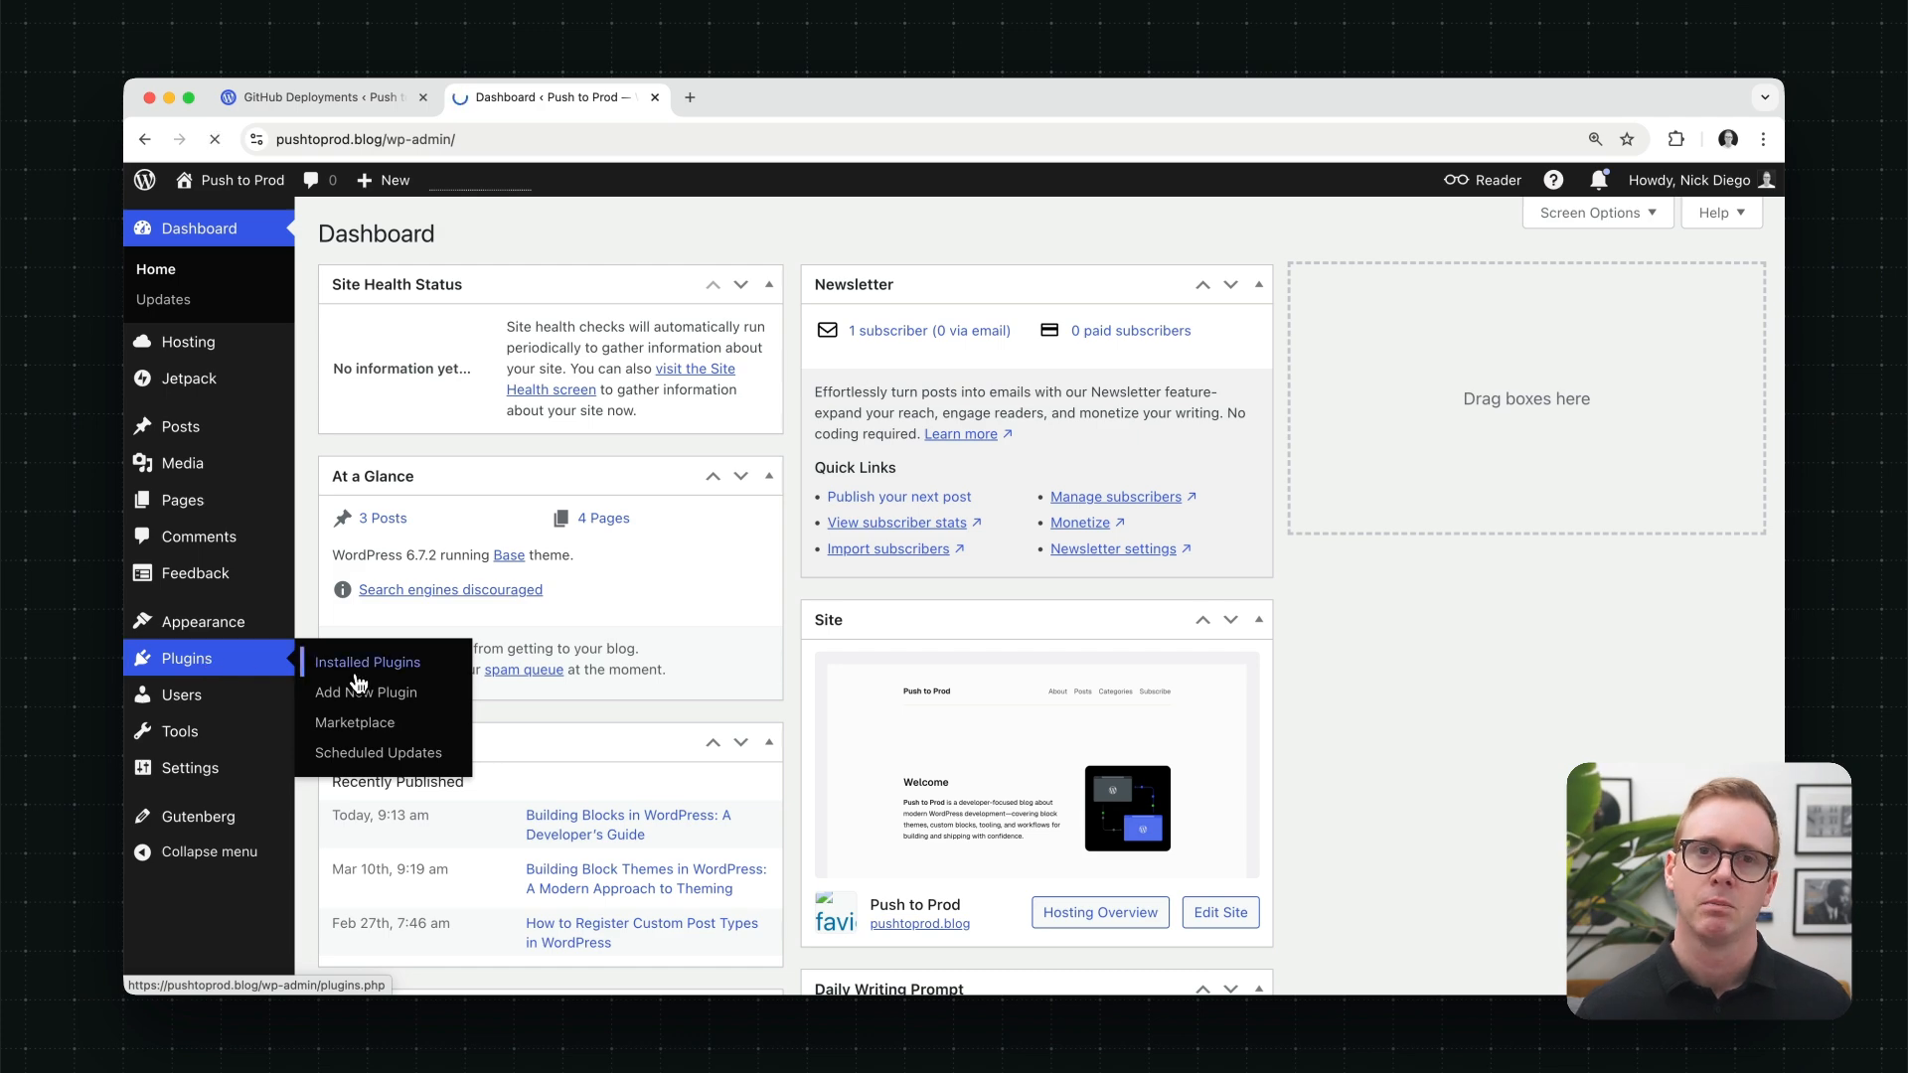
left_click(366, 662)
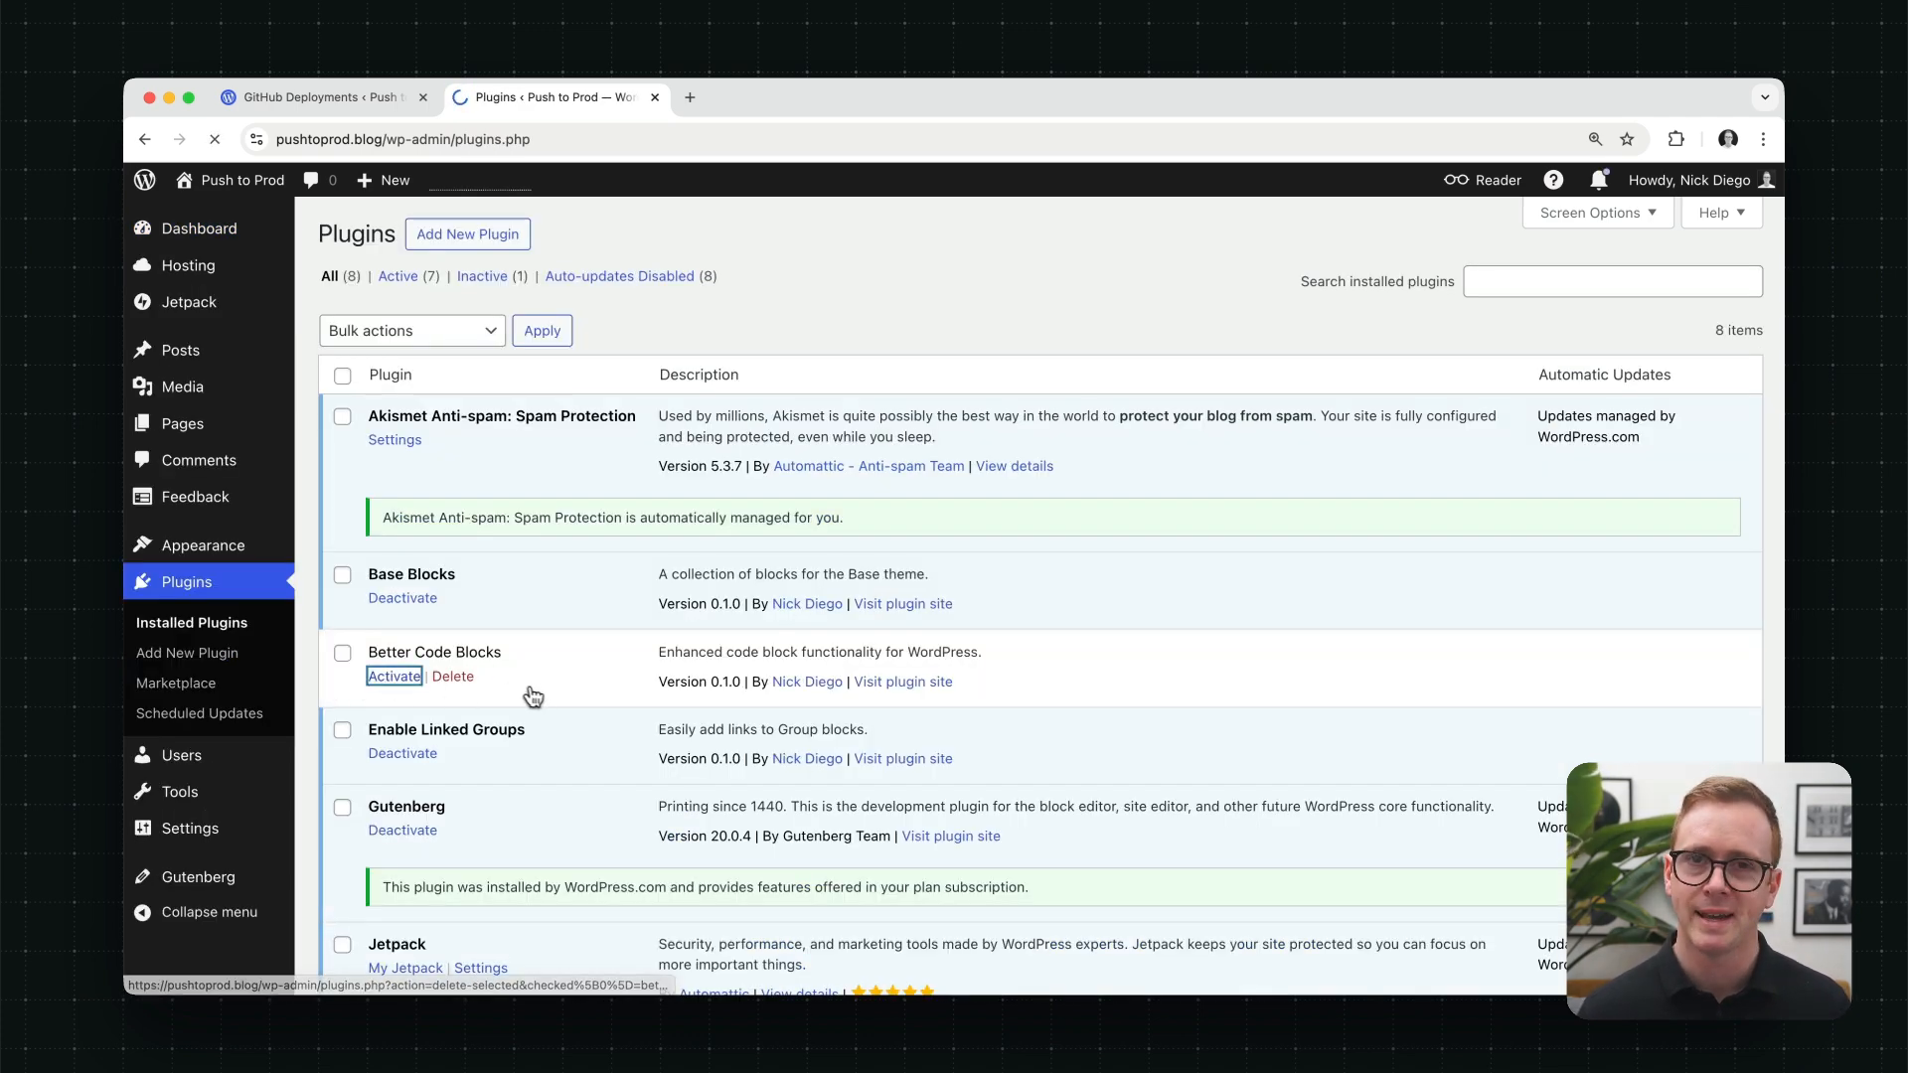
left_click(394, 676)
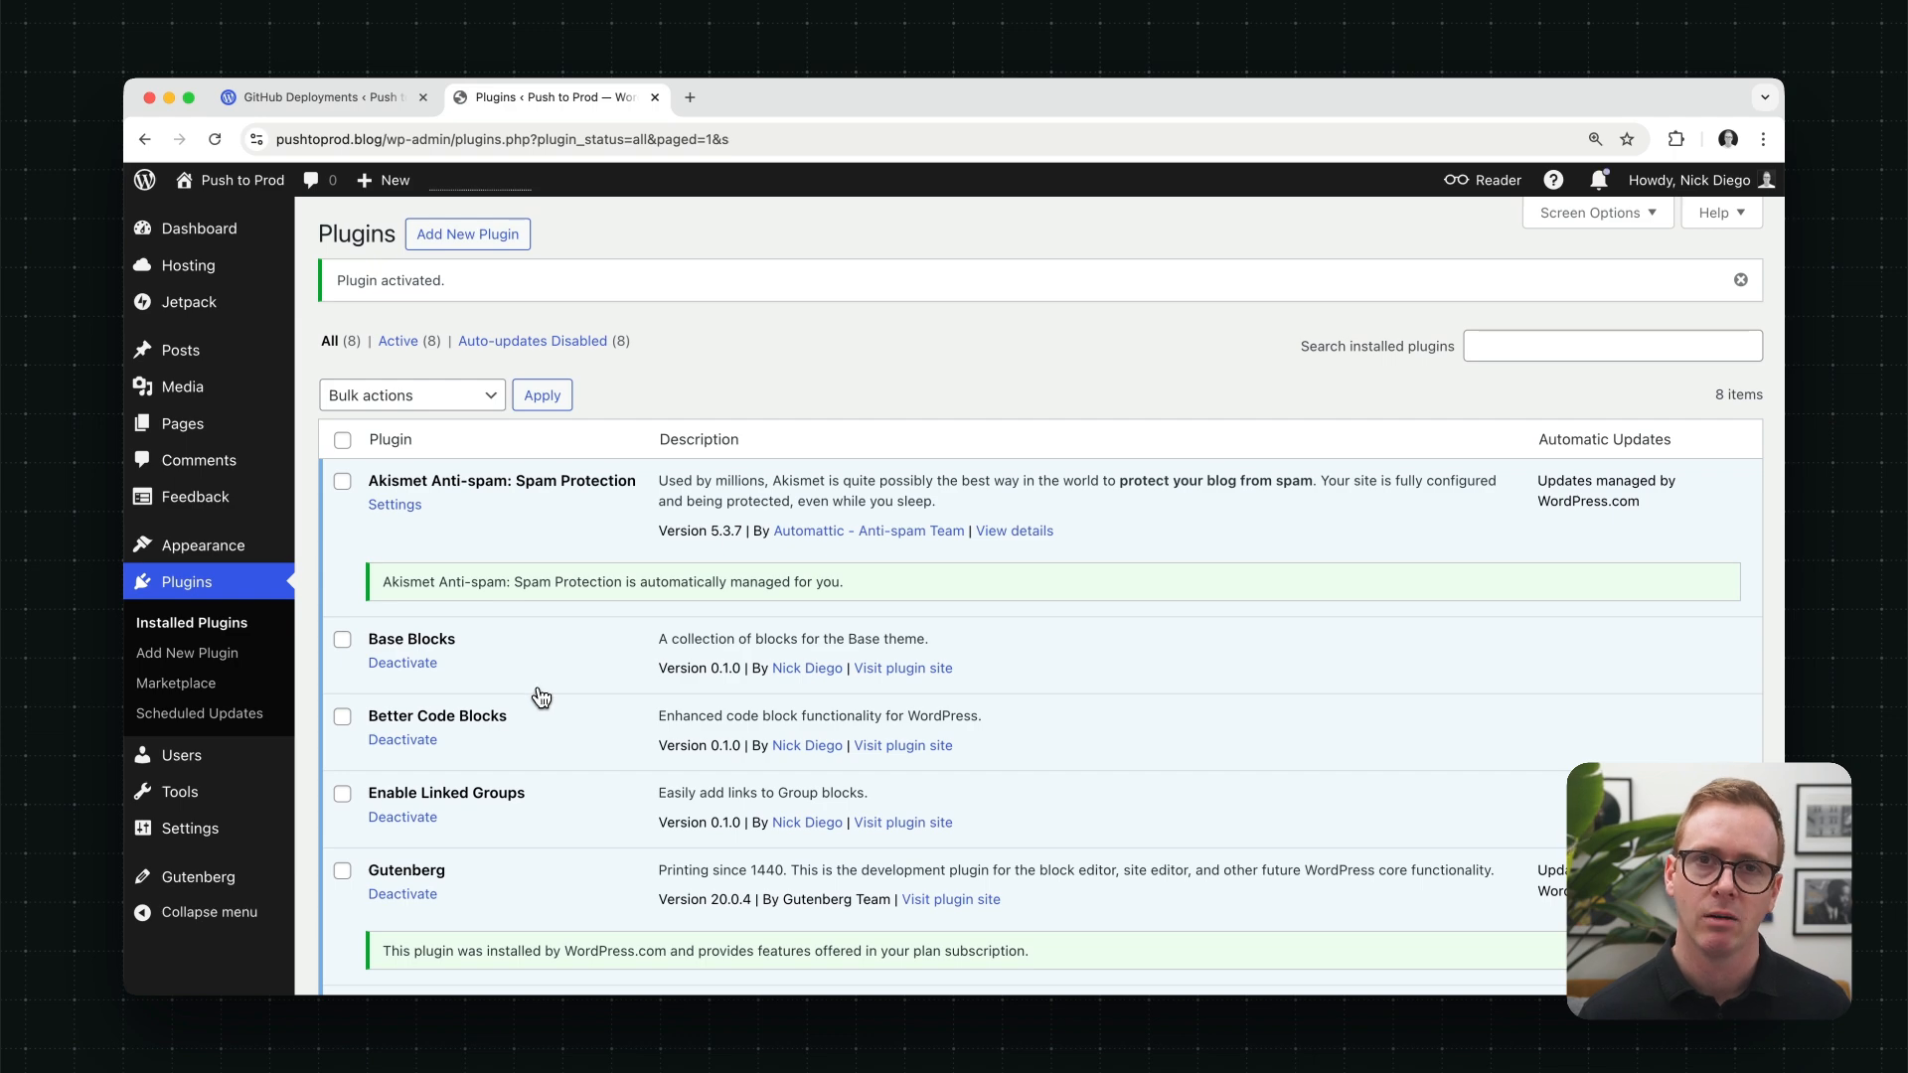
Step: Visit the public site, reopen the Building Blocks post at its code example, and start editing it
left_click(243, 179)
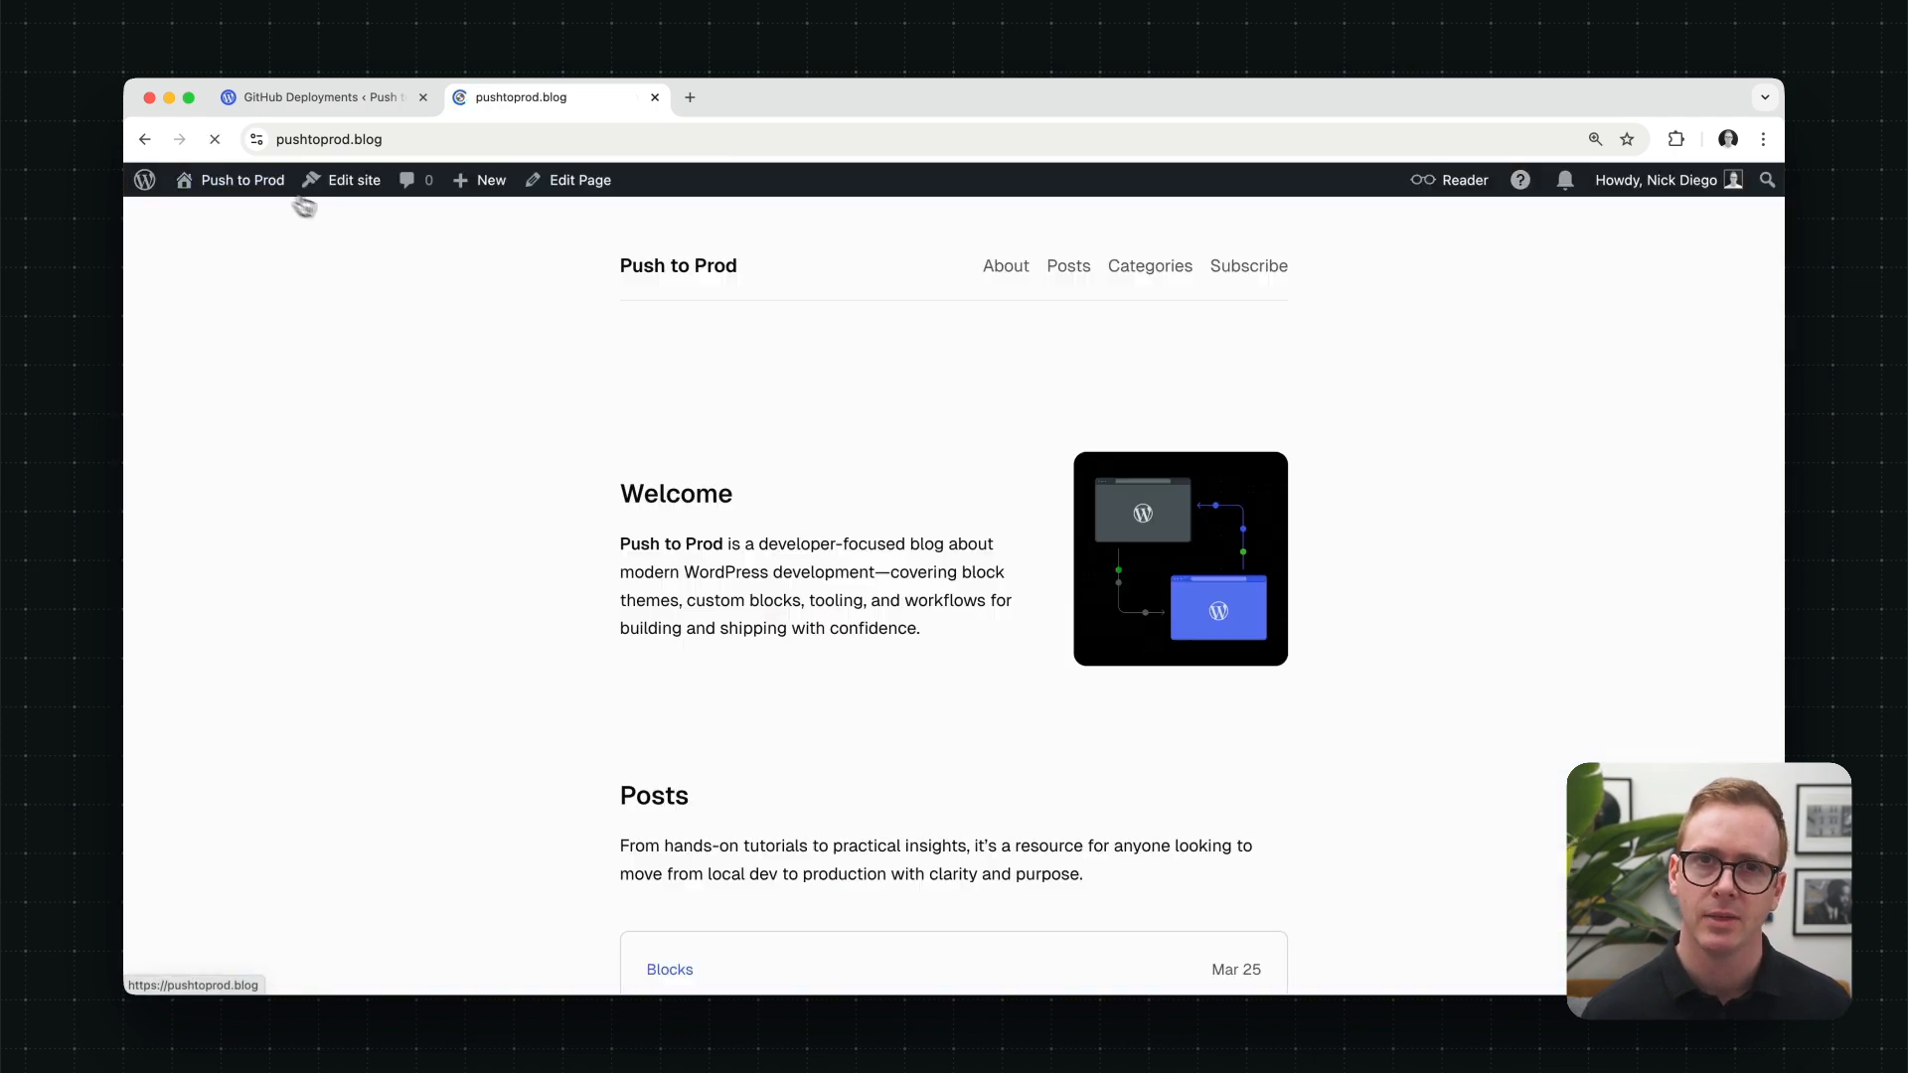
scroll("down", 3)
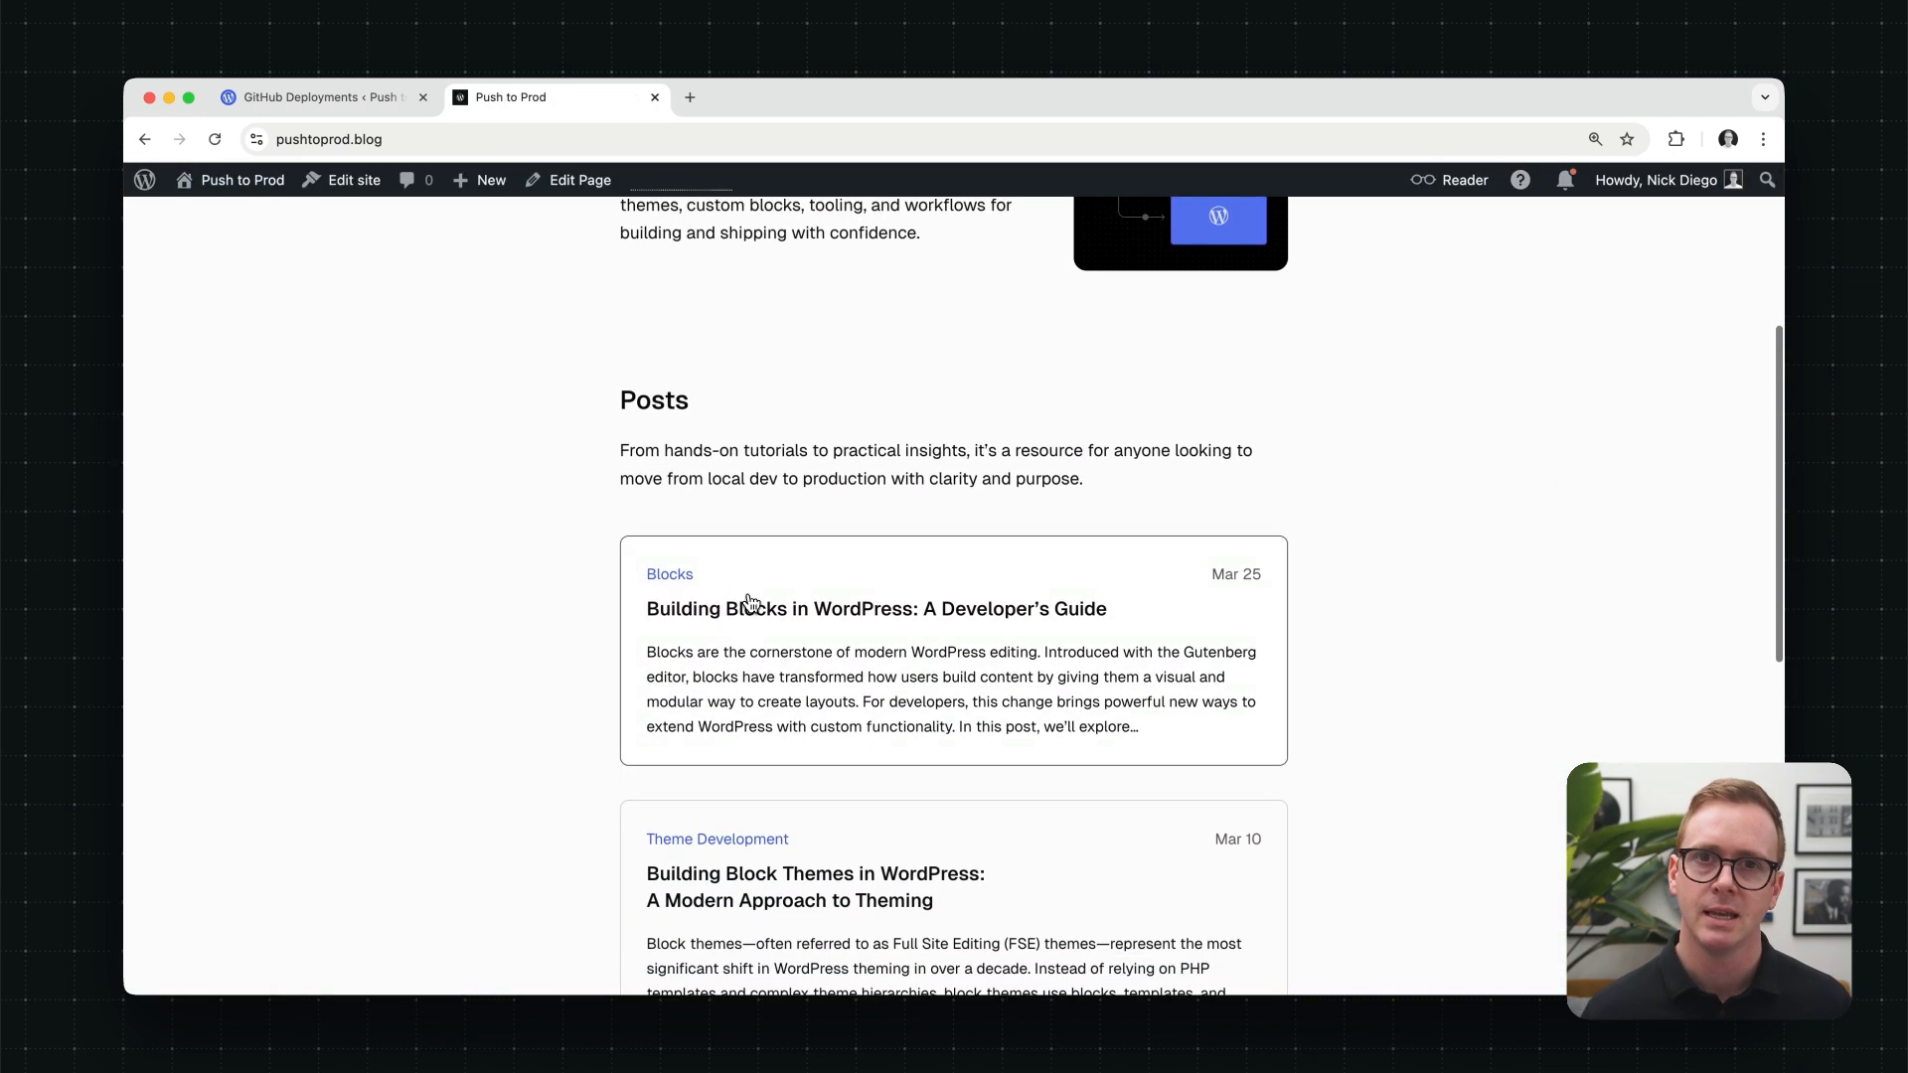
left_click(875, 608)
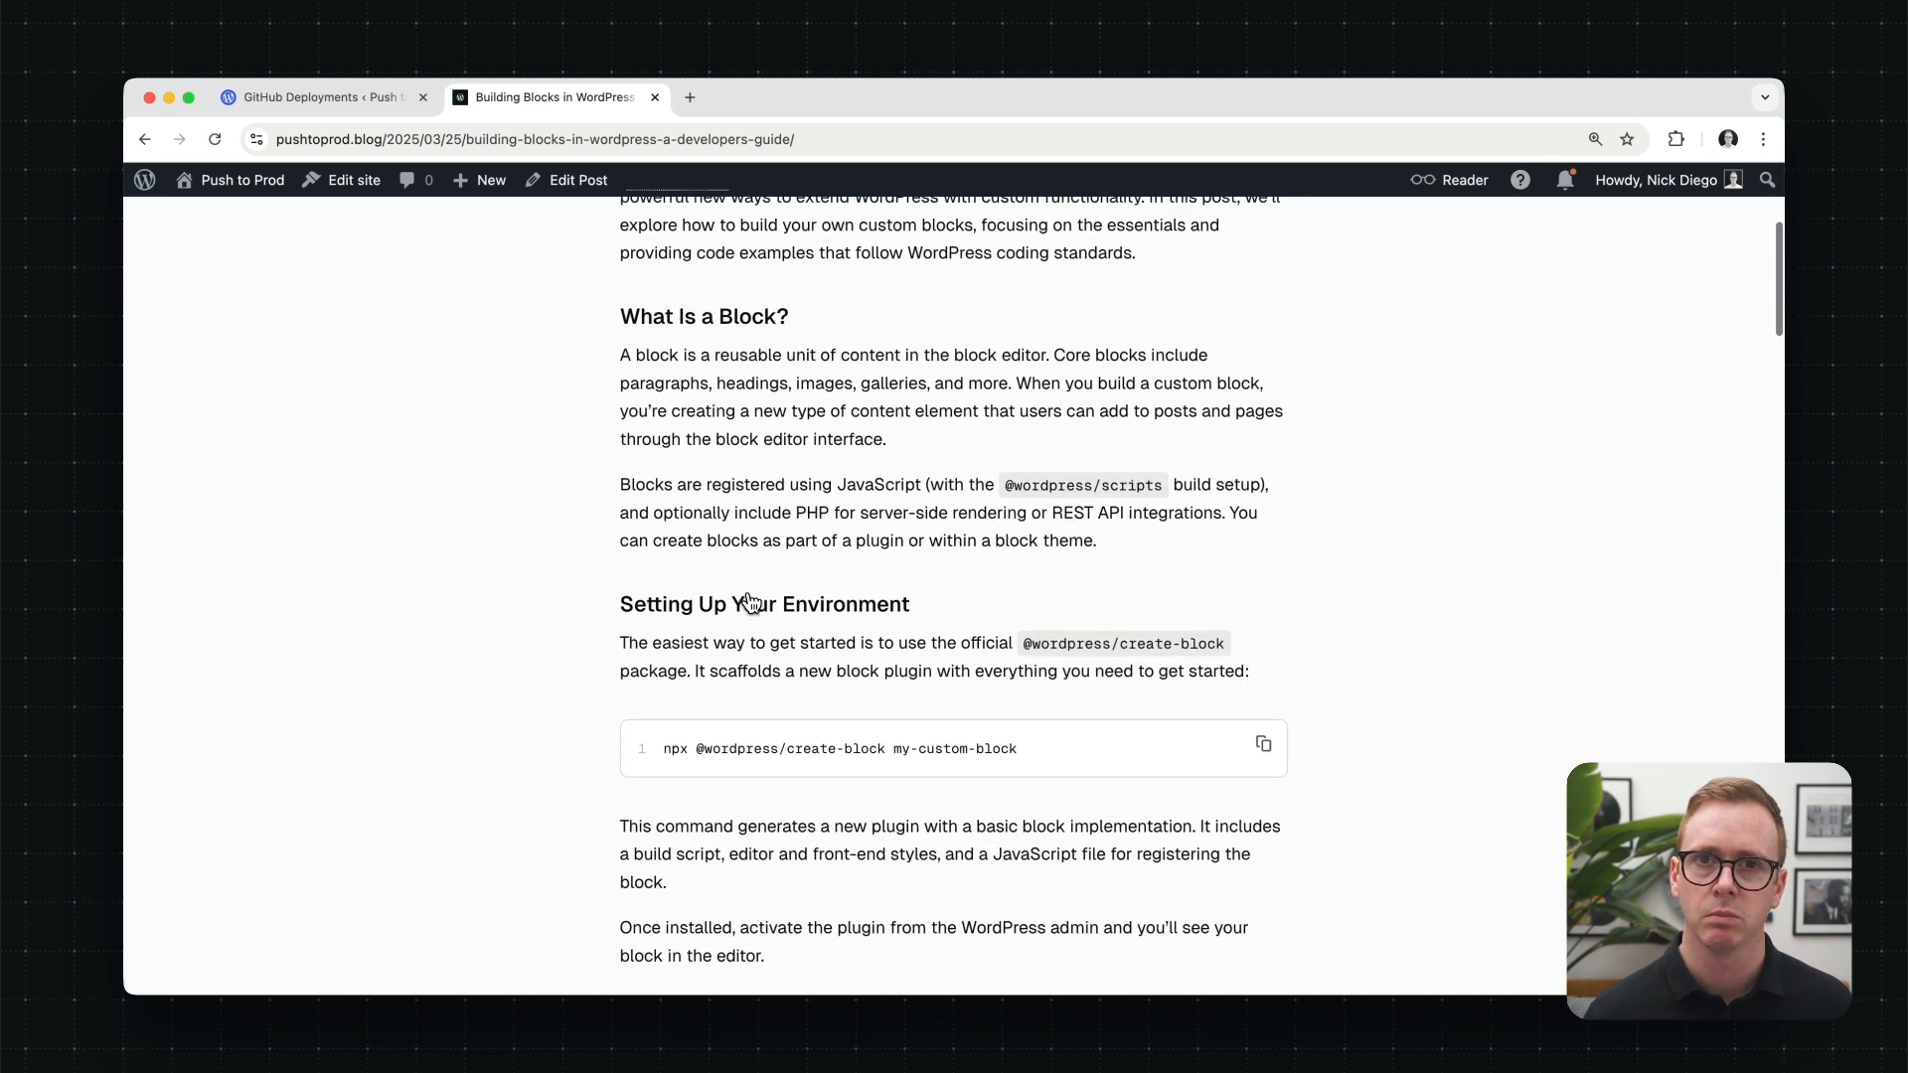
scroll("down", 3)
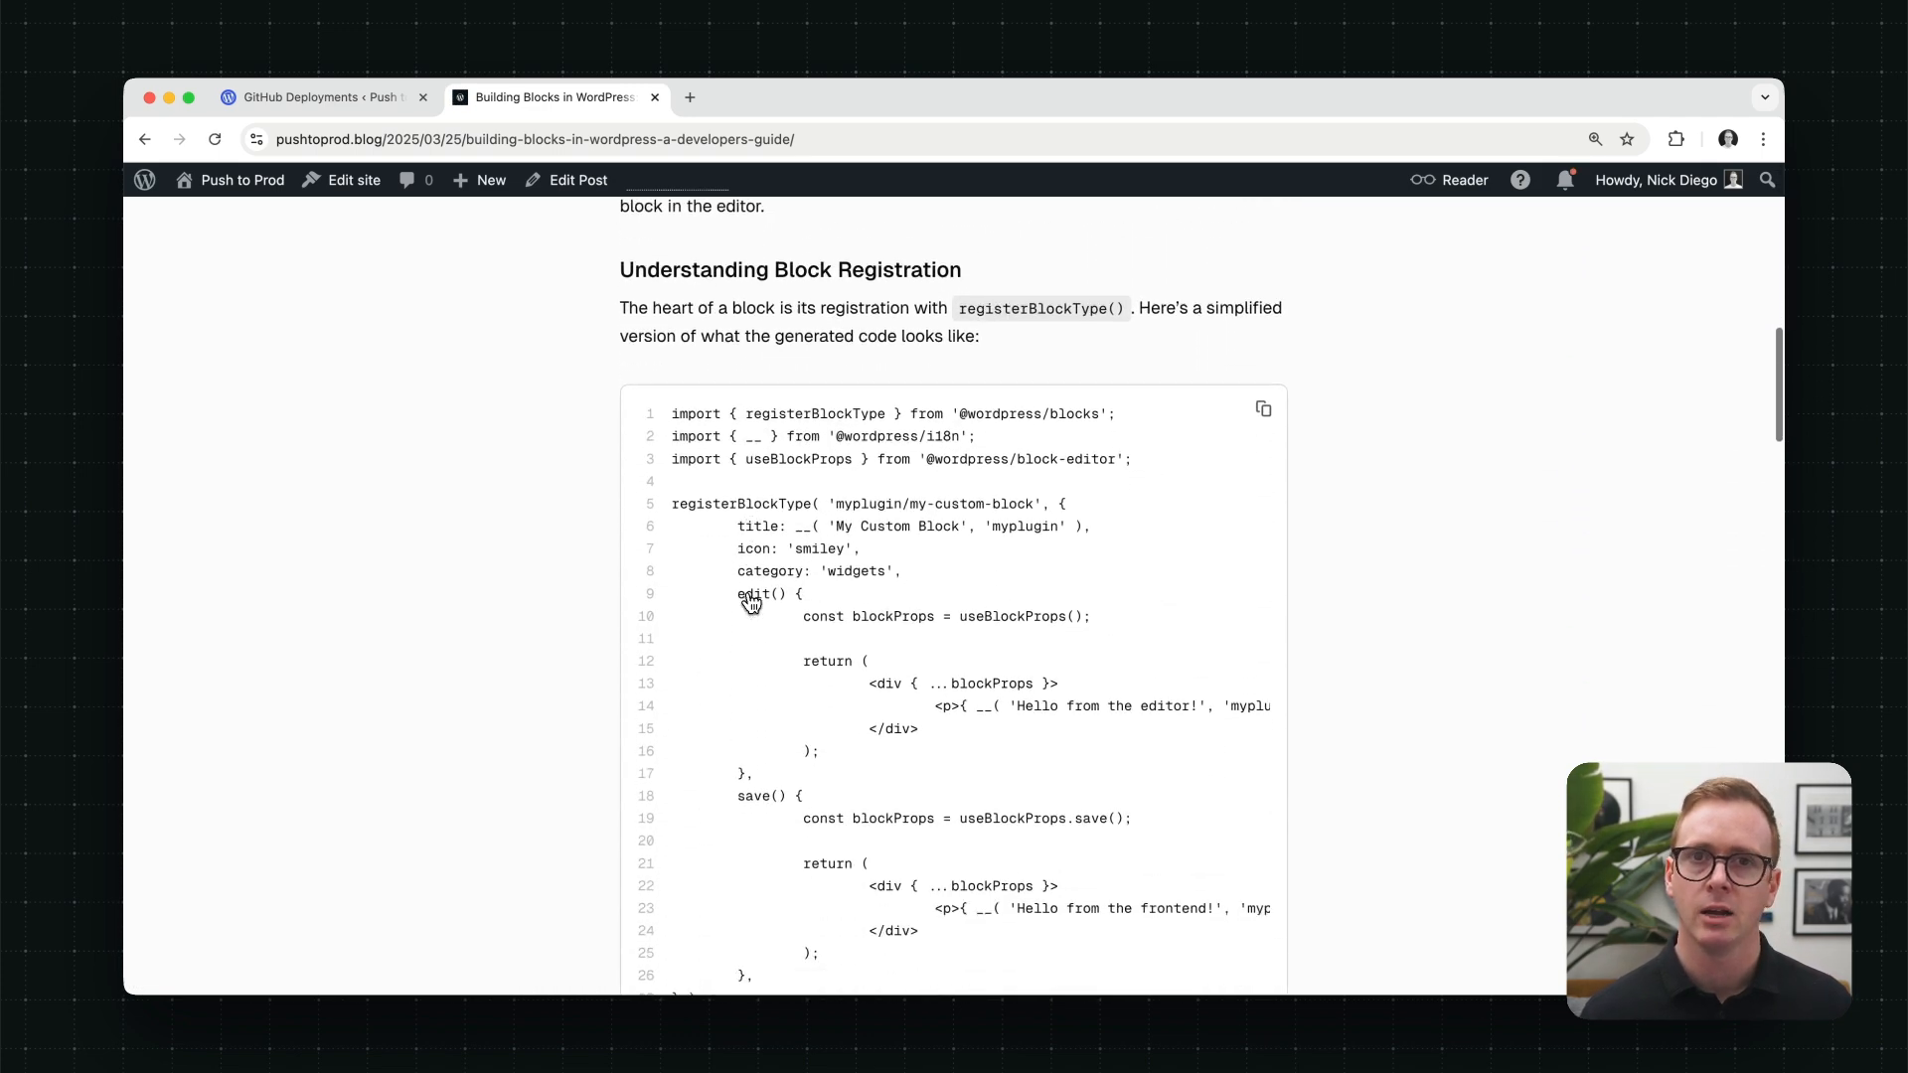
scroll("down", 3)
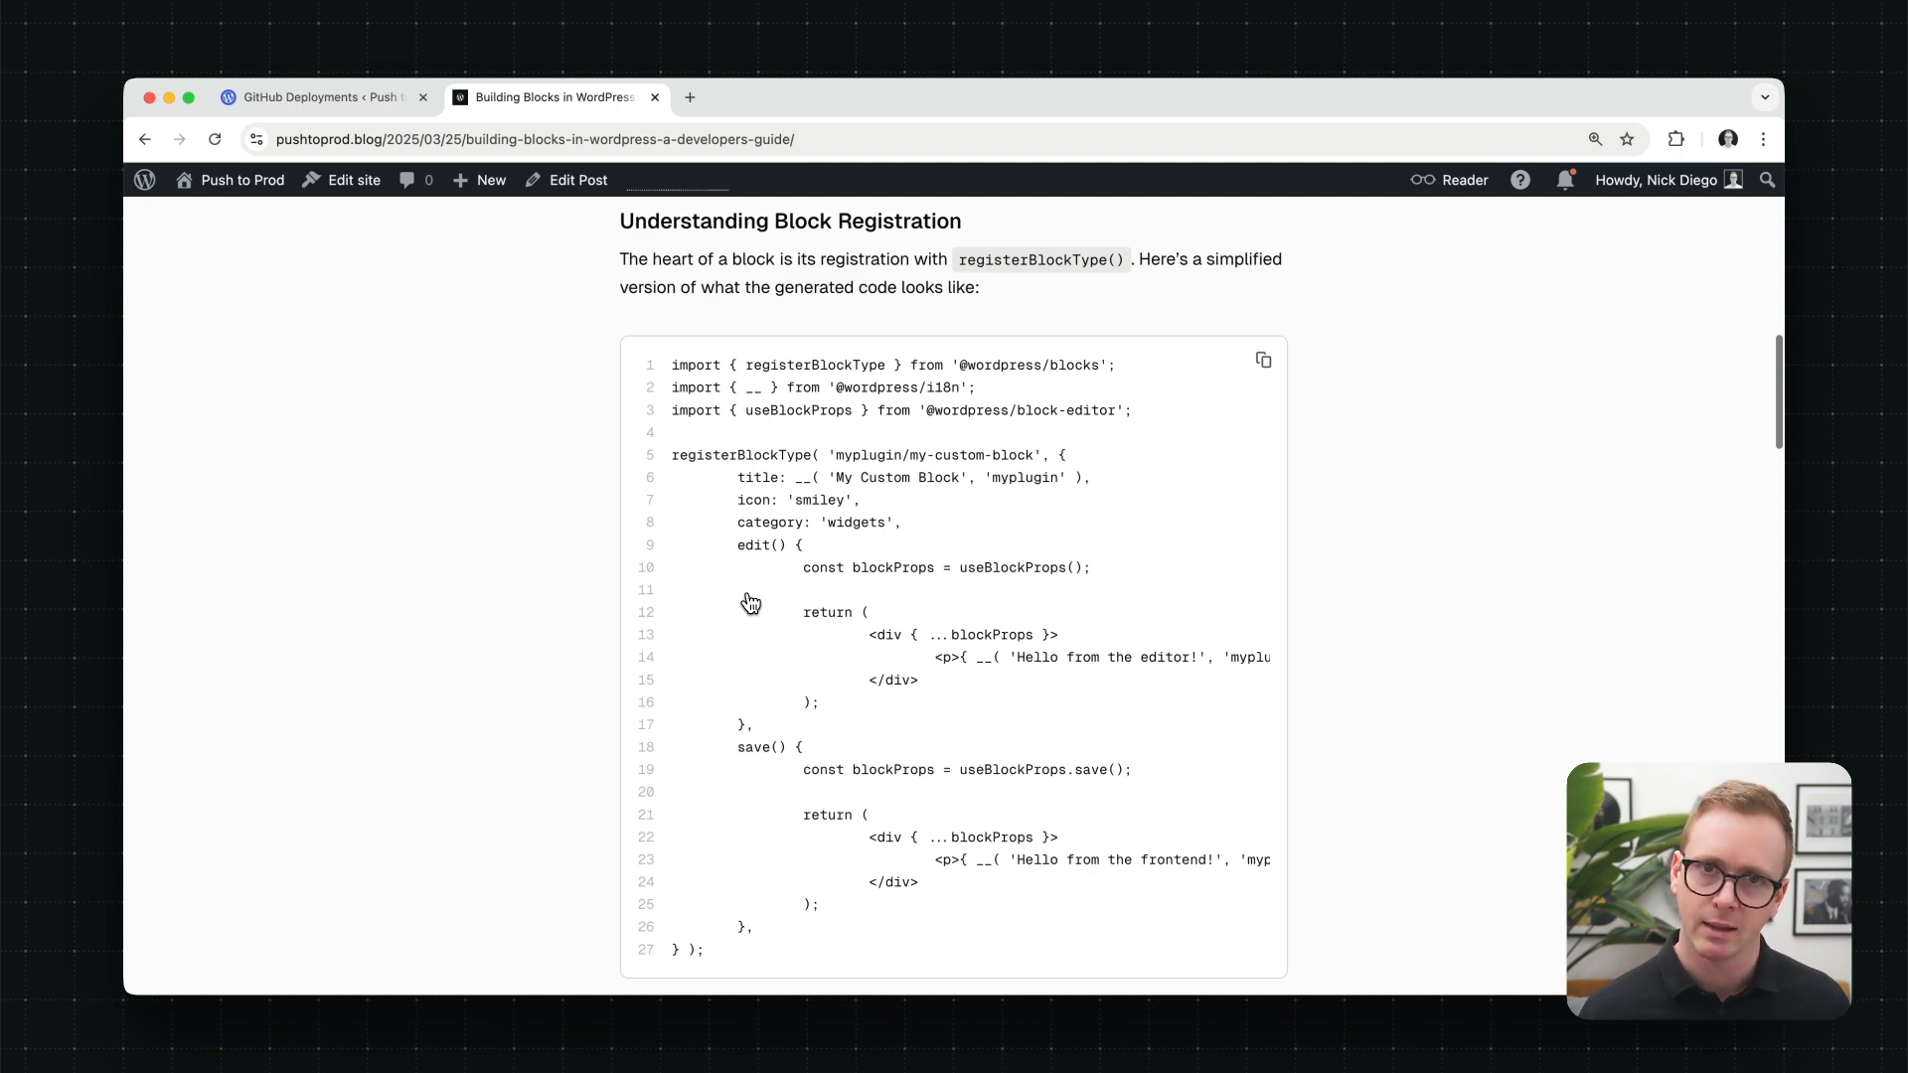
left_click(576, 179)
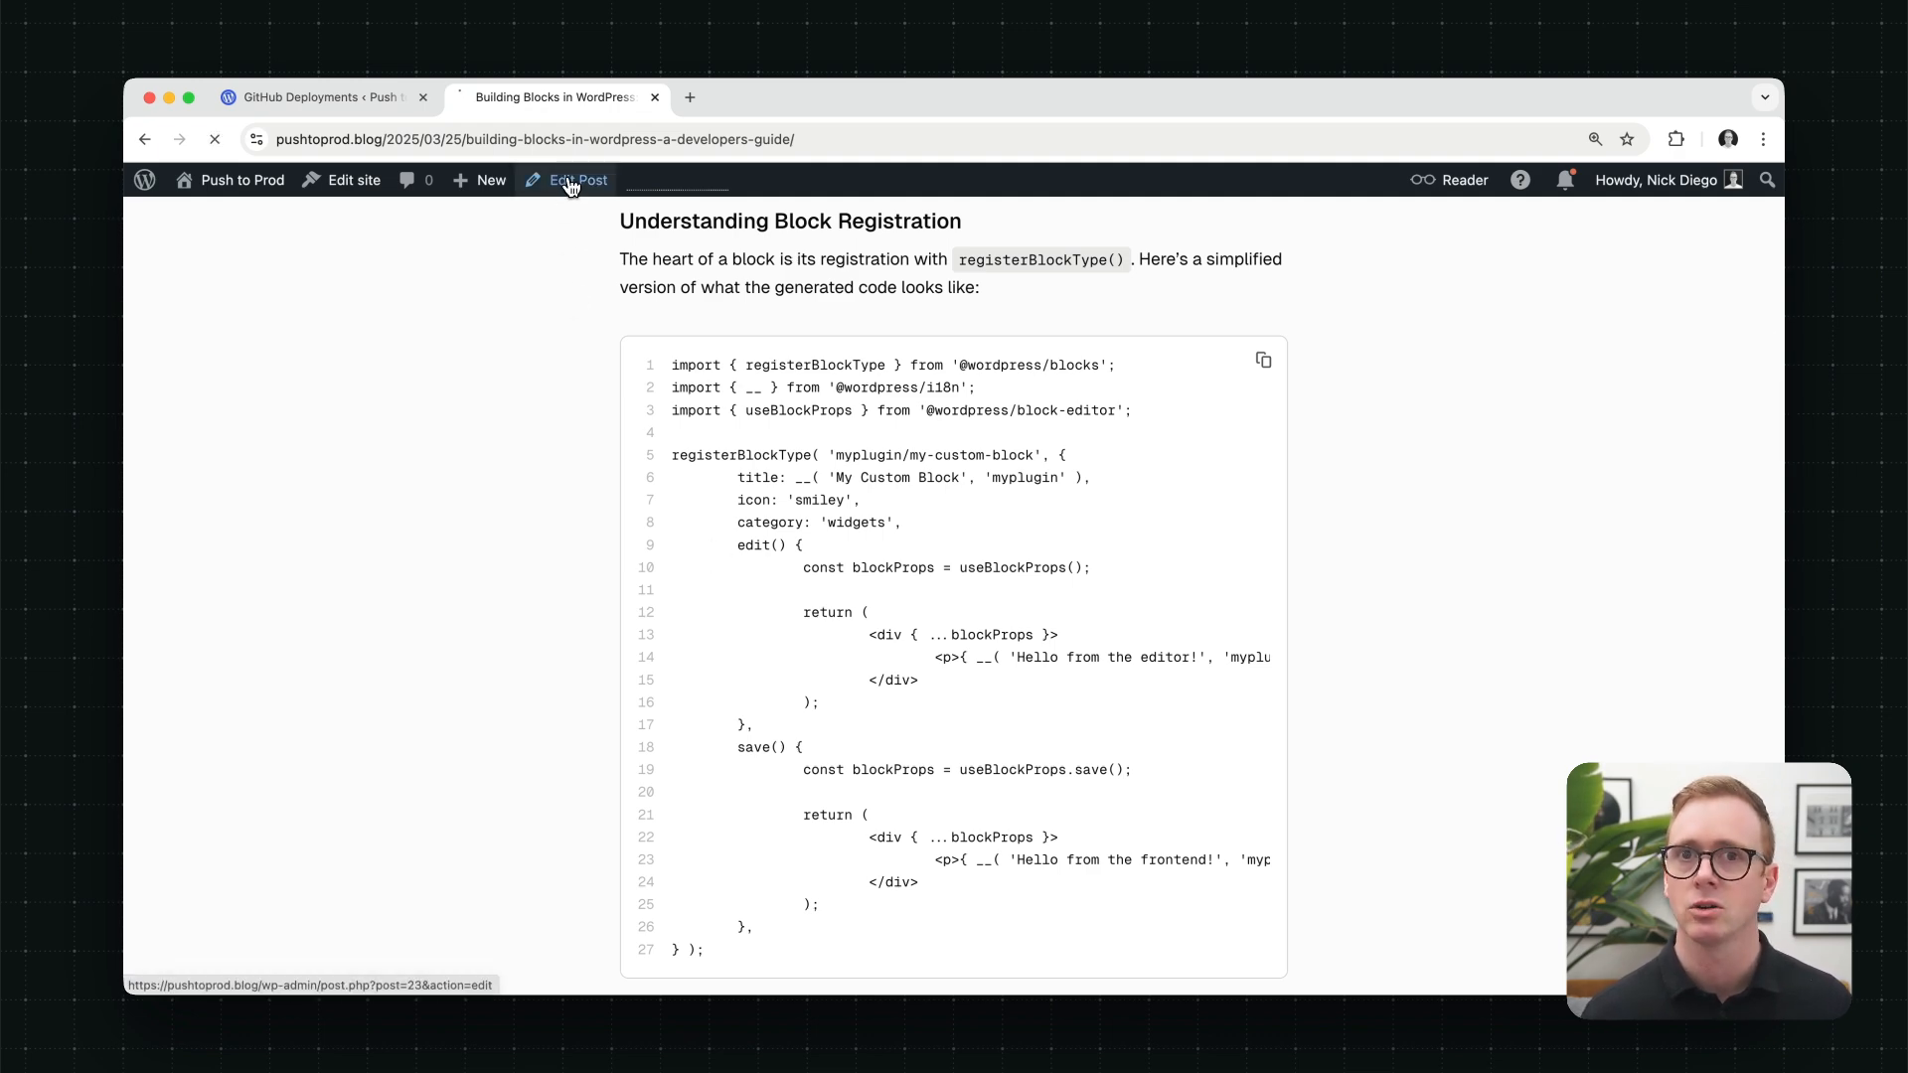
Step: Select the Code block in the editor and view its Language choices in Block settings
left_click(577, 179)
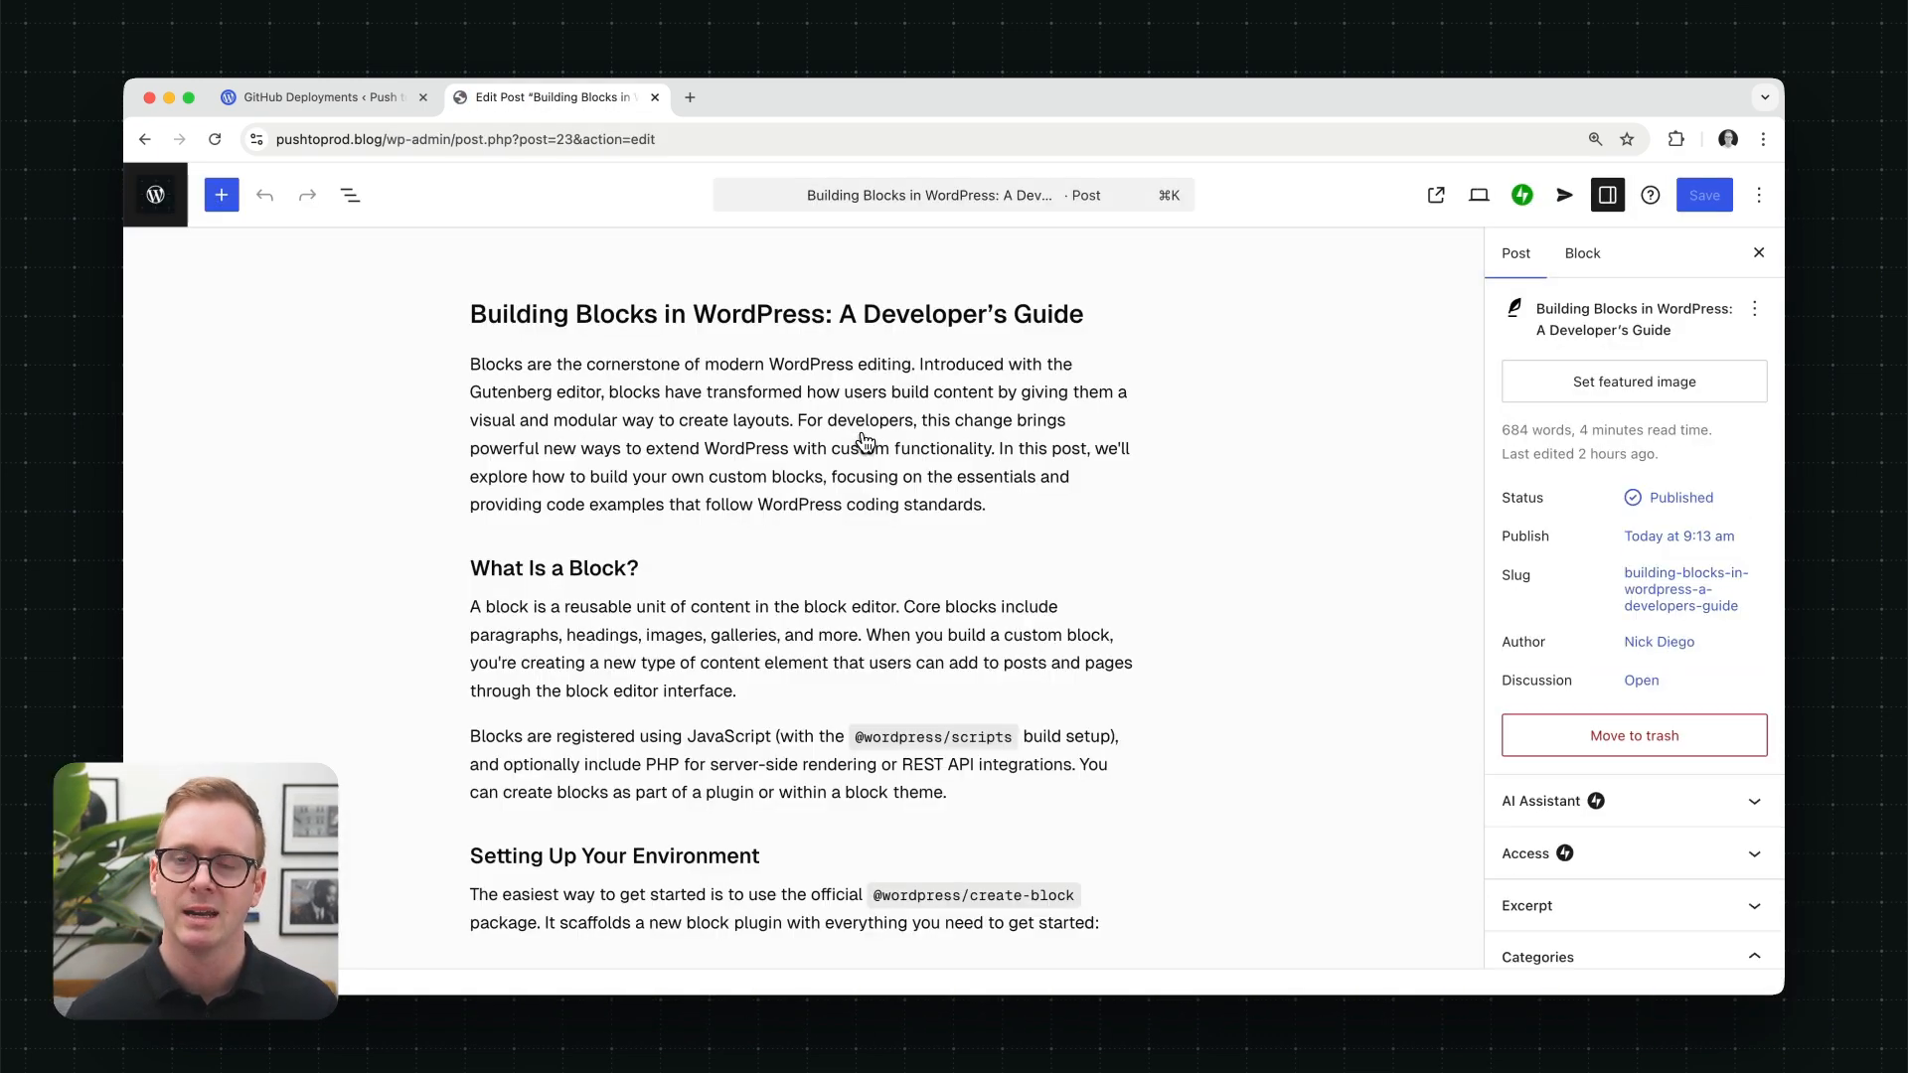
scroll("down", 3)
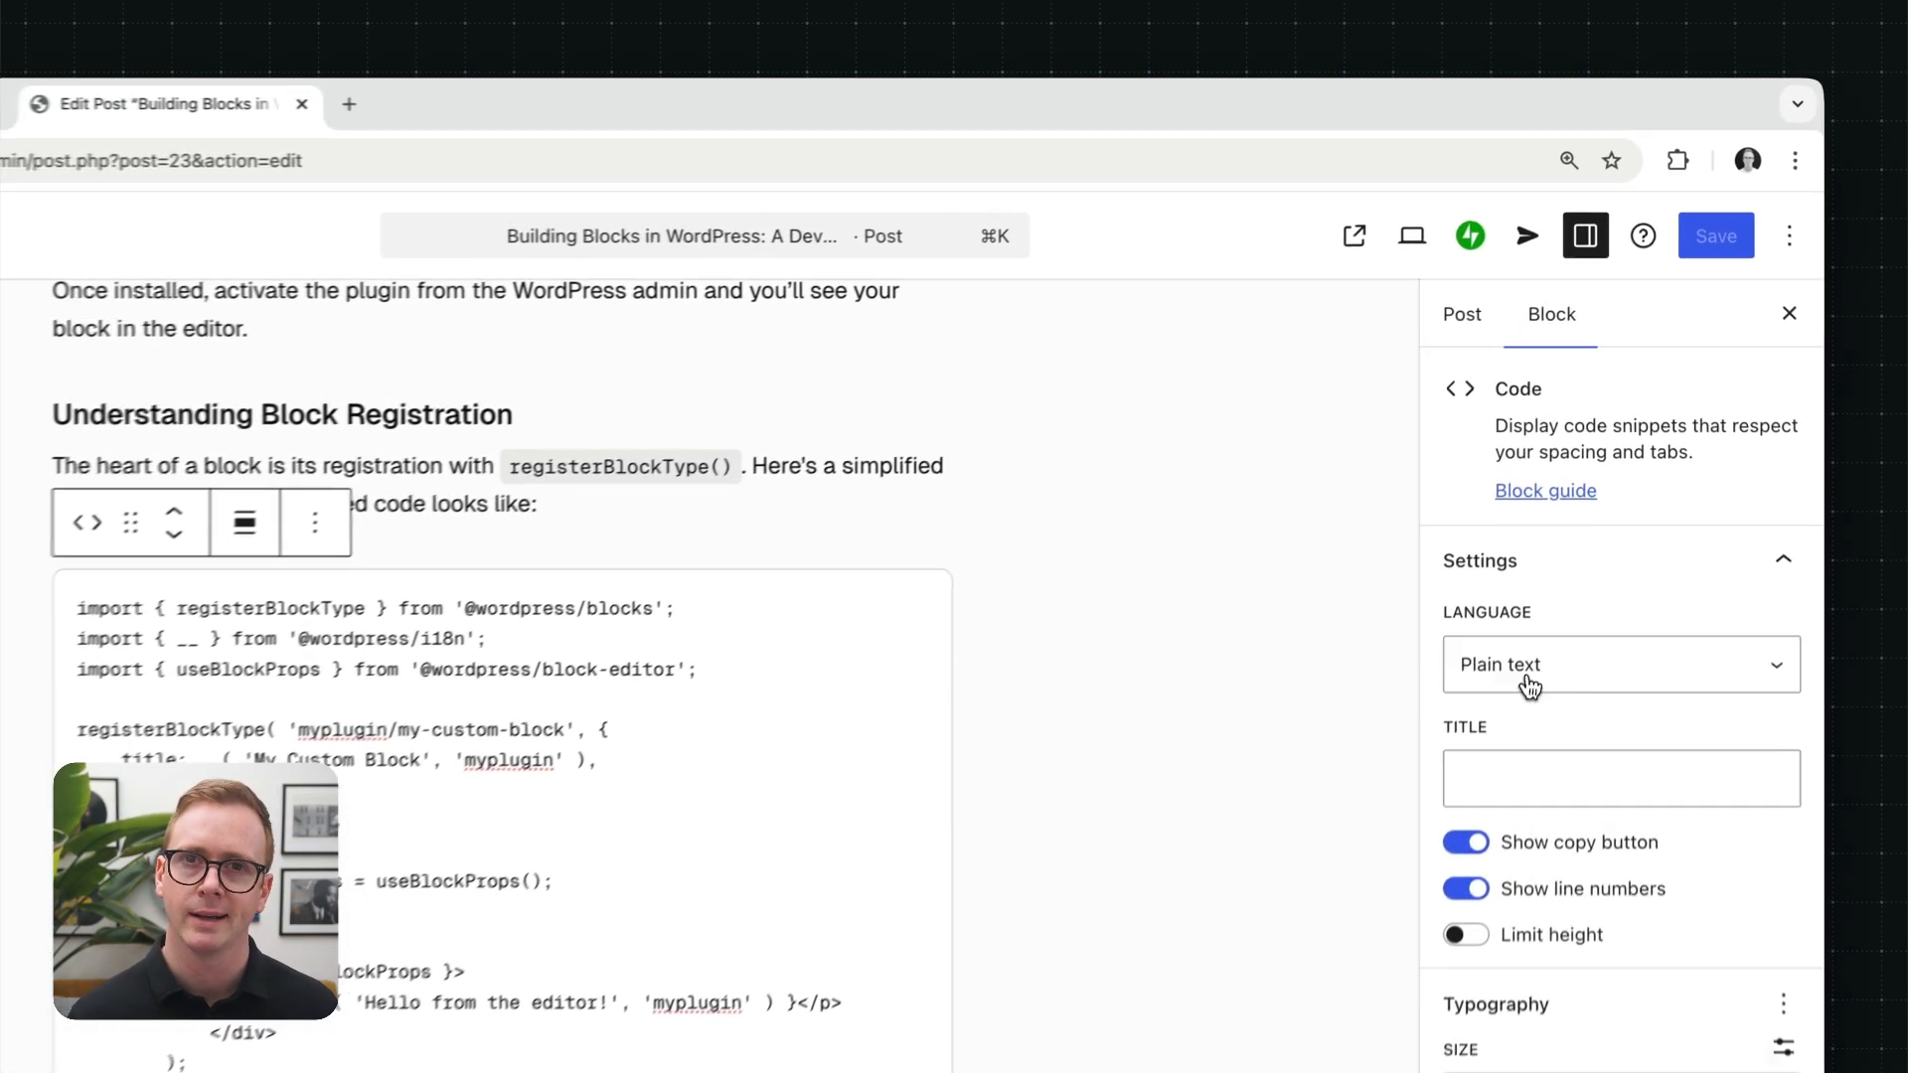
left_click(1622, 664)
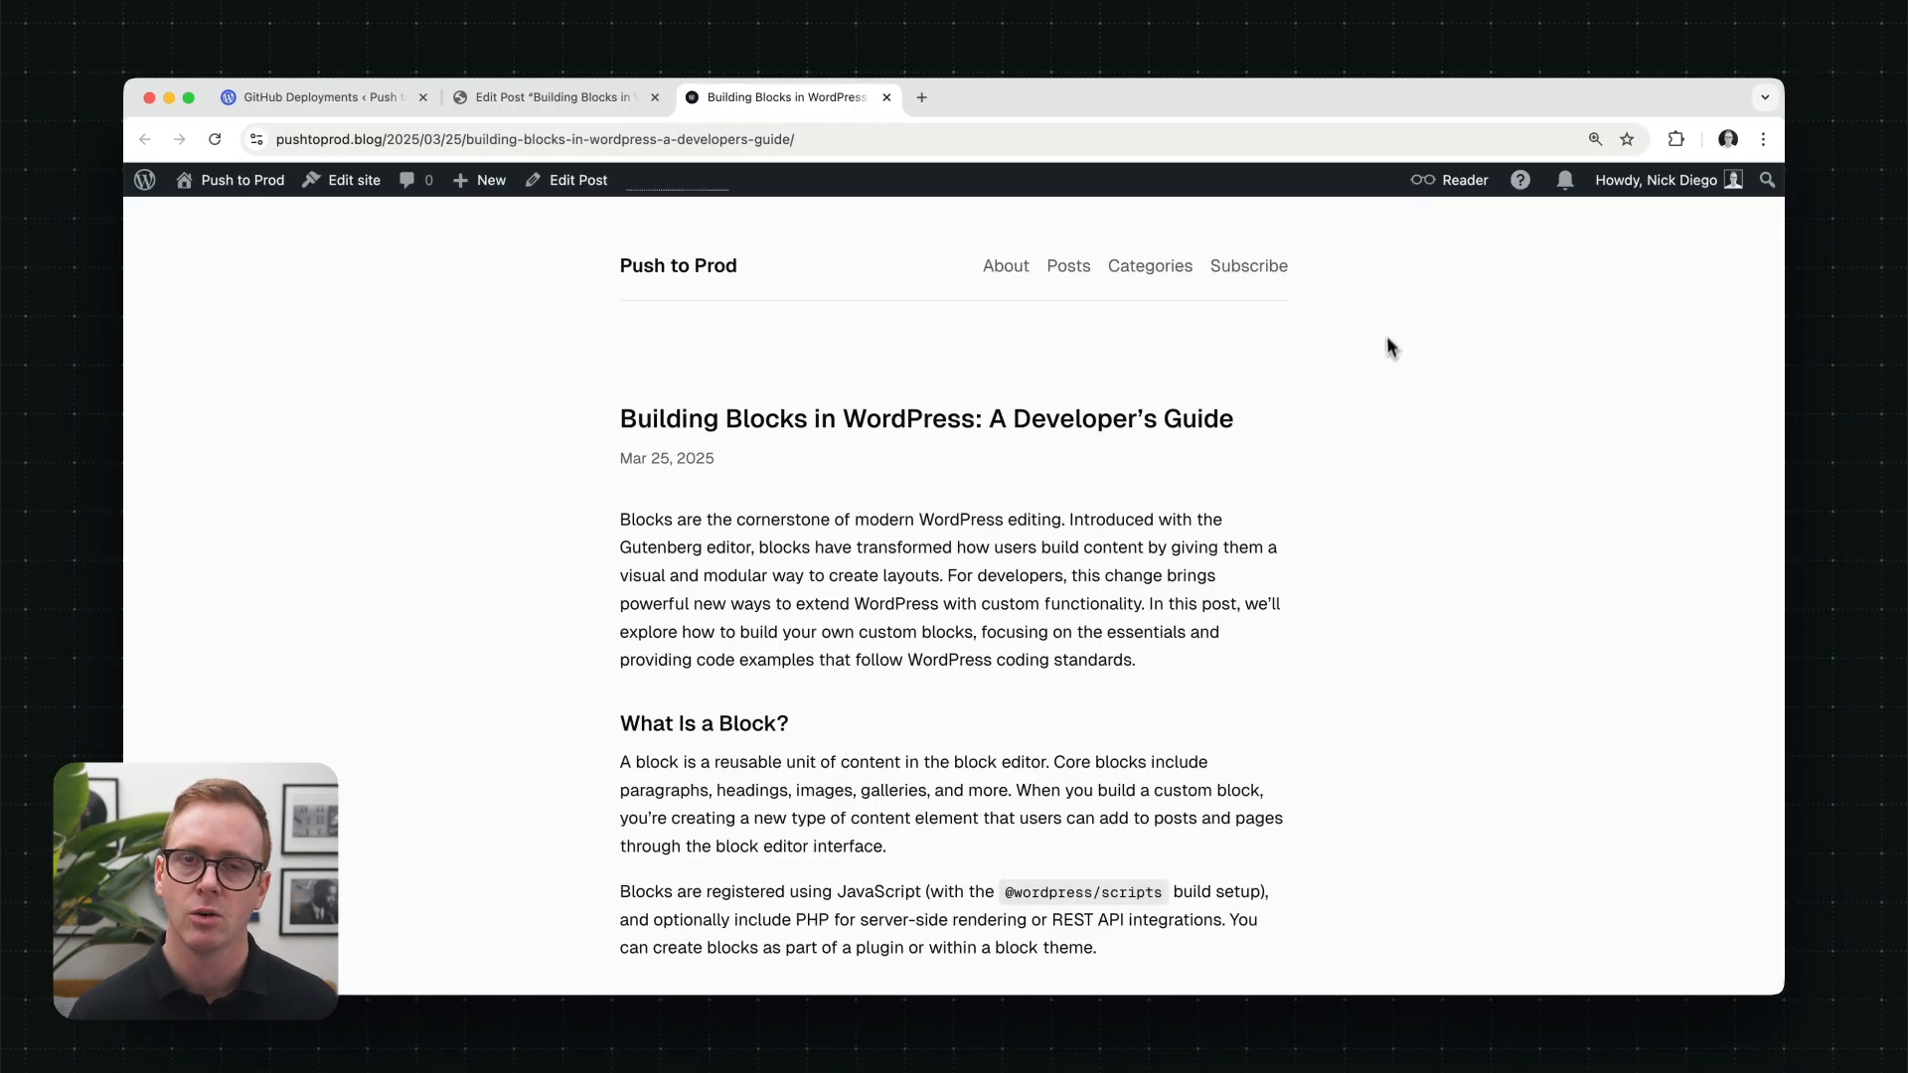
scroll("down", 3)
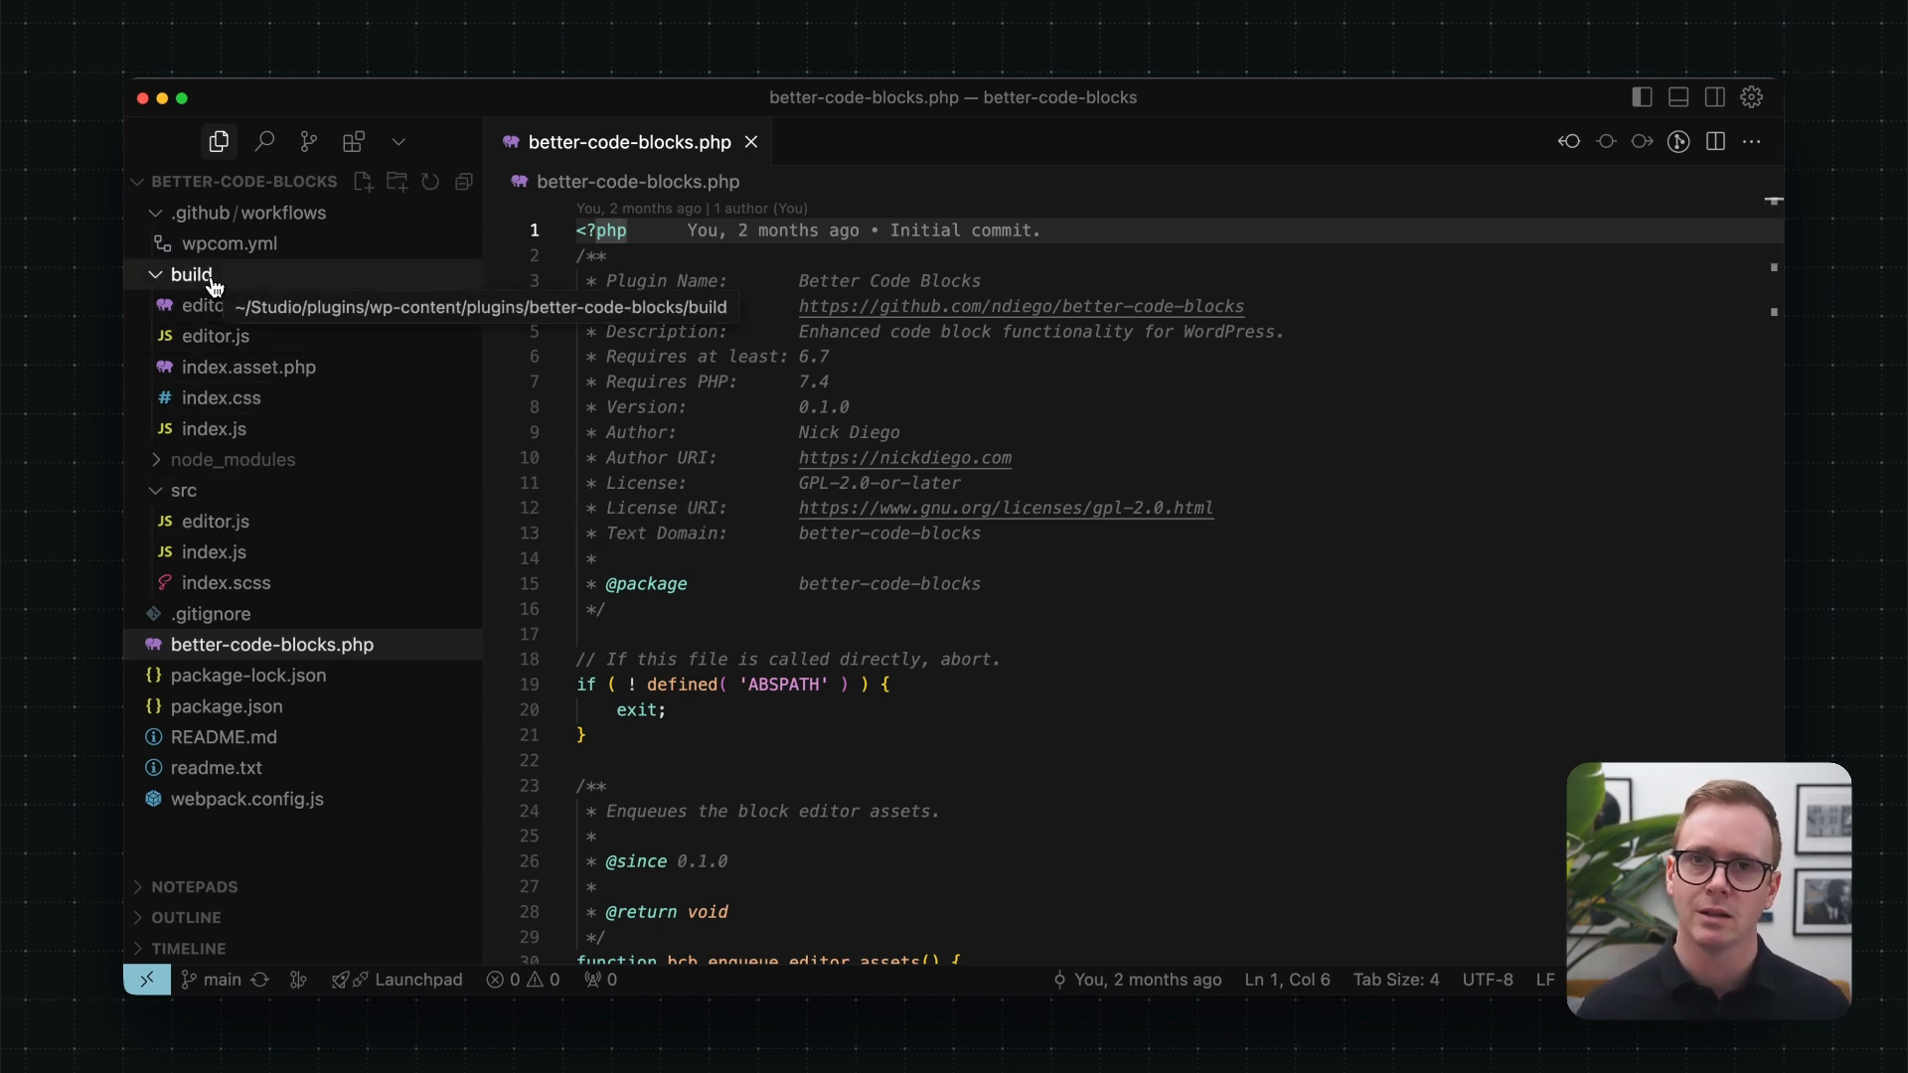
mouse_move(389, 501)
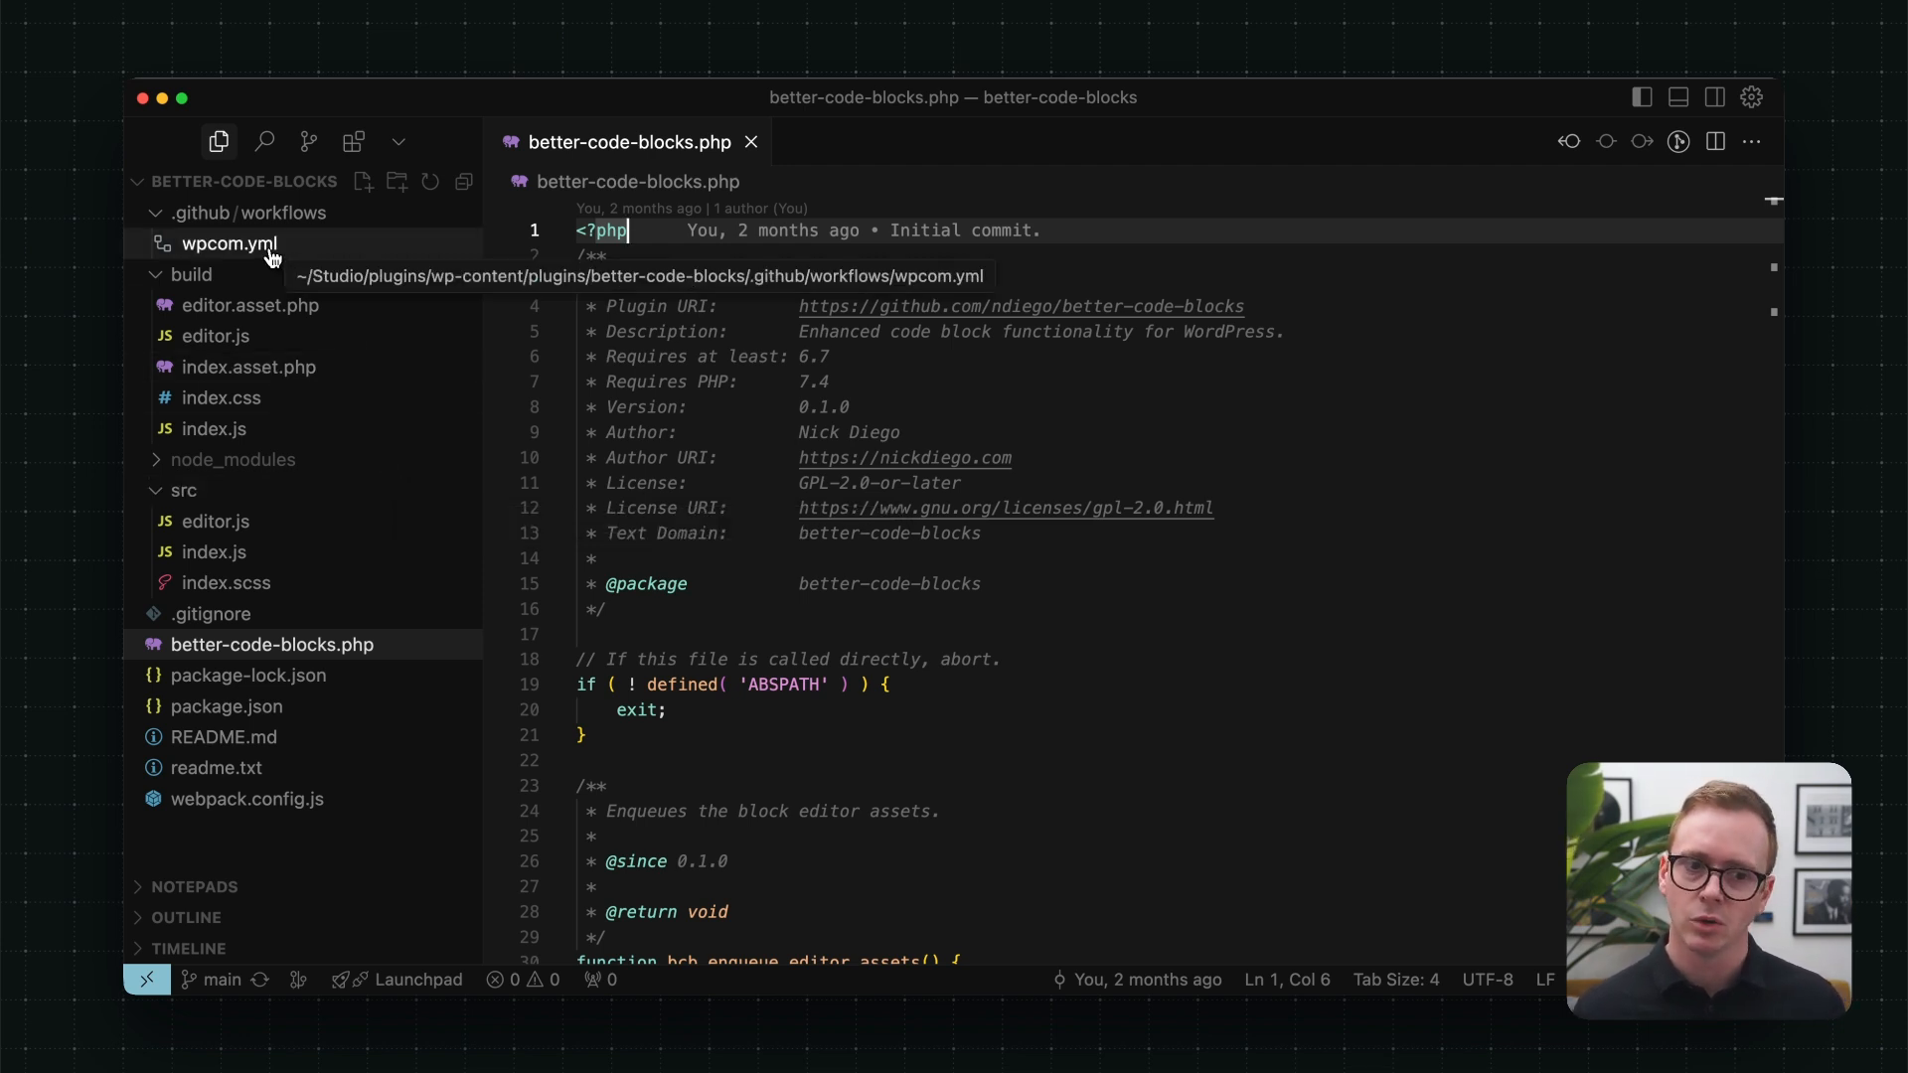
Step: Review the .github/workflows/wpcom.yml Deploy Plugin job's build and upload steps
left_click(229, 243)
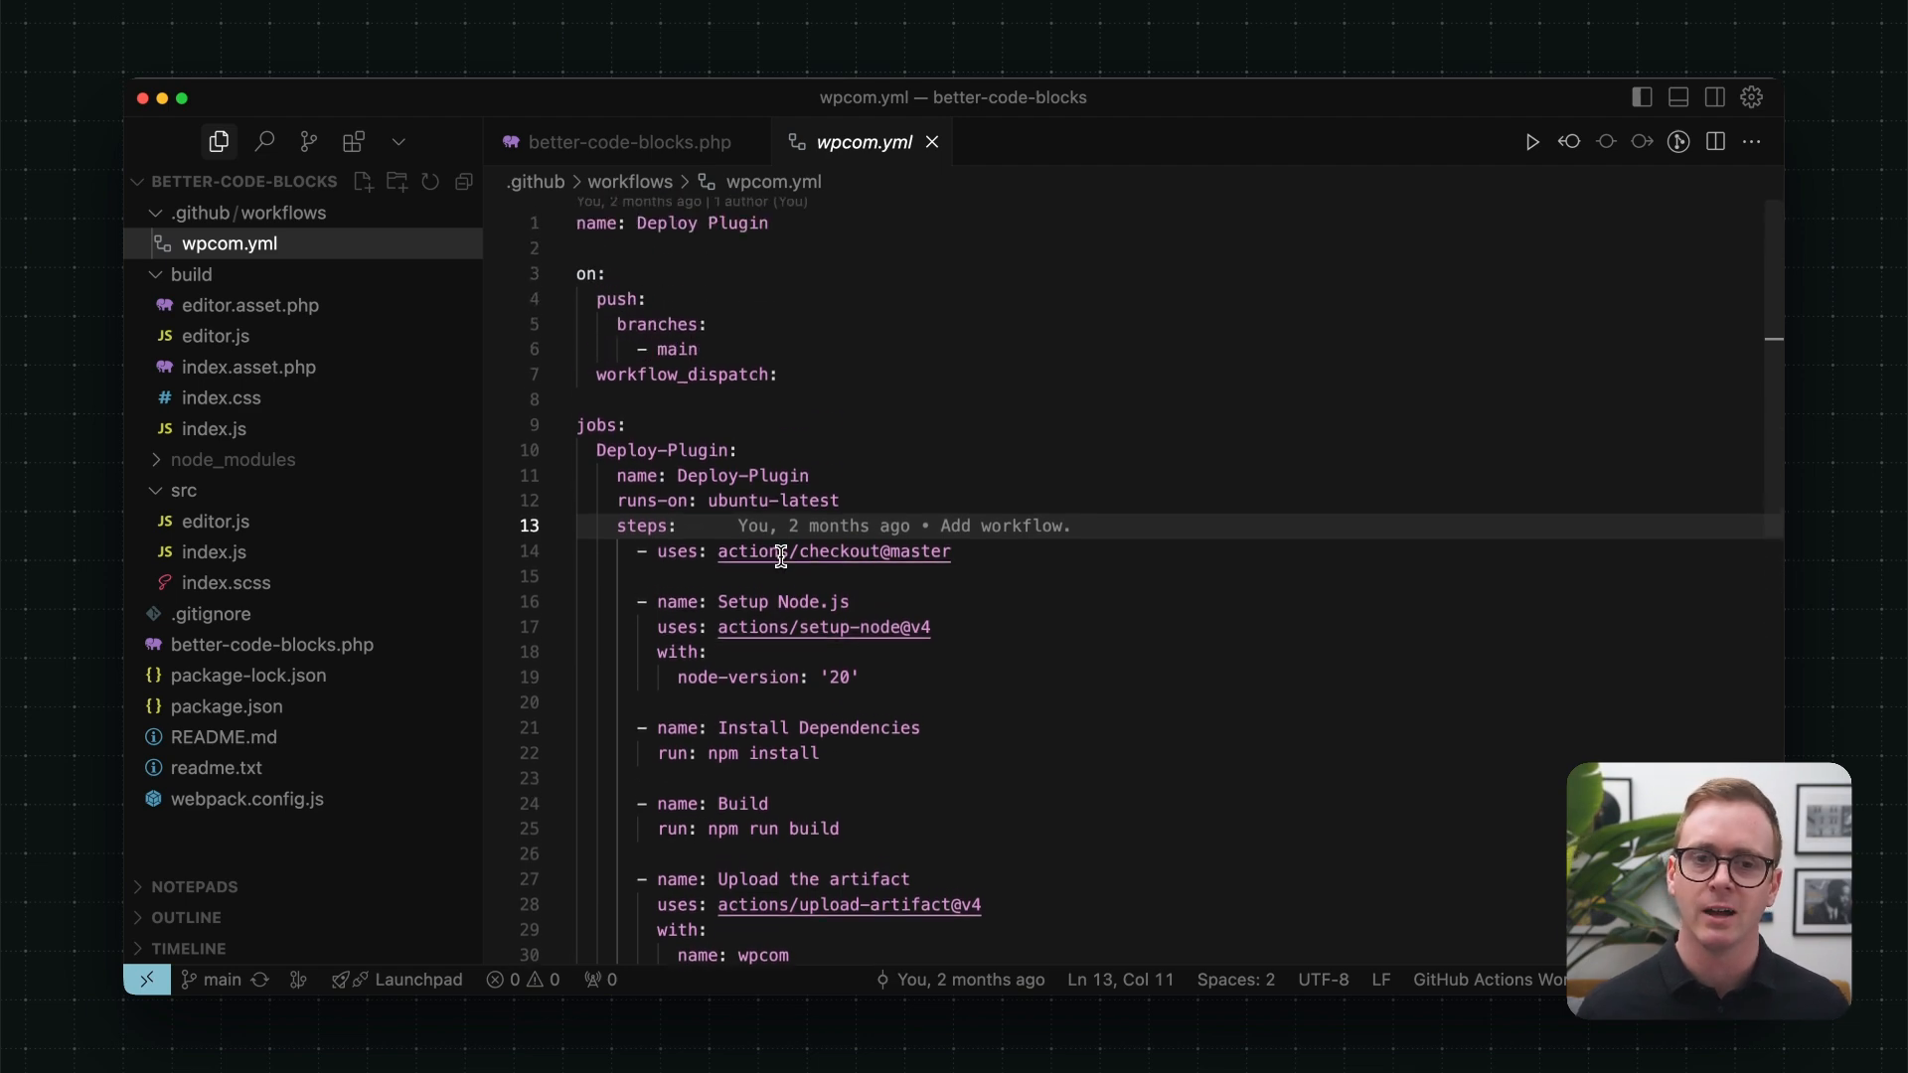
mouse_move(648, 543)
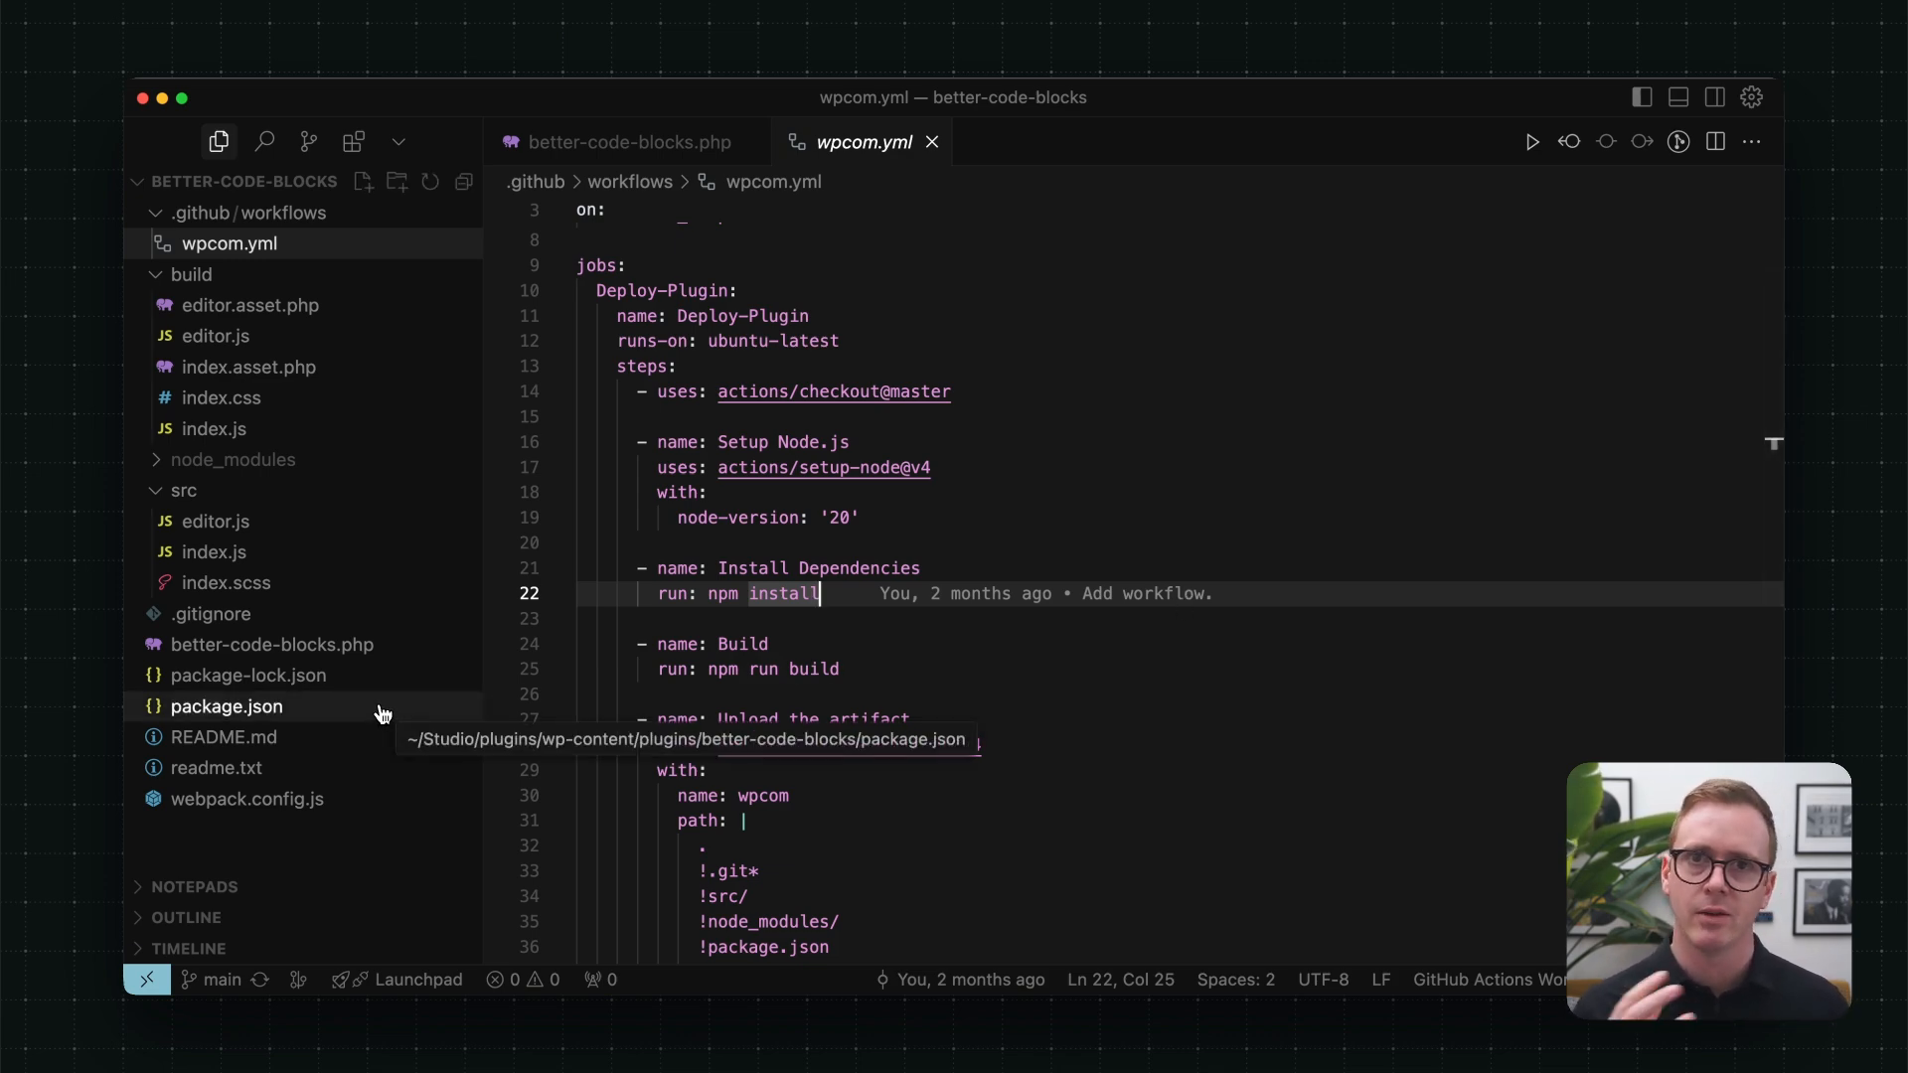
Step: Set Stable tag in readme.txt and Version in better-code-blocks.php to 0.2.0
left_click(215, 767)
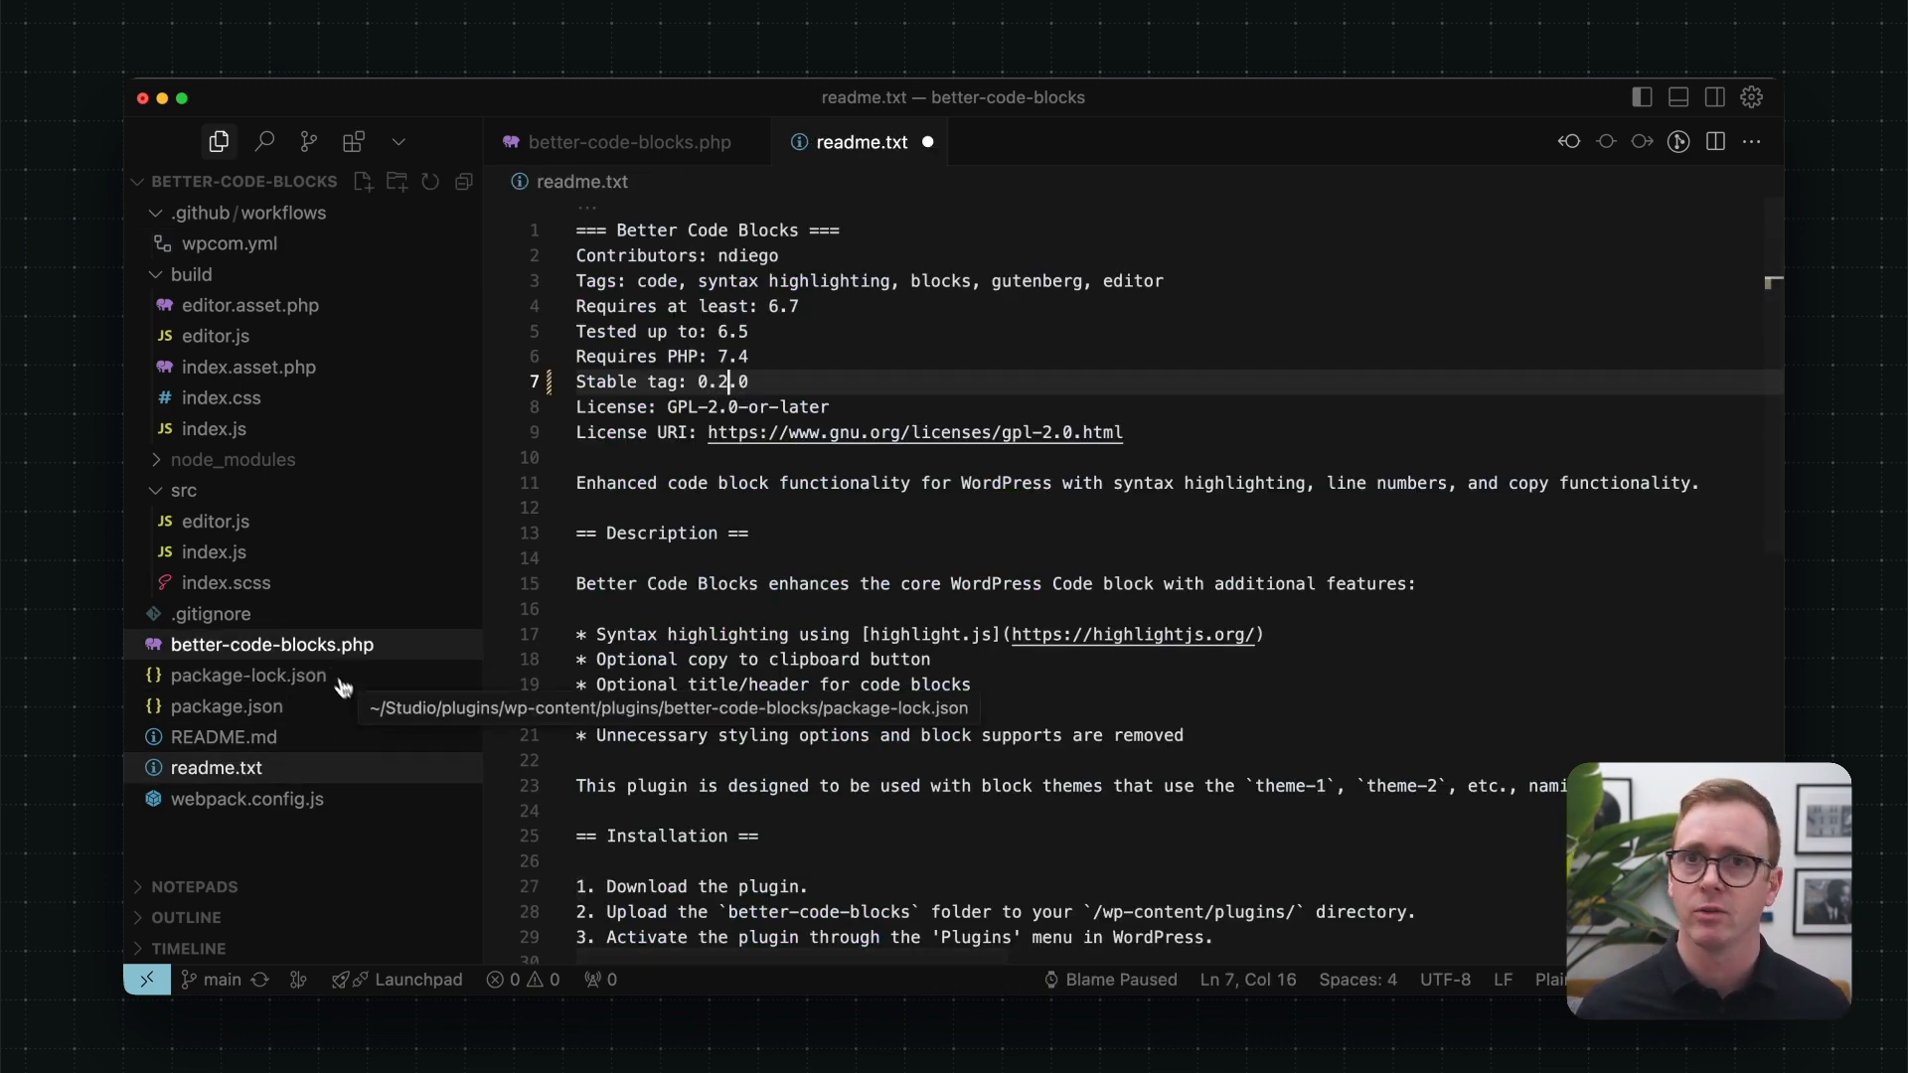
left_click(632, 143)
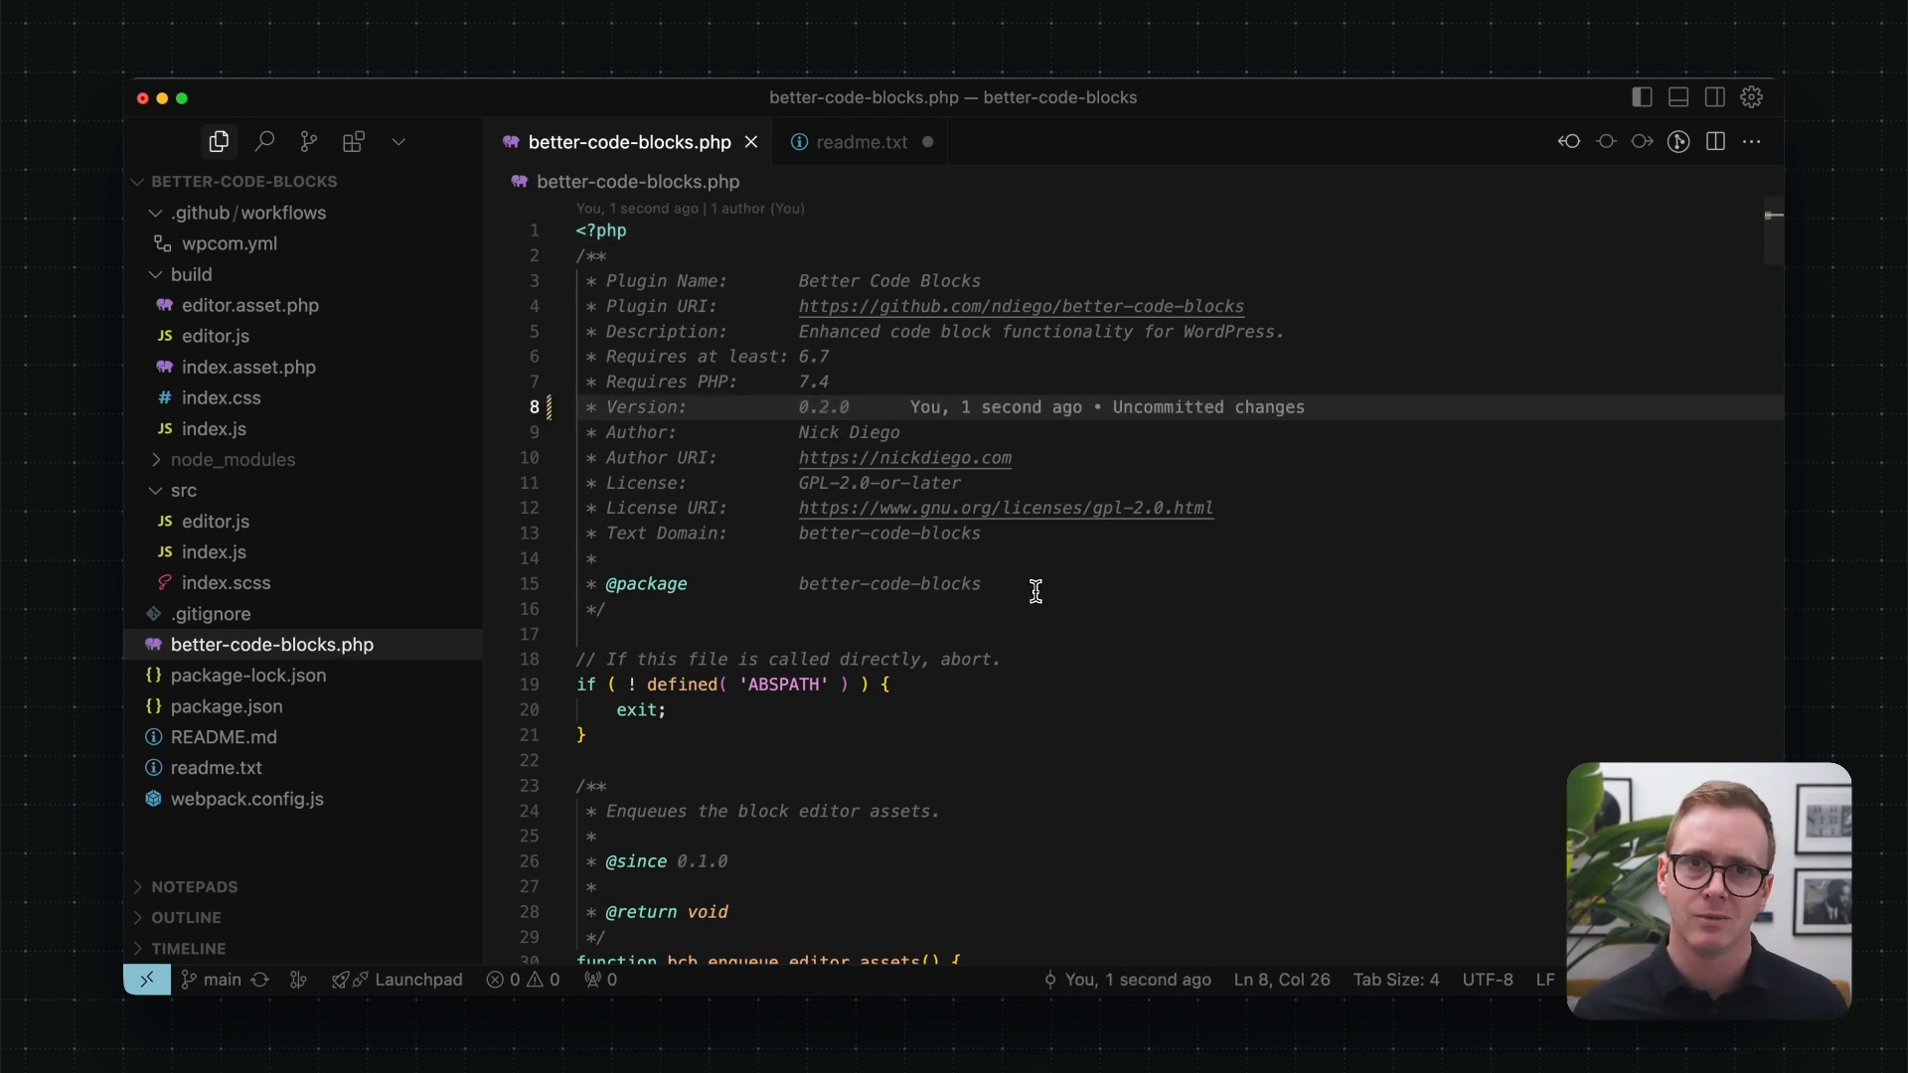
left_click(215, 767)
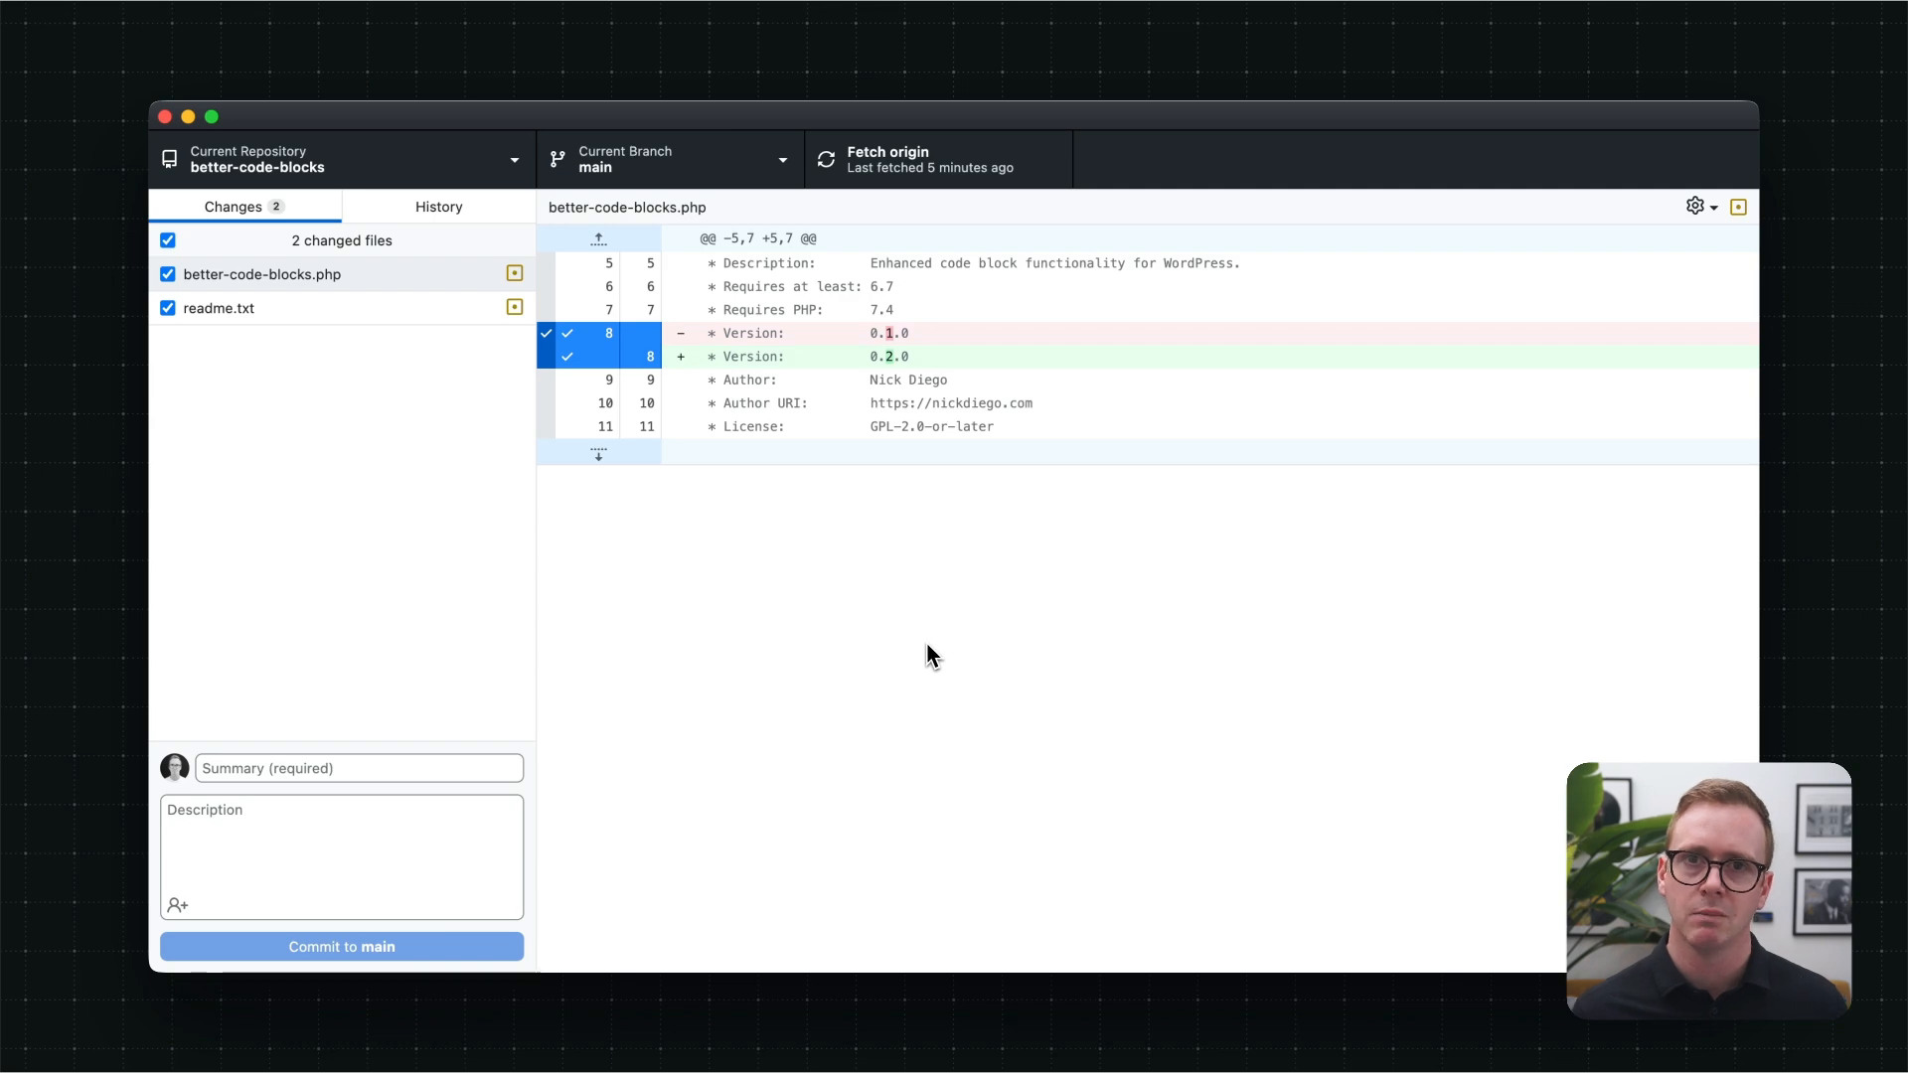
mouse_move(883, 664)
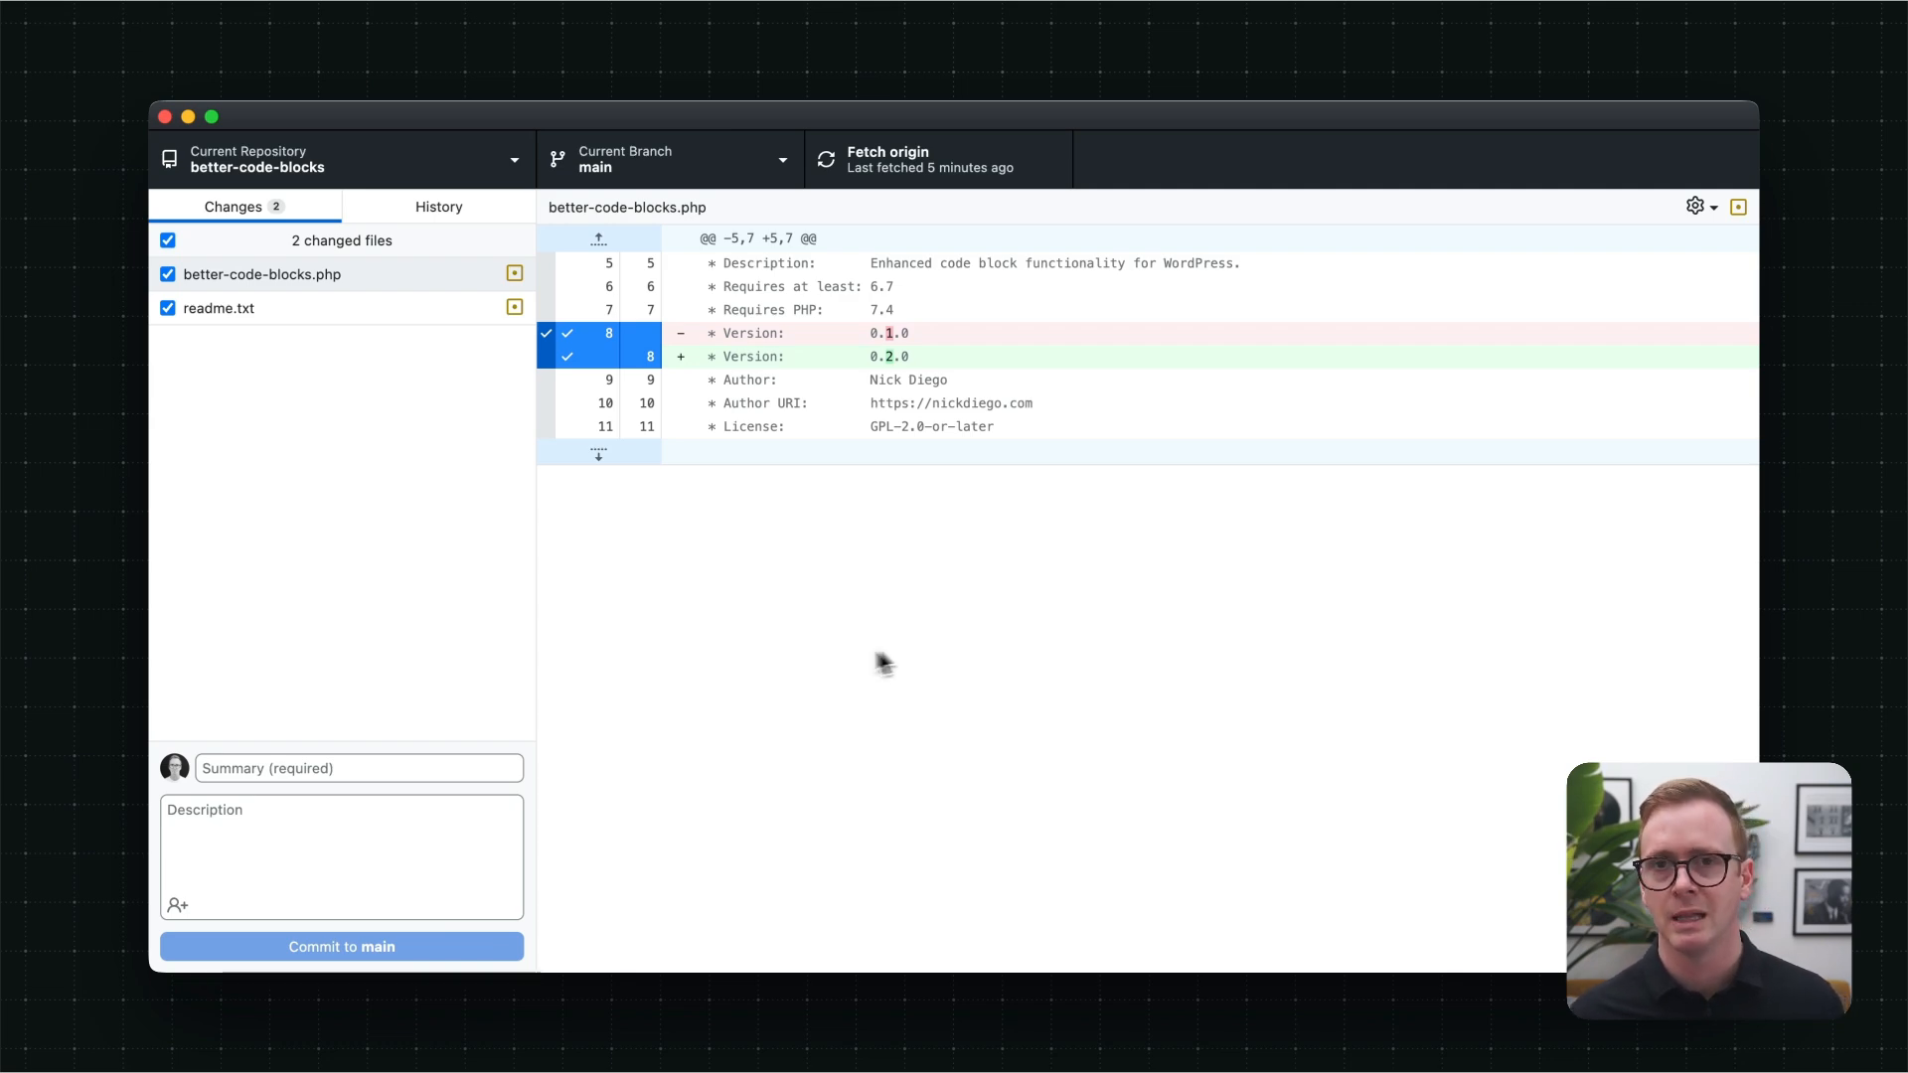
Step: Commit the two changed files to main with summary 'Version bump' and push to origin
type("Version bump")
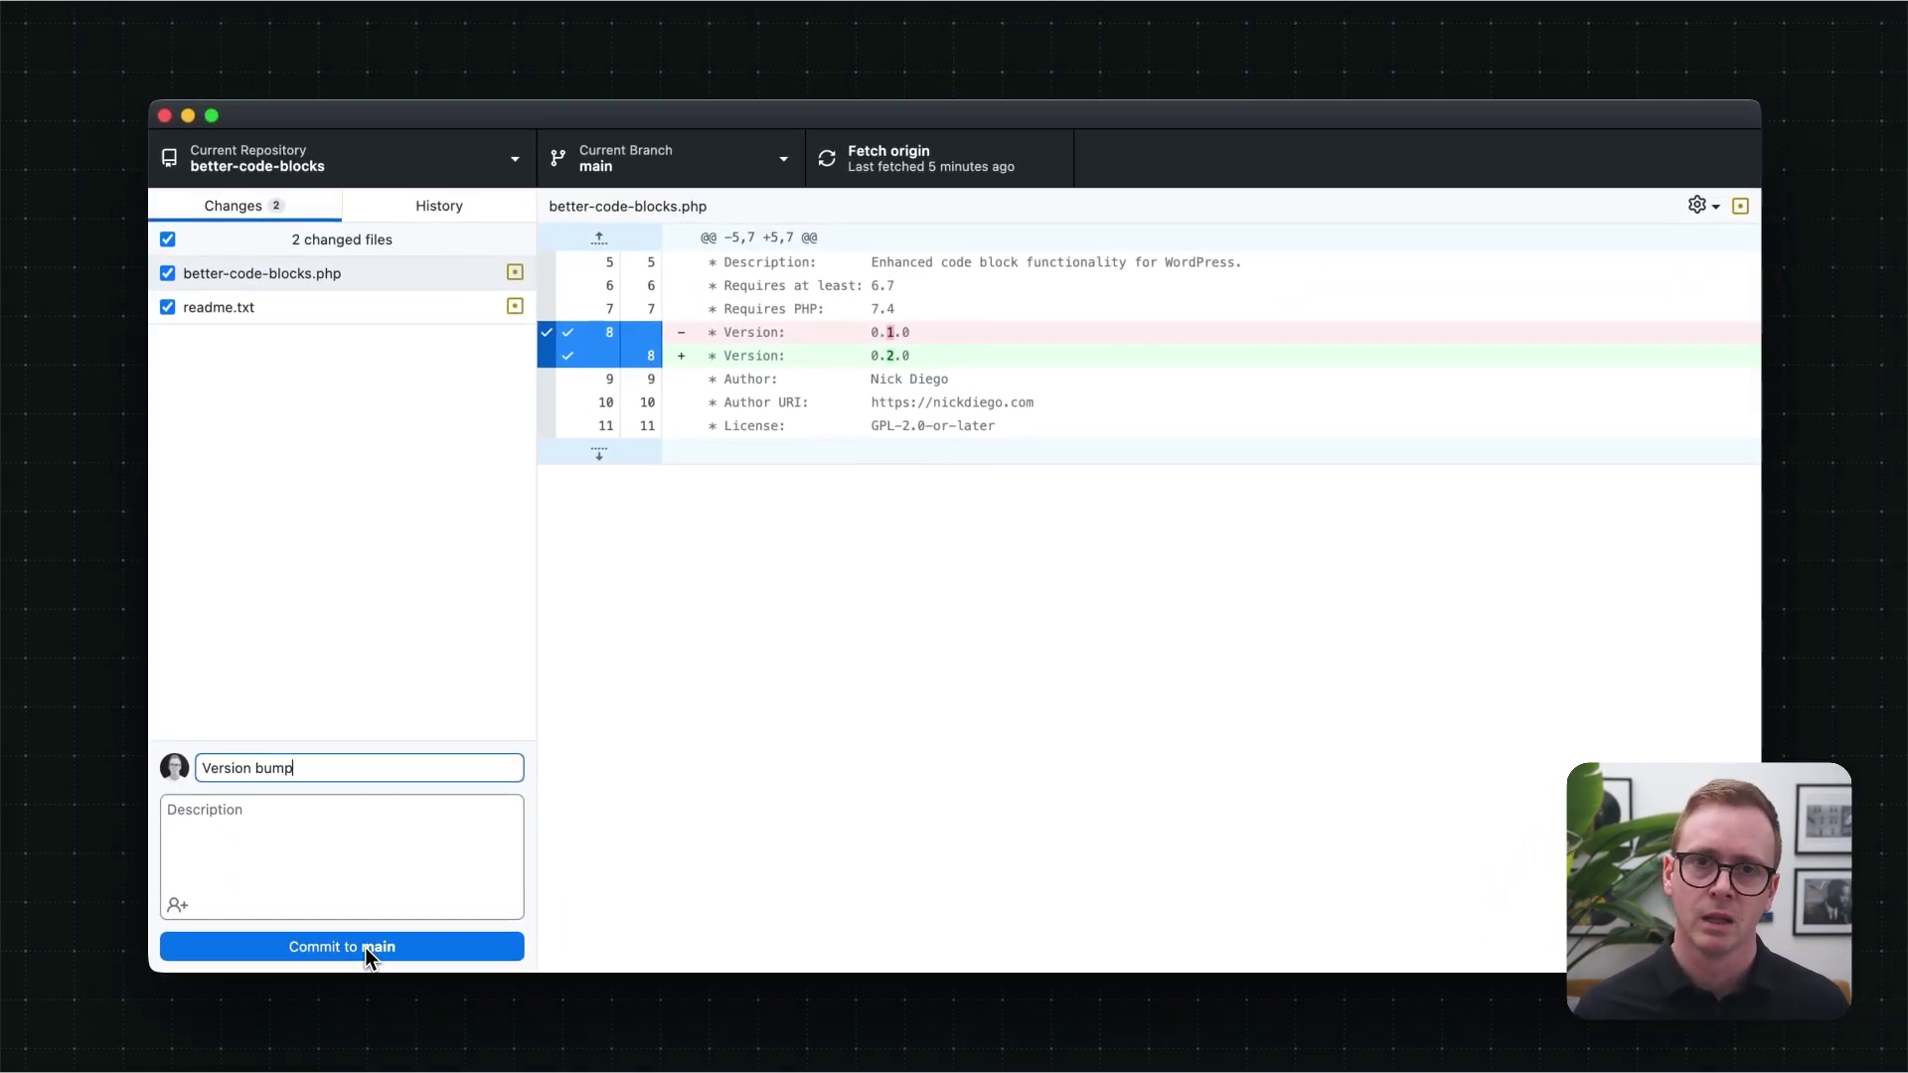
left_click(342, 946)
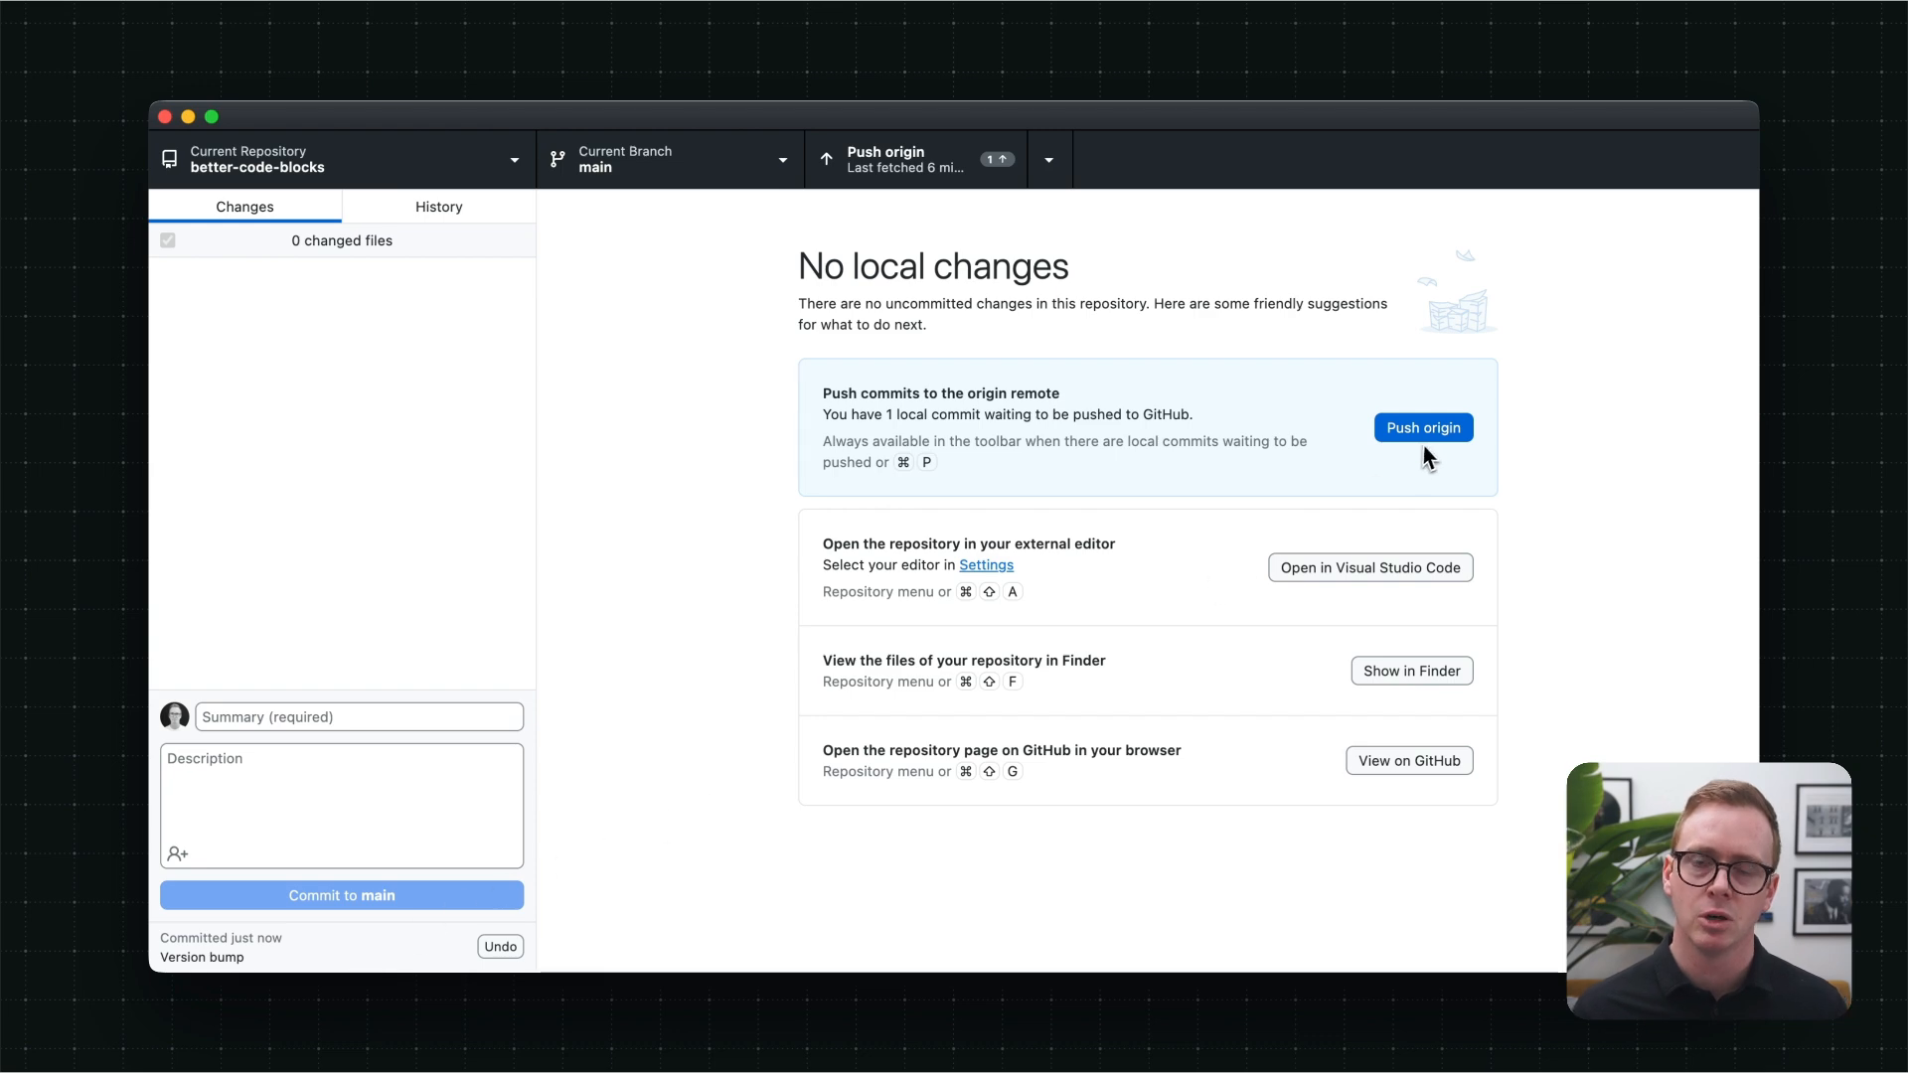
left_click(1423, 428)
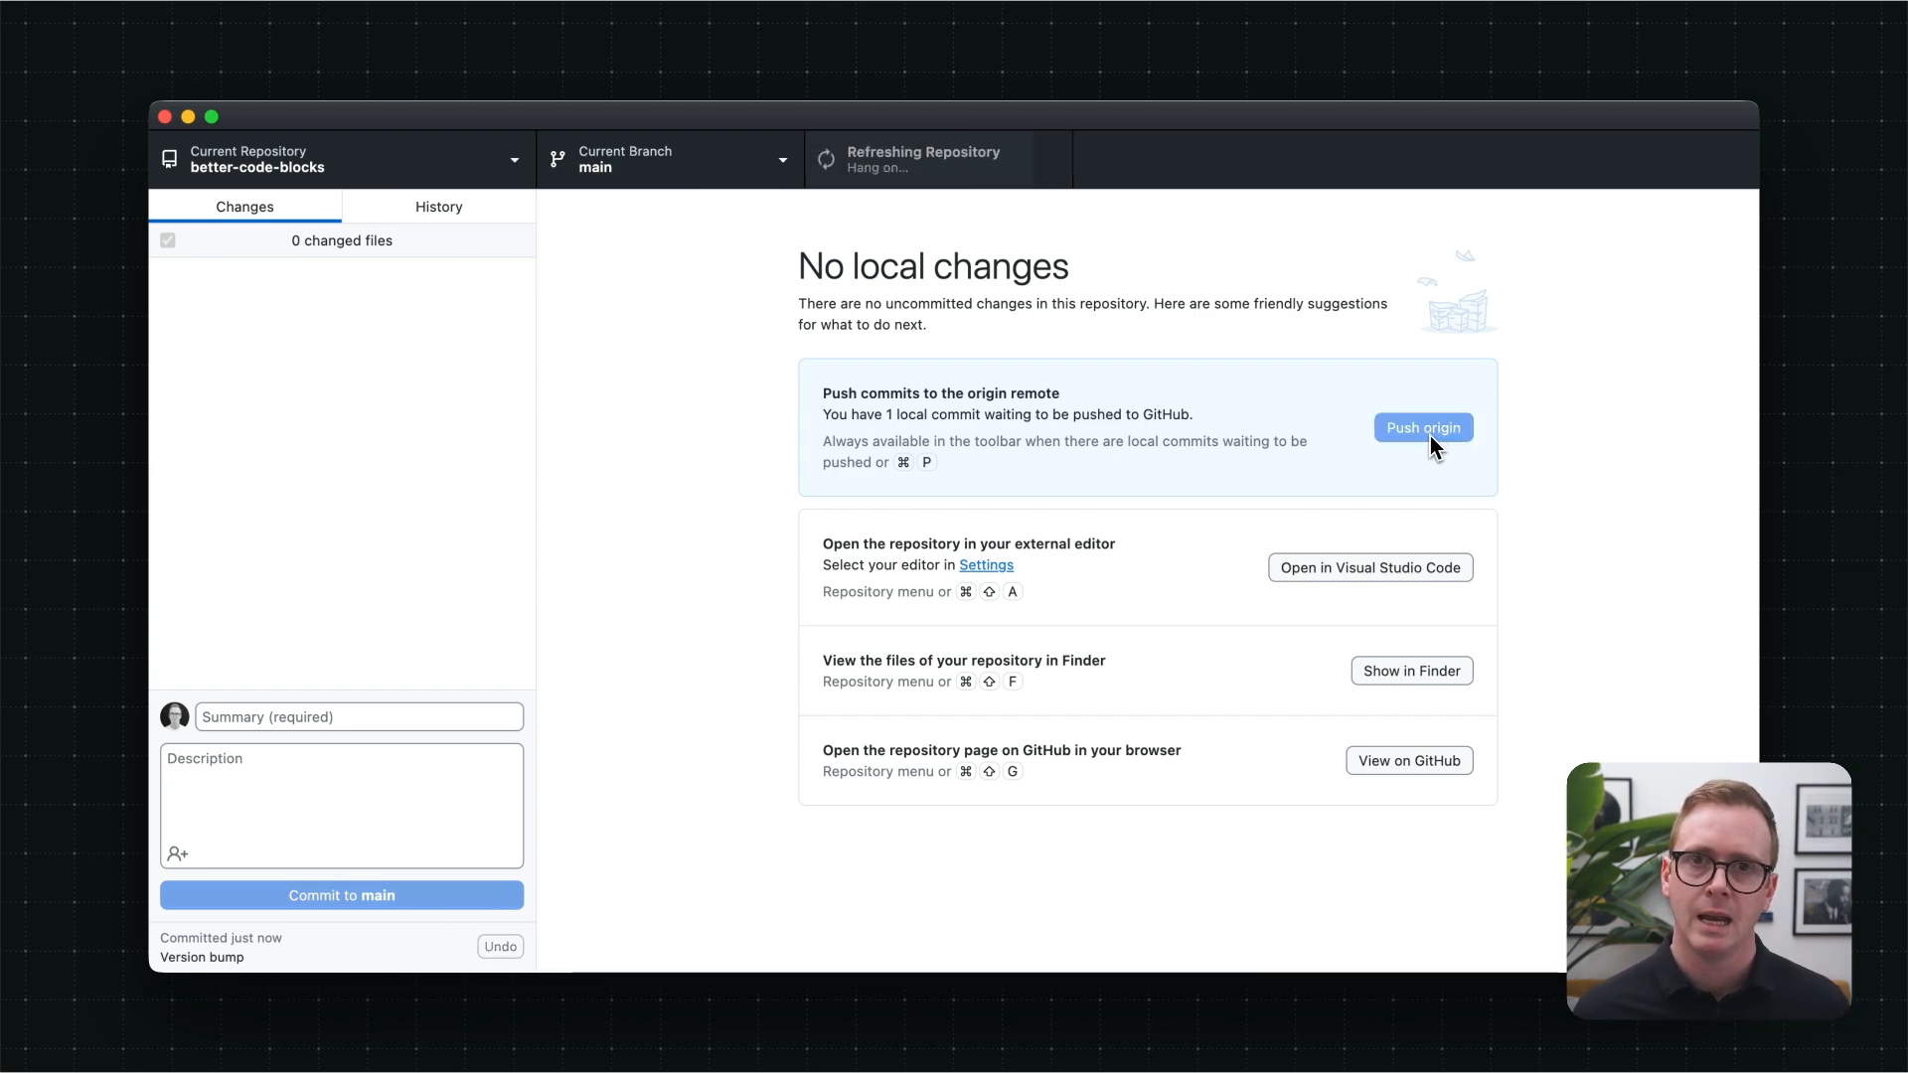
left_click(1423, 428)
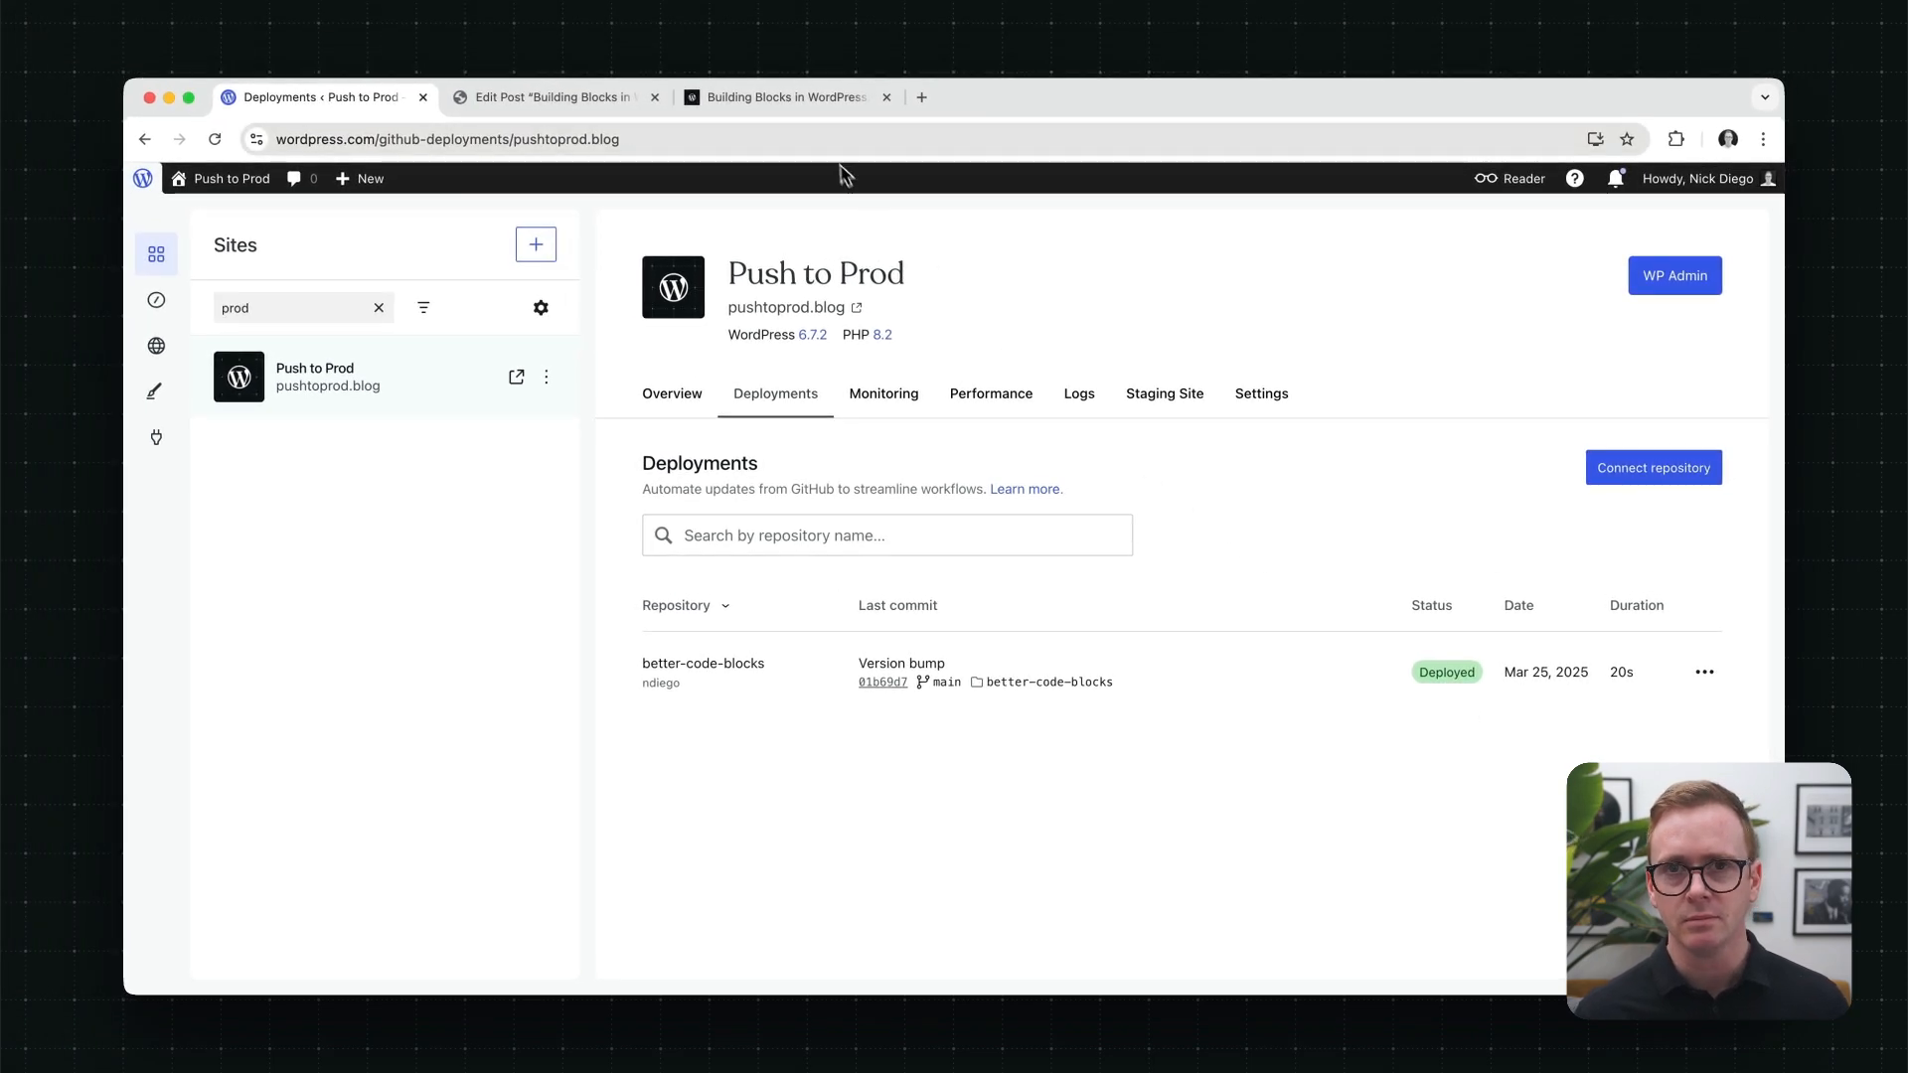
Step: Return to the live Building Blocks in WordPress post after Version bump shows Deployed
left_click(784, 97)
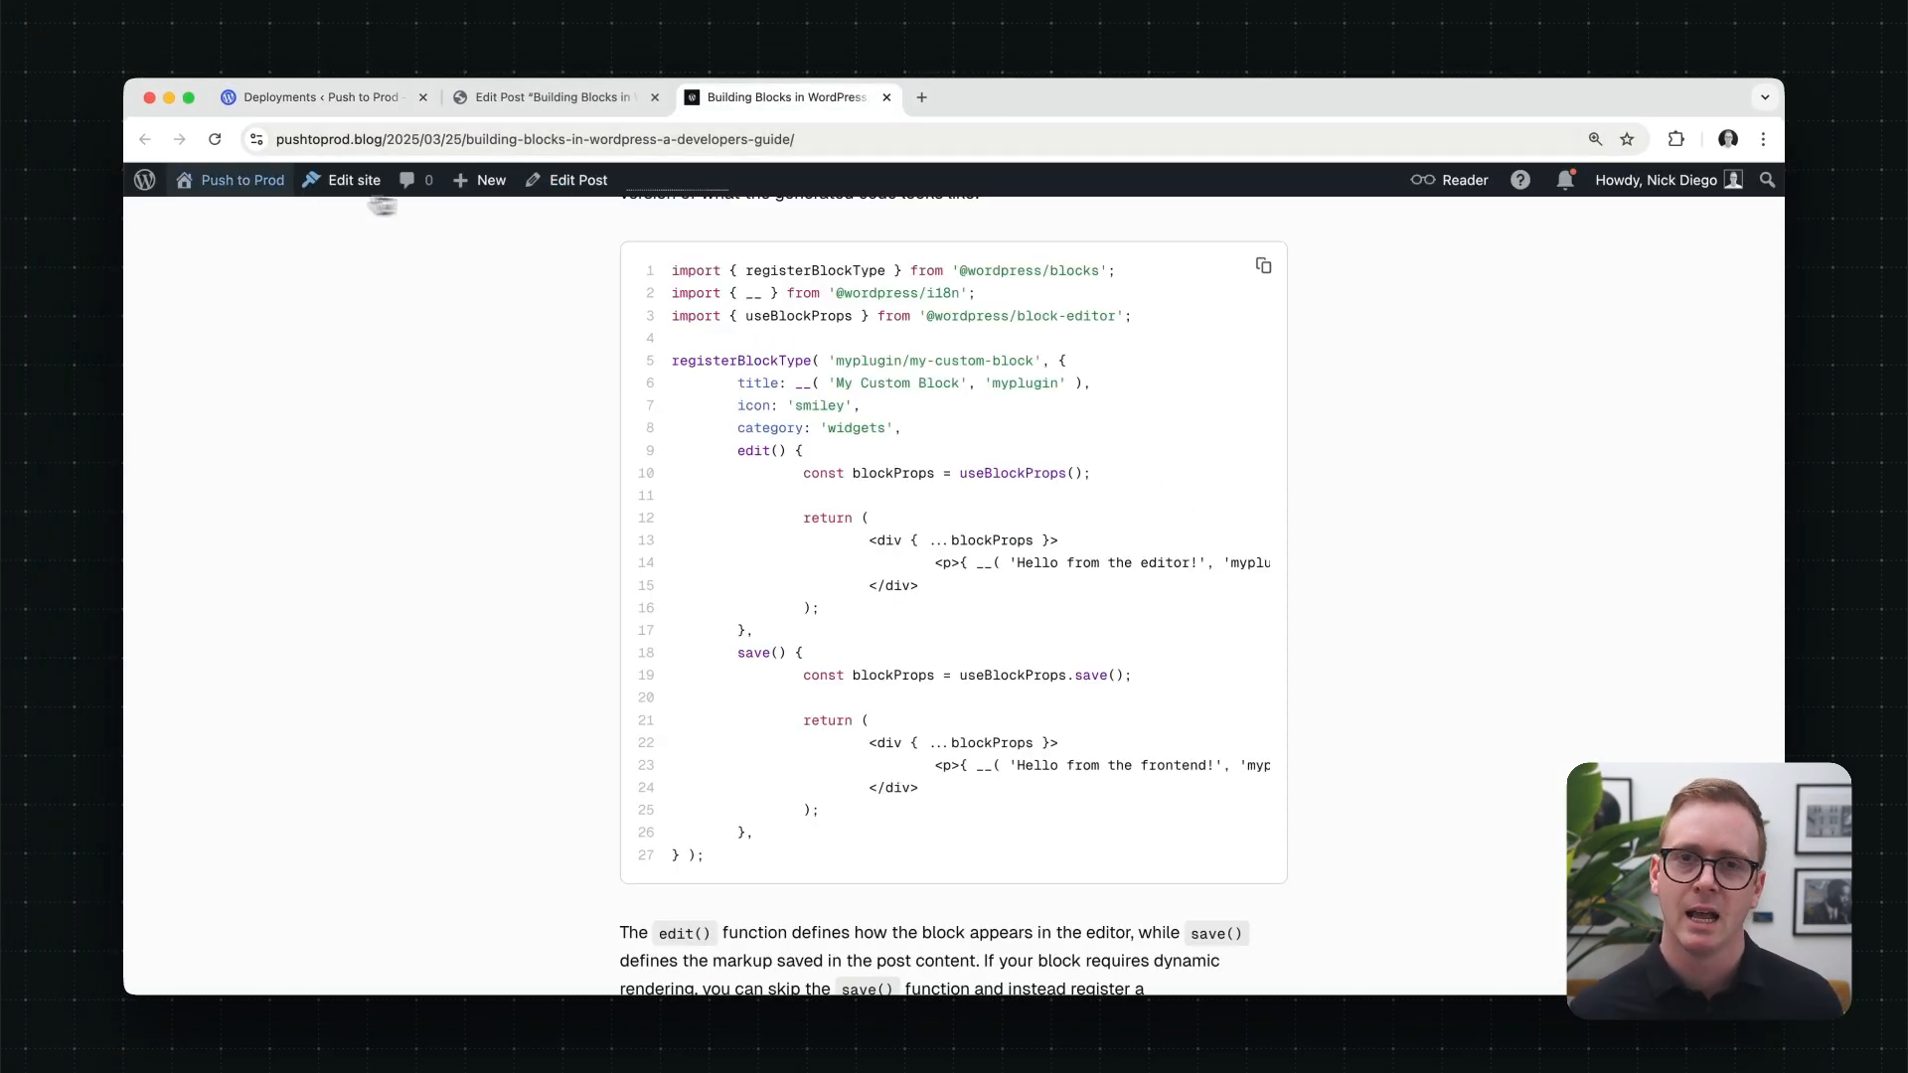
Step: Check the Plugins list shows Better Code Blocks 0.2.0, then return to Deployments
left_click(243, 179)
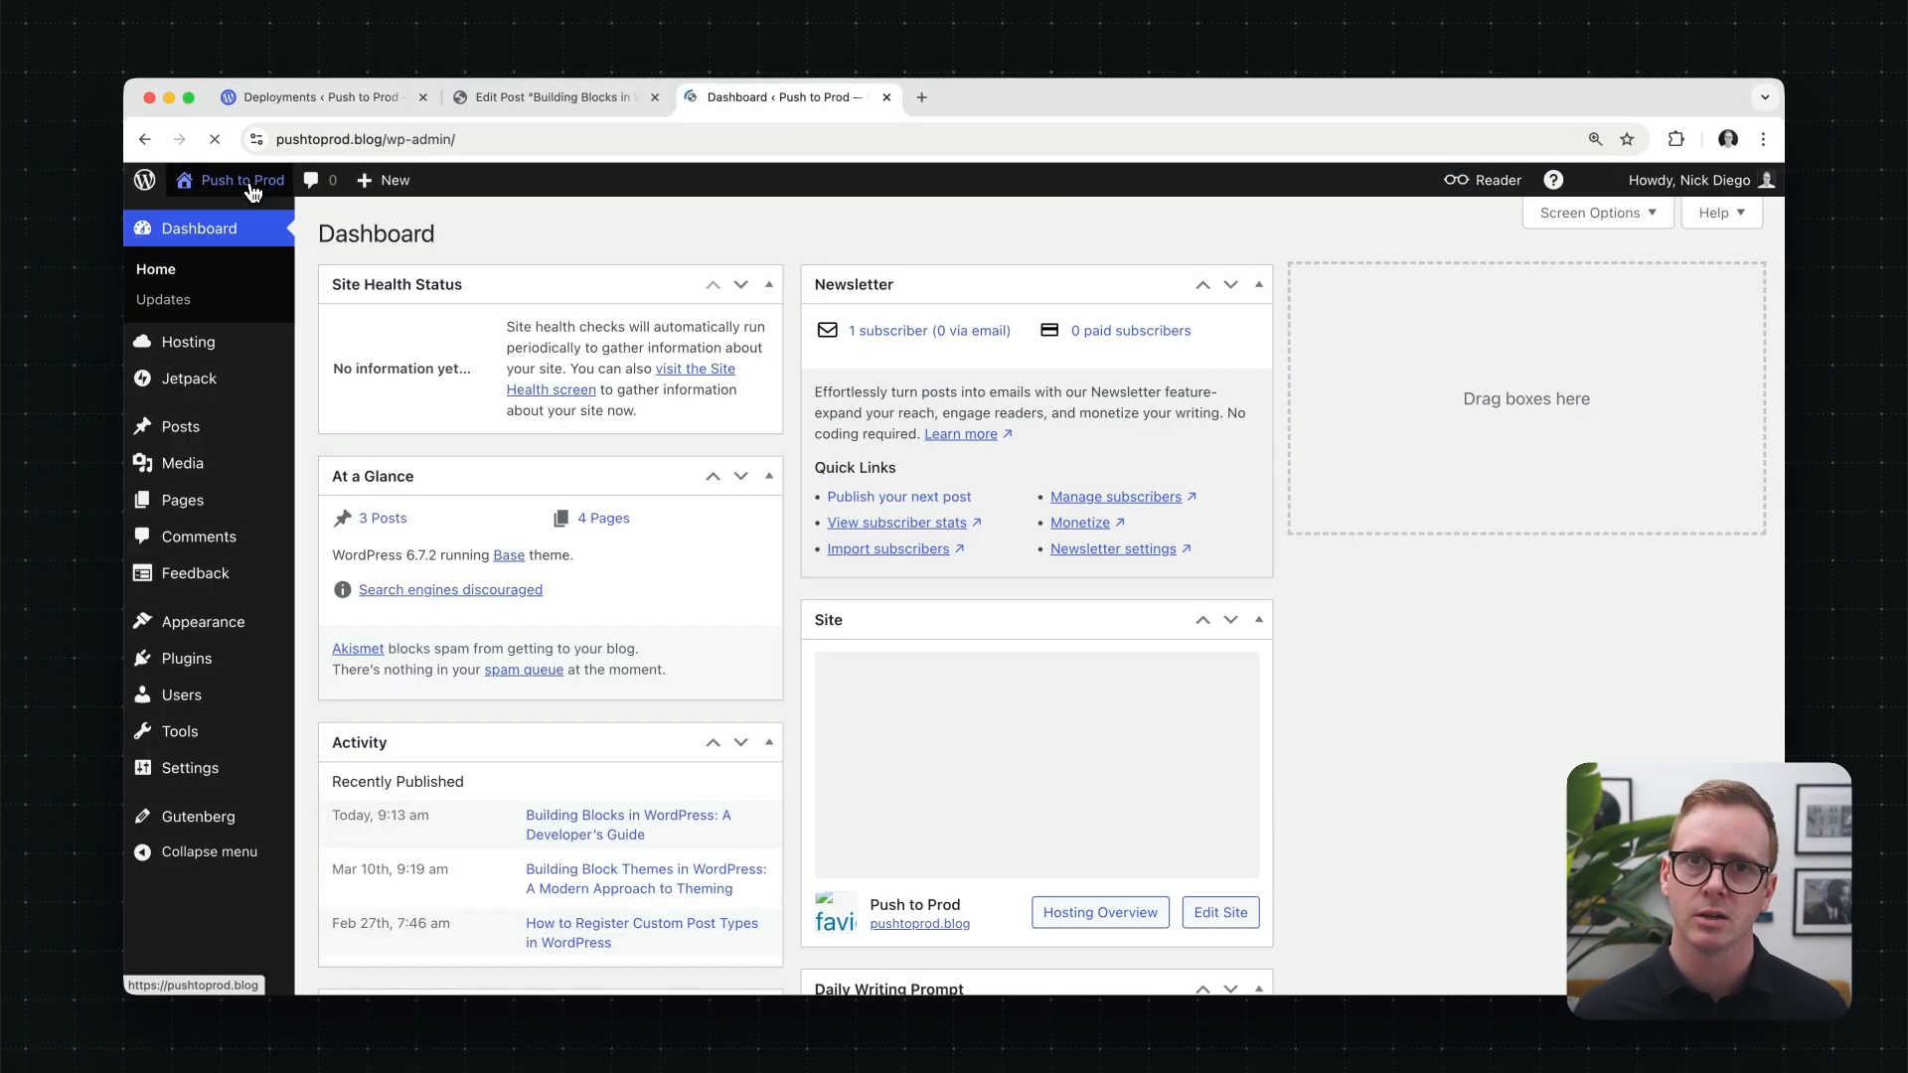
mouse_move(189, 658)
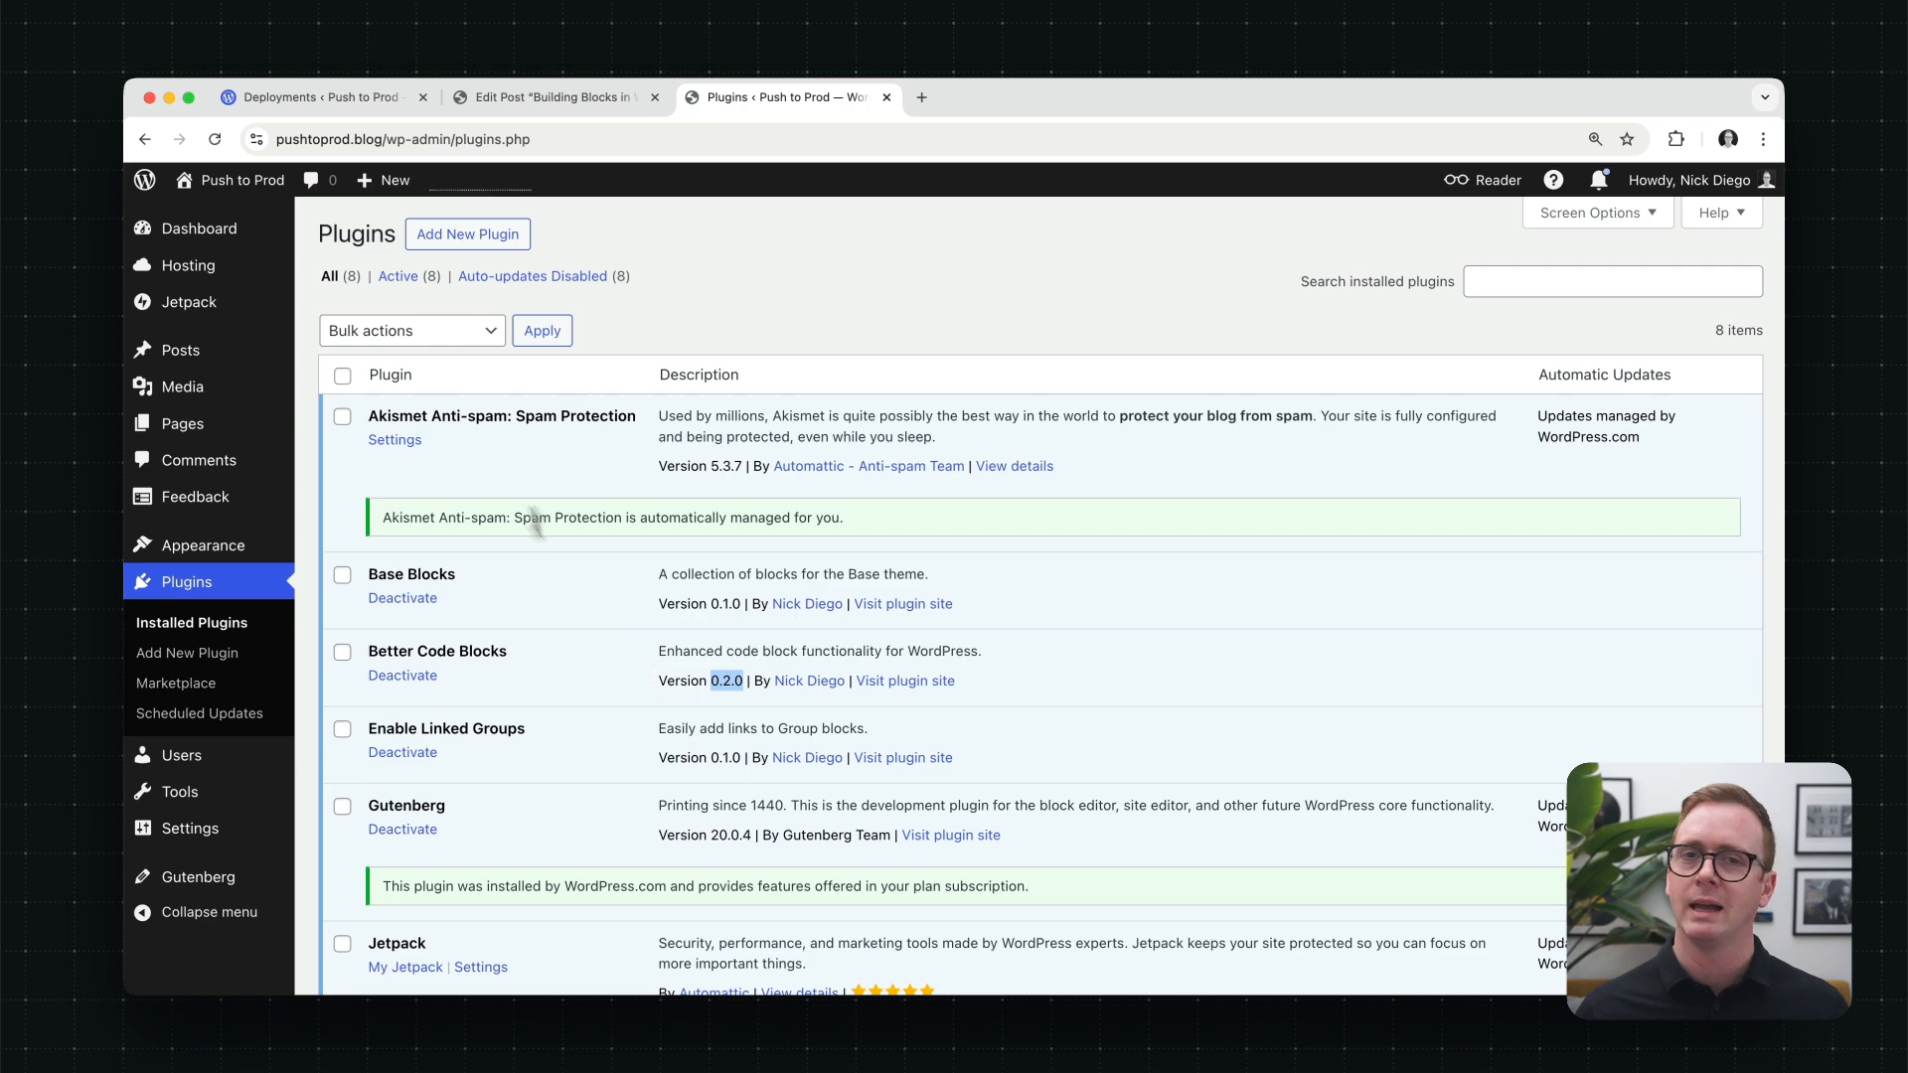
left_click(318, 98)
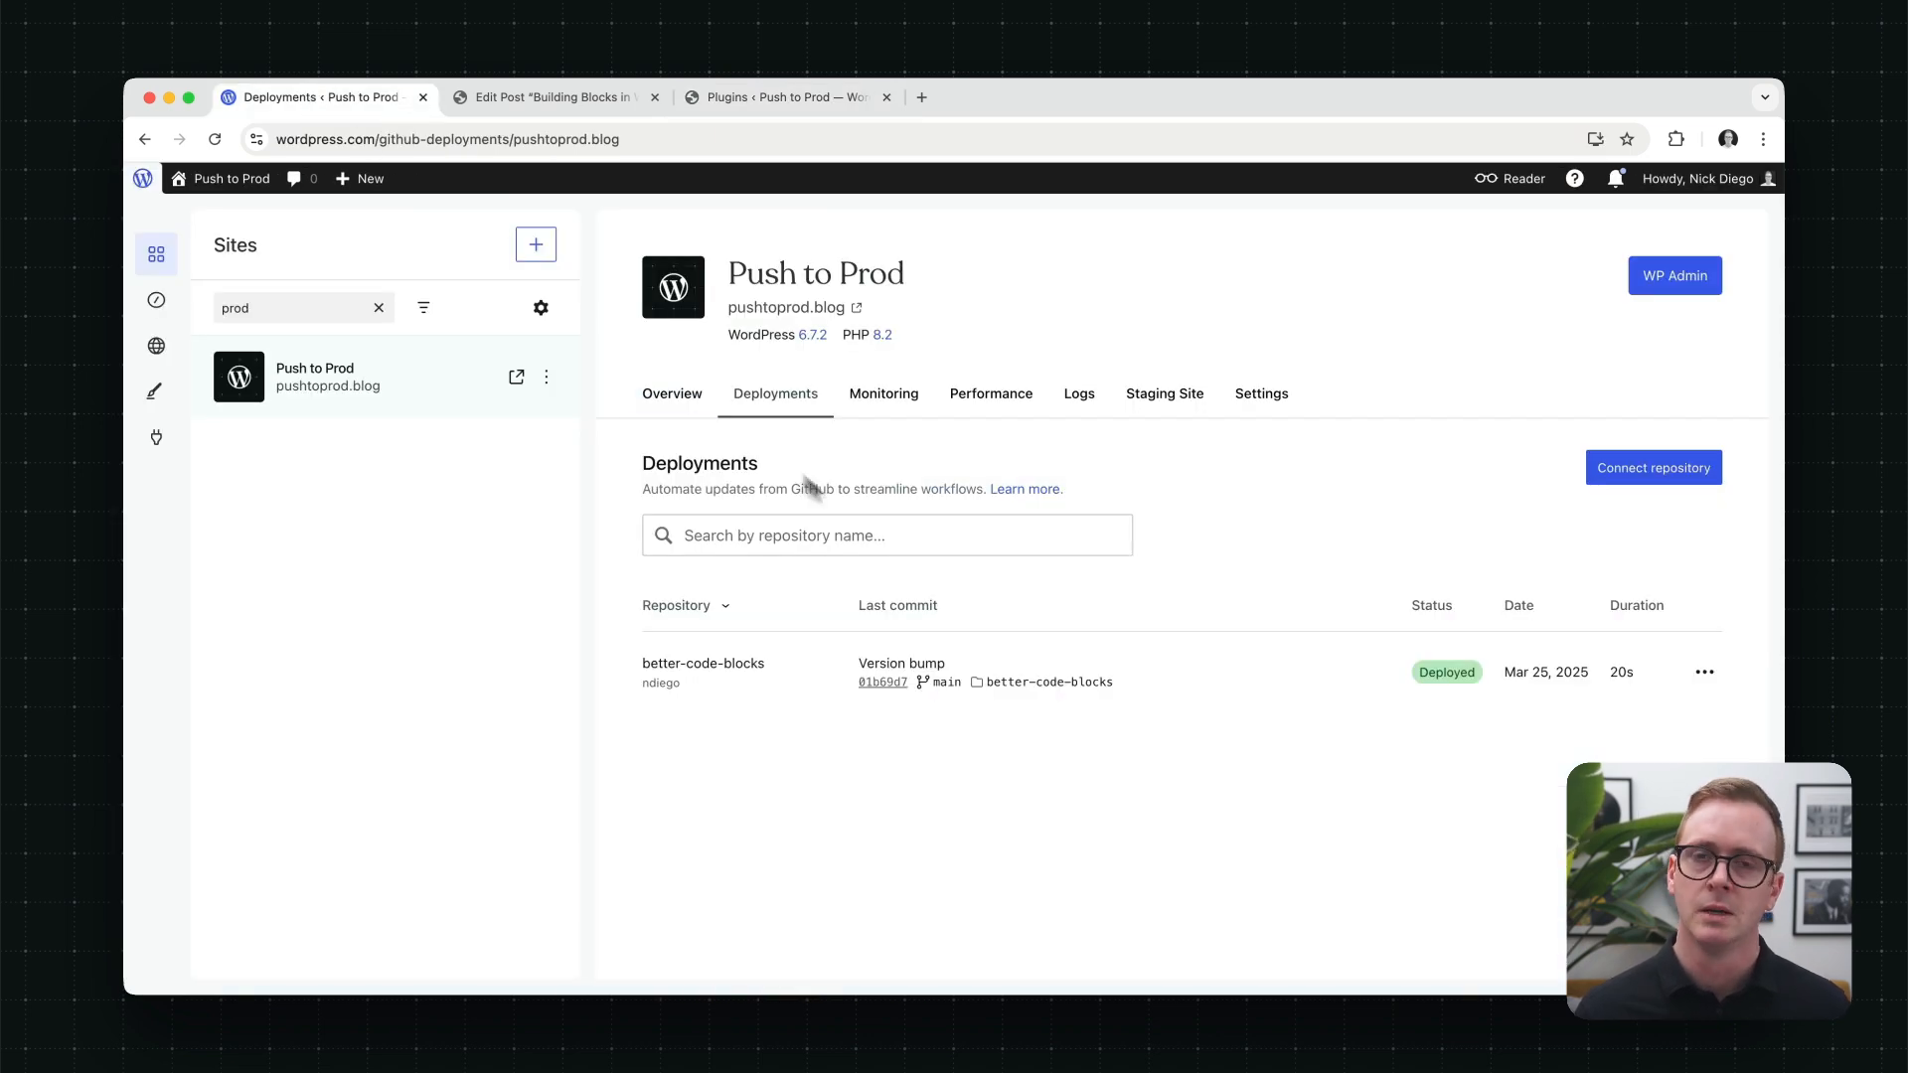
mouse_move(1085, 650)
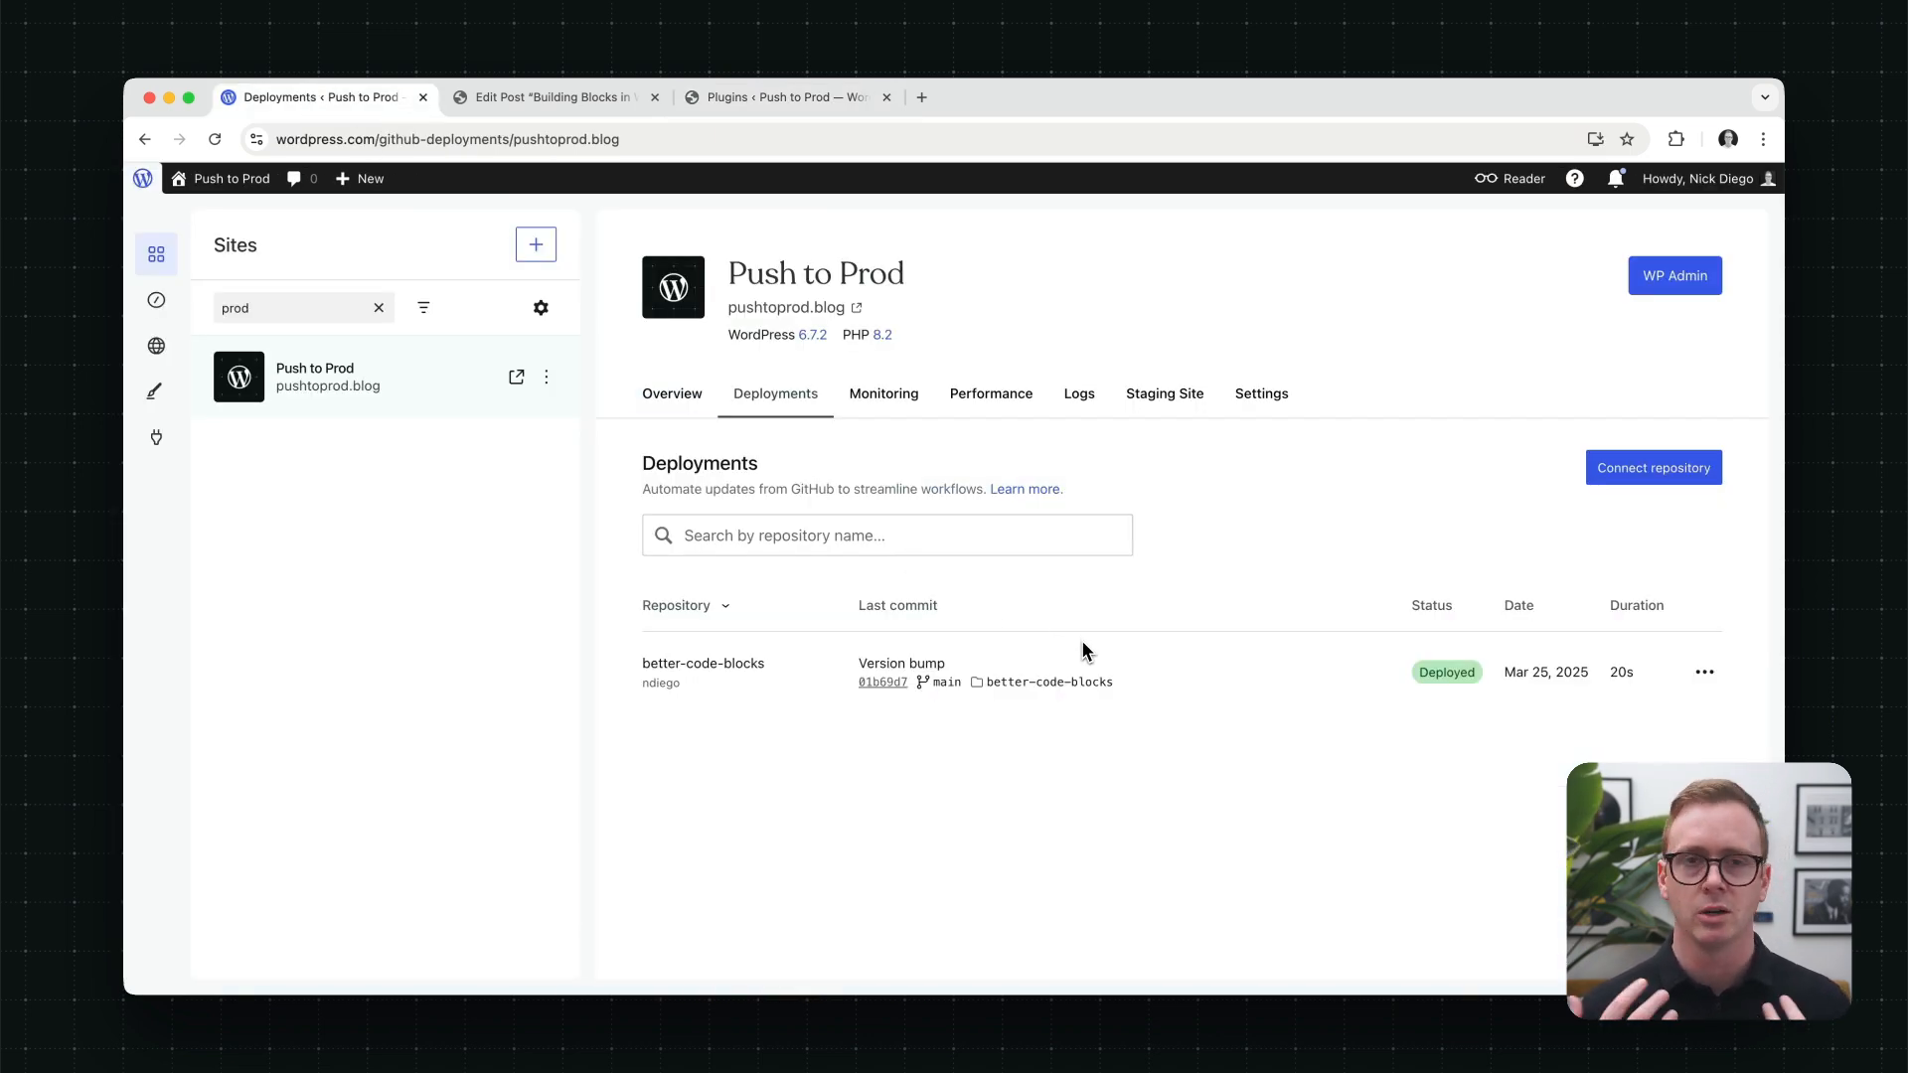